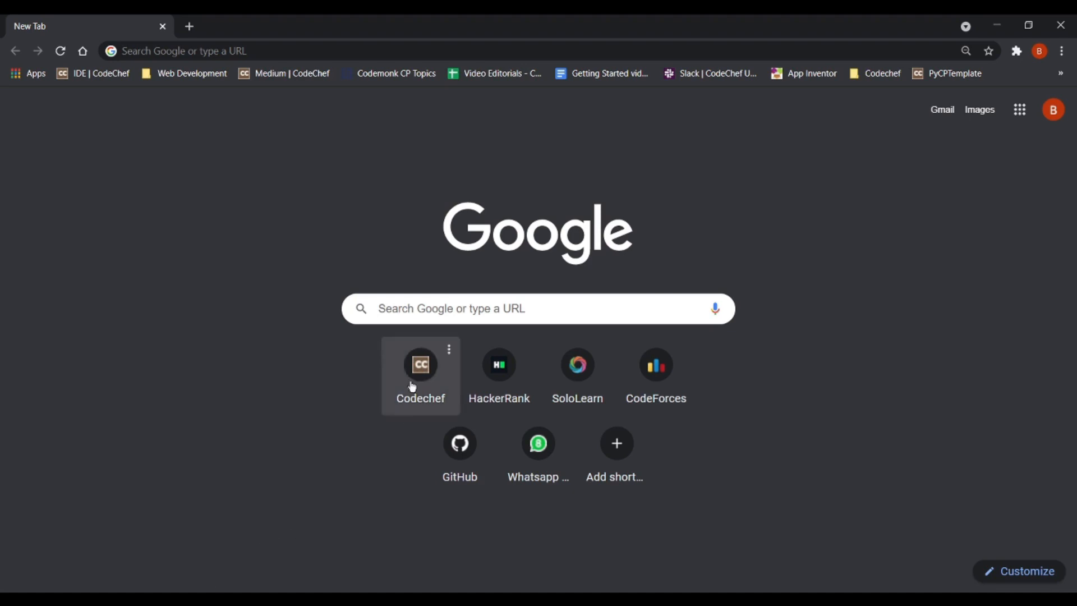
# Step: Open the CodeChef site from the Chrome new-tab shortcut tile
pyautogui.click(421, 363)
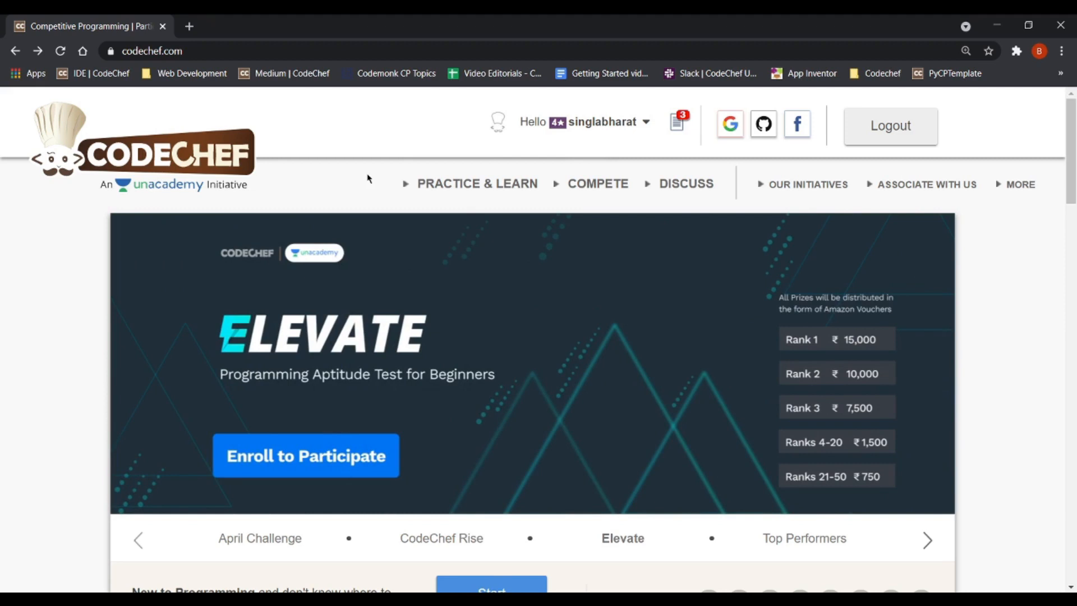
pyautogui.click(926, 539)
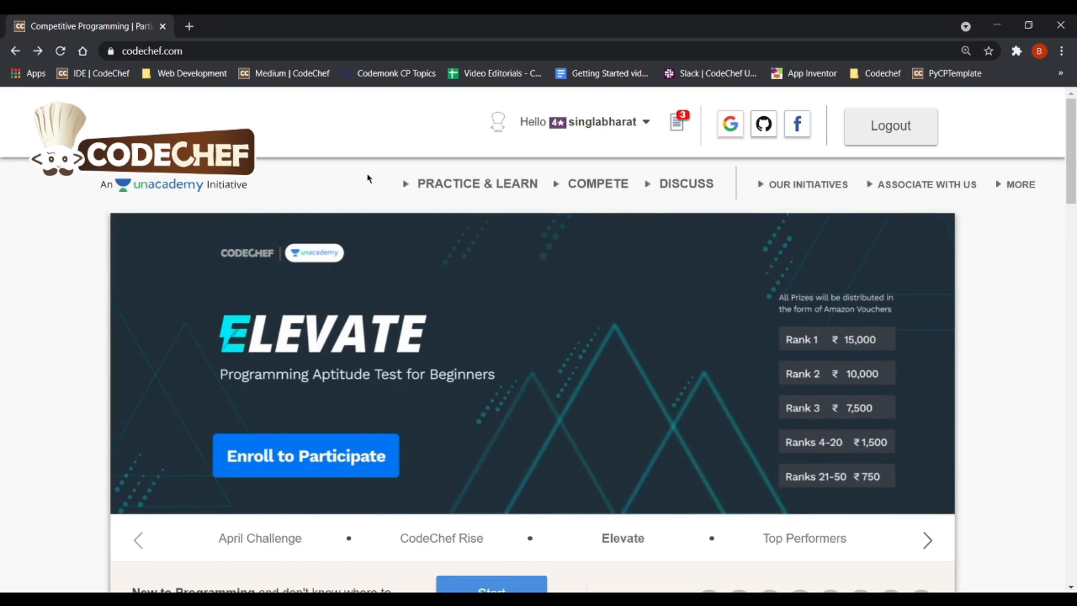
# Step: From PRACTICE & LEARN, open Practice Problems by Difficulty Level and view the Beginner table
pyautogui.click(477, 183)
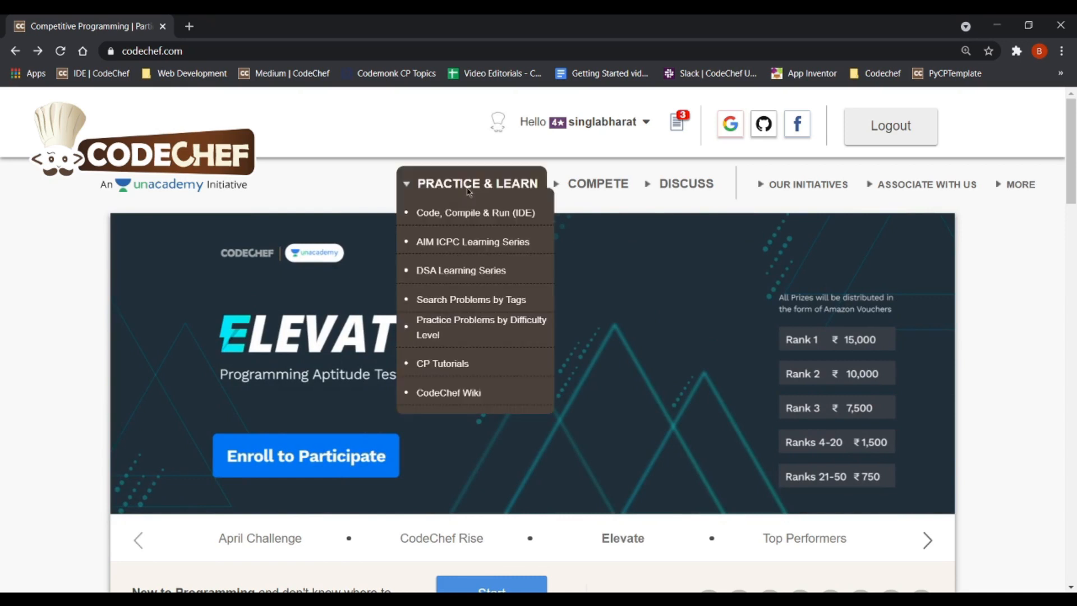
pyautogui.moveTo(463, 341)
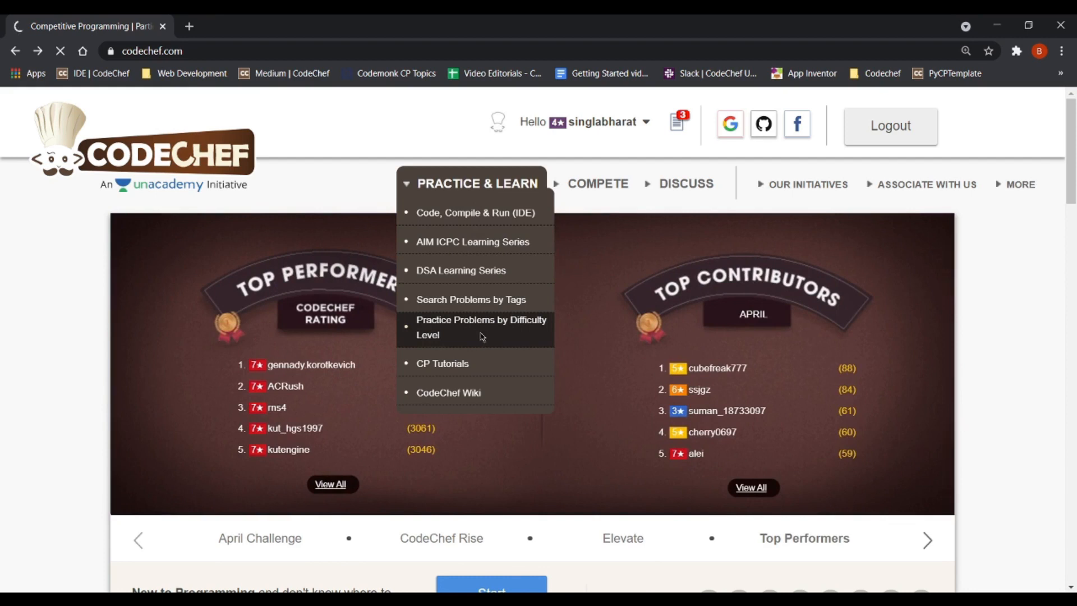
pyautogui.click(482, 326)
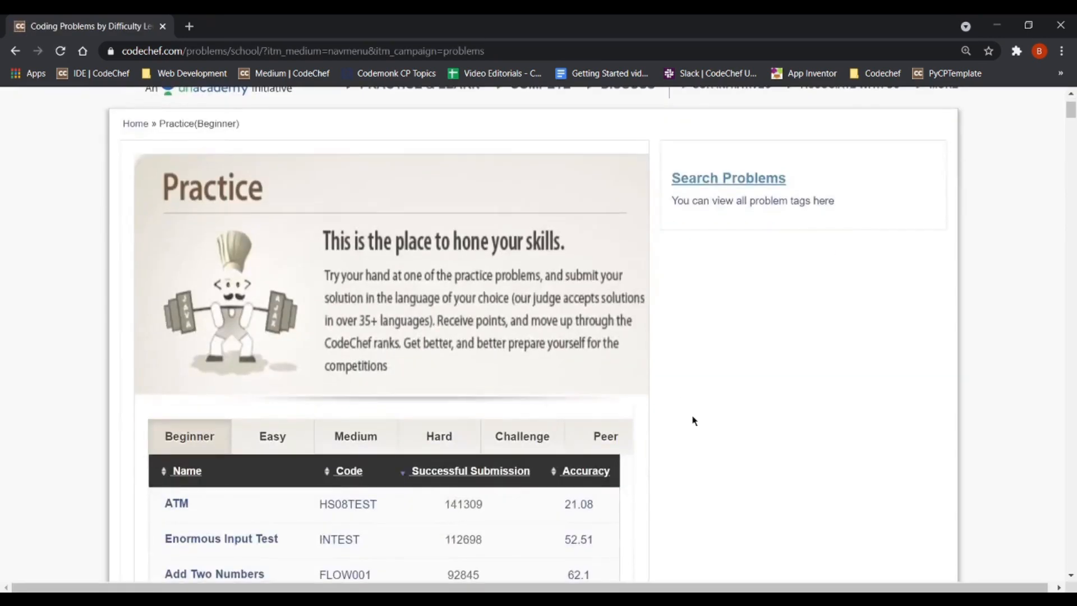
pyautogui.moveTo(544, 259)
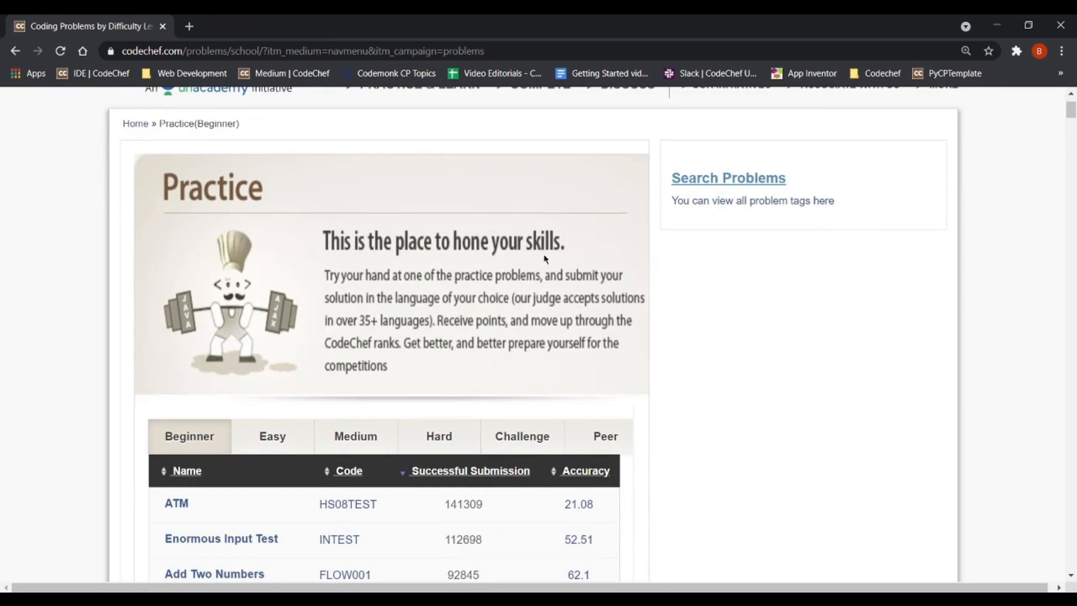
pyautogui.scroll(-3)
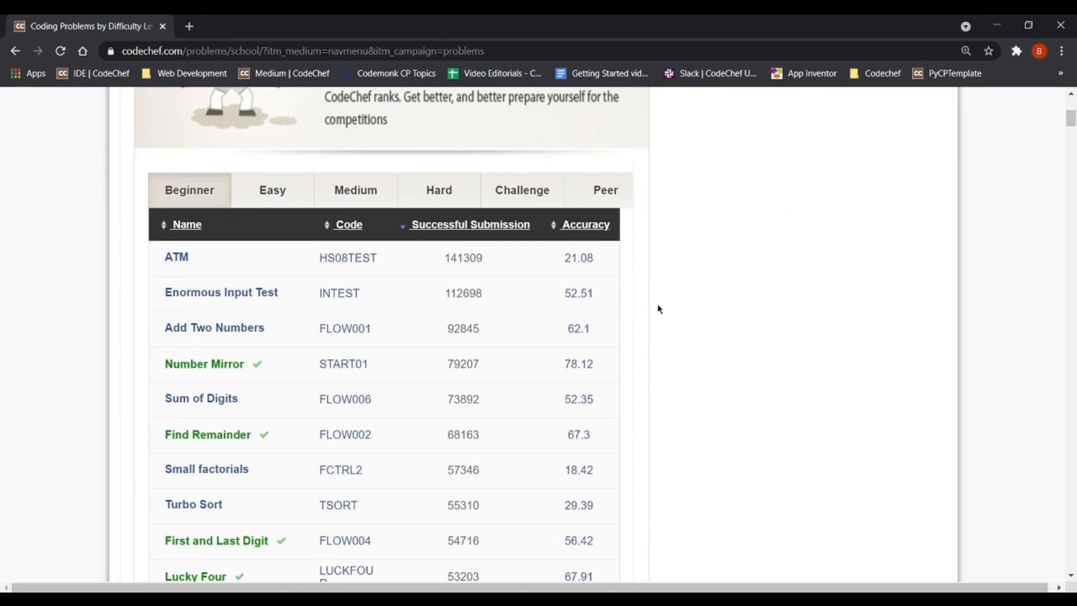
pyautogui.moveTo(671, 142)
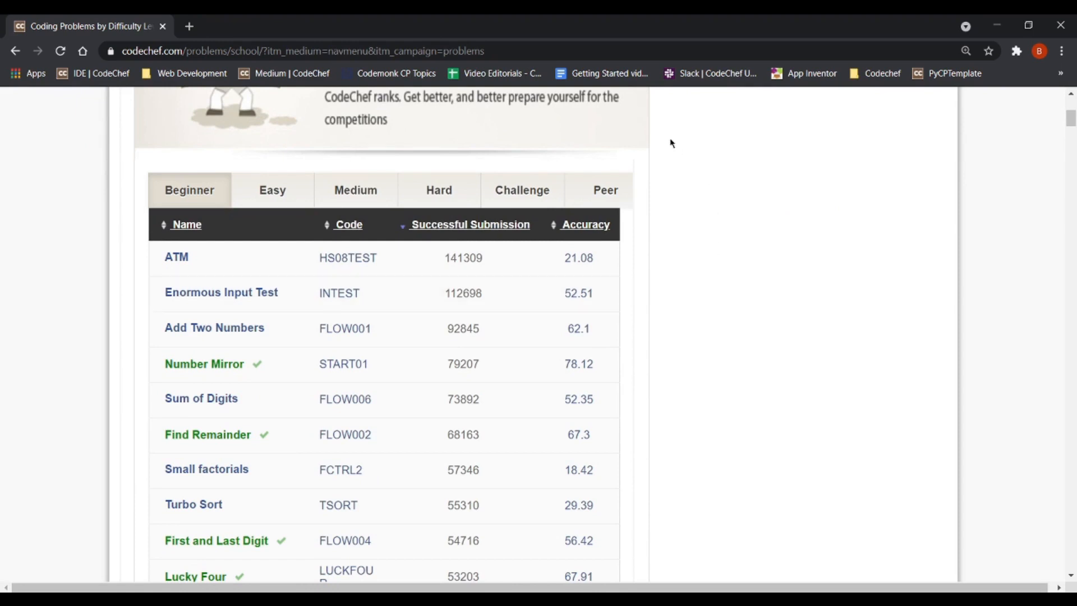
pyautogui.moveTo(255, 162)
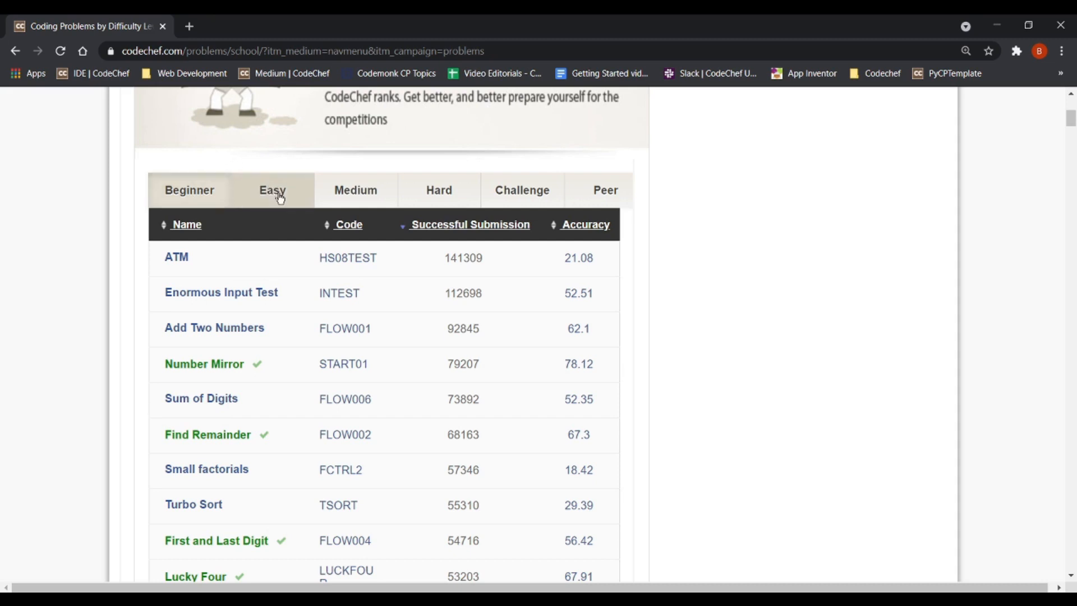
pyautogui.moveTo(438, 194)
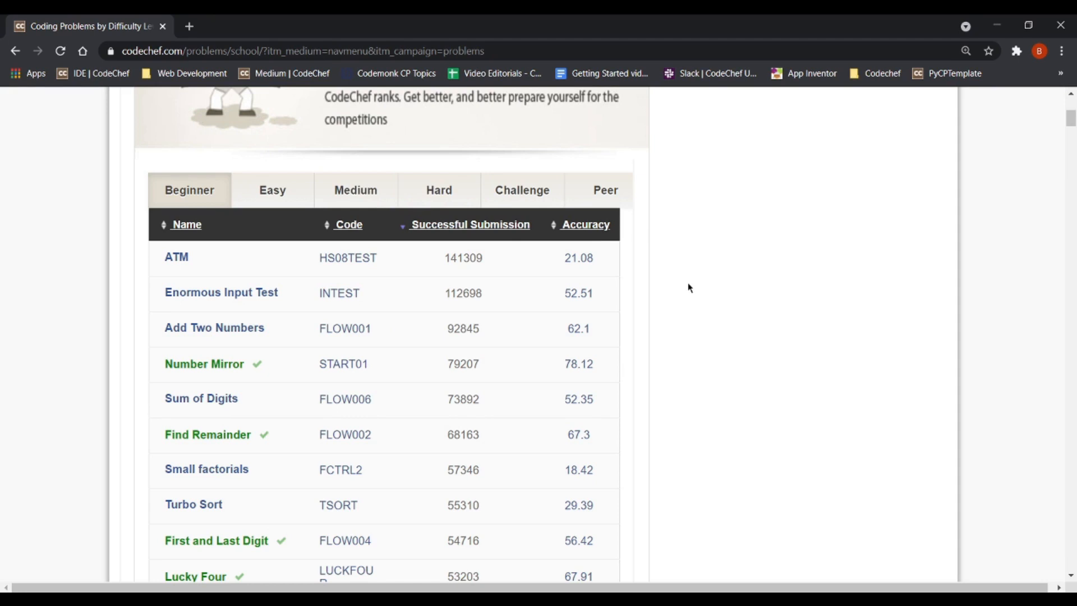
# Step: Show the Easy problems sorted by Successful Submission descending and scan the list
pyautogui.click(271, 190)
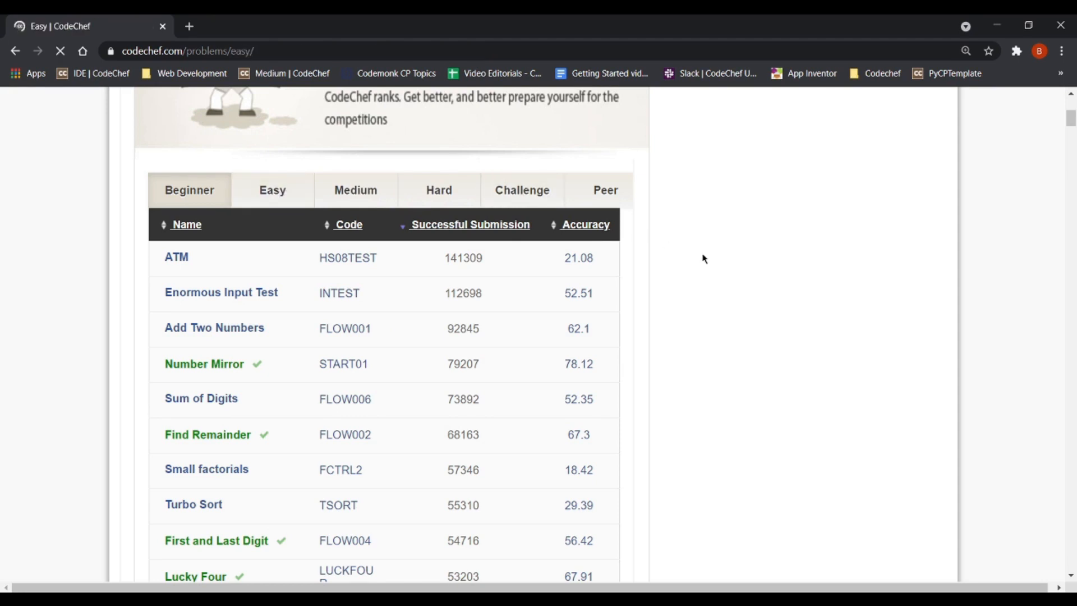
pyautogui.click(271, 189)
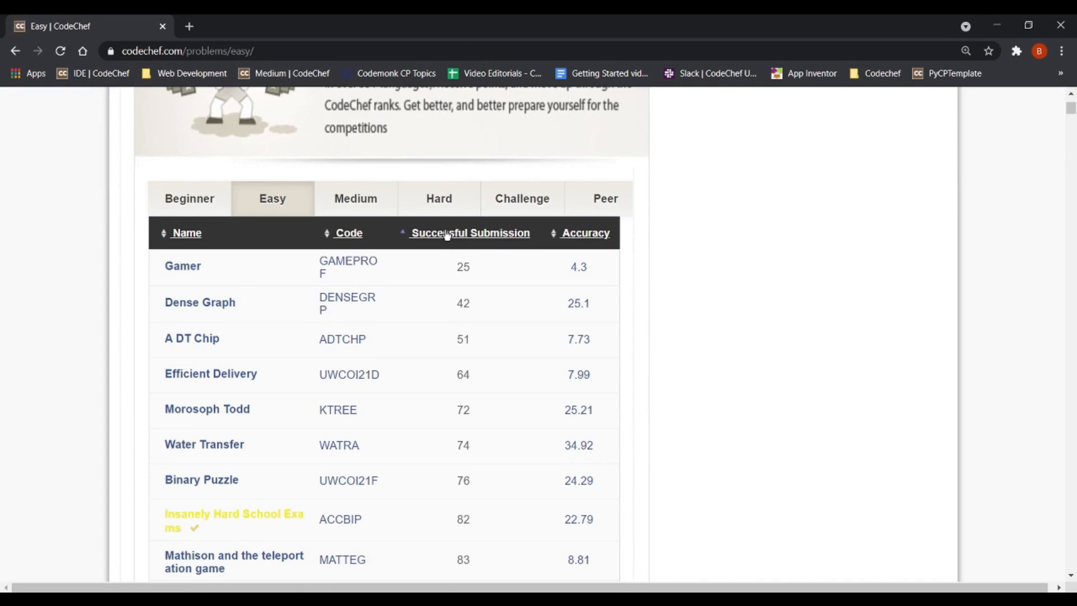
pyautogui.click(470, 233)
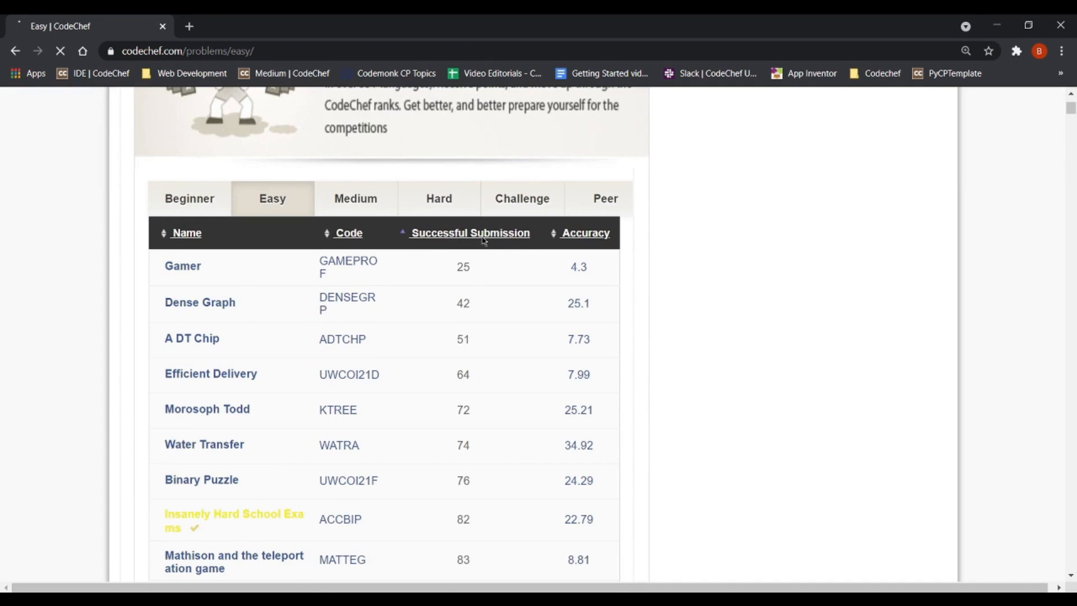
pyautogui.click(470, 232)
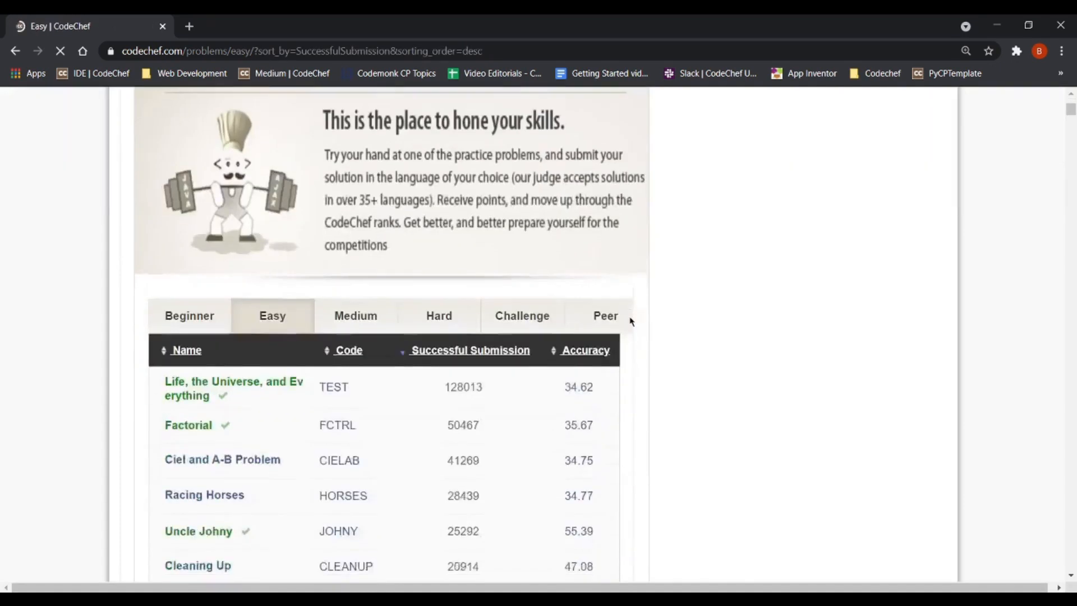
pyautogui.scroll(-3)
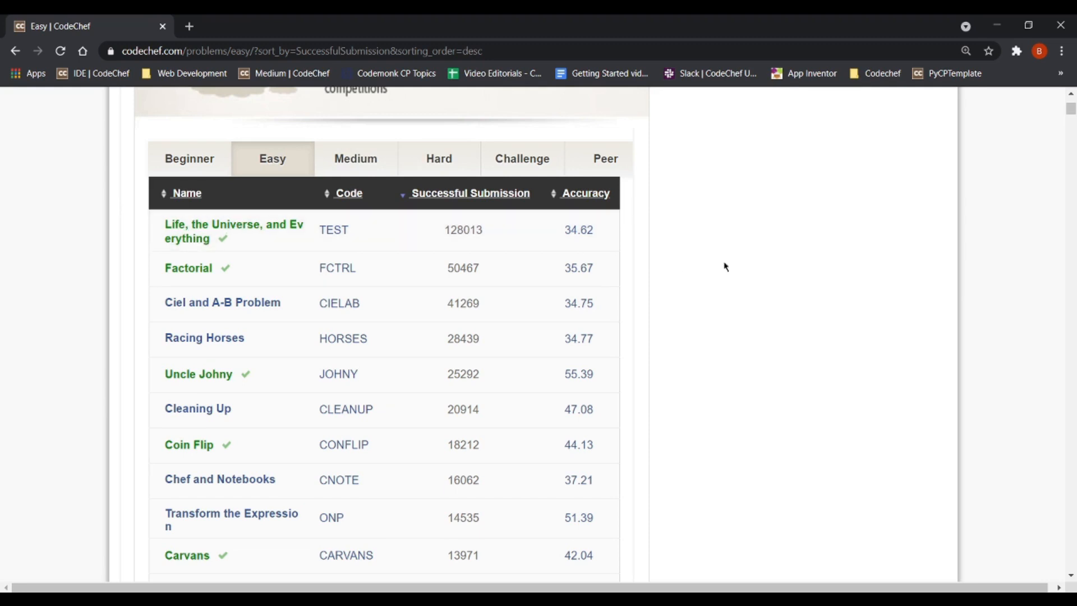
pyautogui.scroll(3)
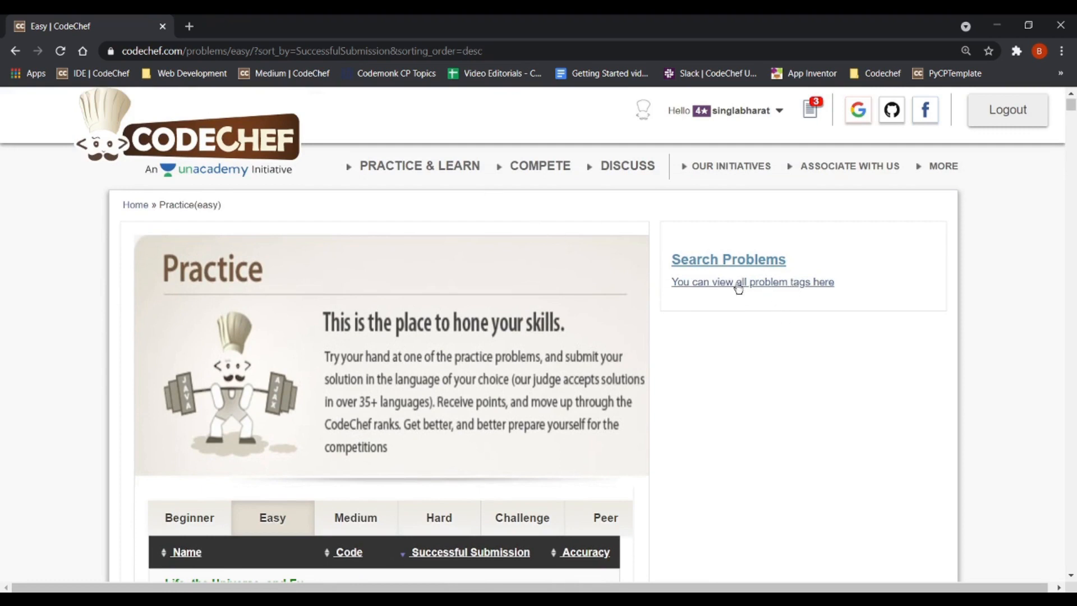
# Step: Search problems by the binary-search tag and browse the results
pyautogui.click(418, 166)
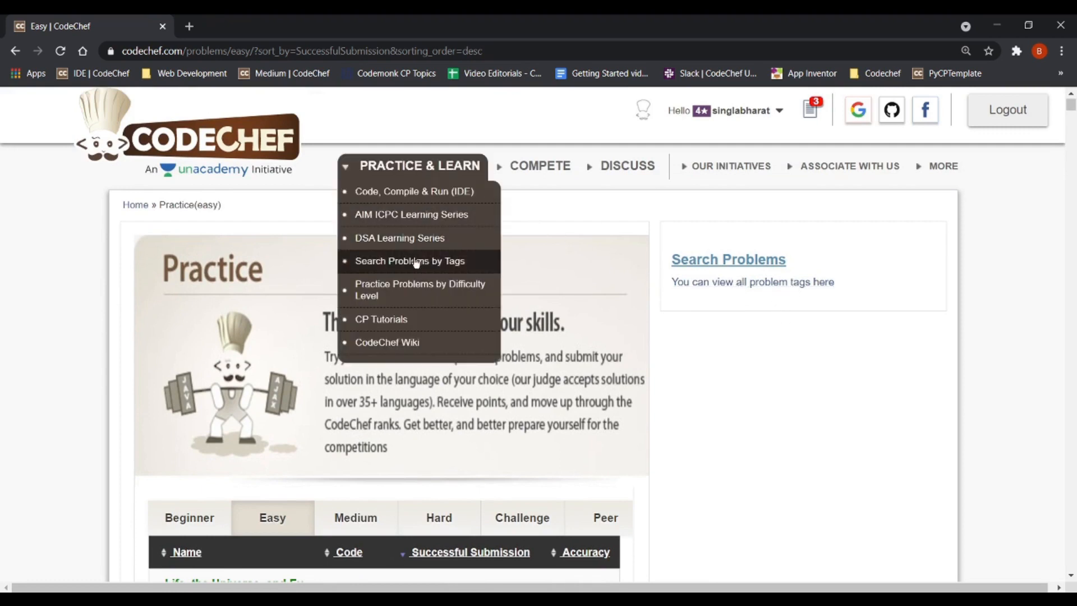
pyautogui.click(409, 260)
pyautogui.write('b')
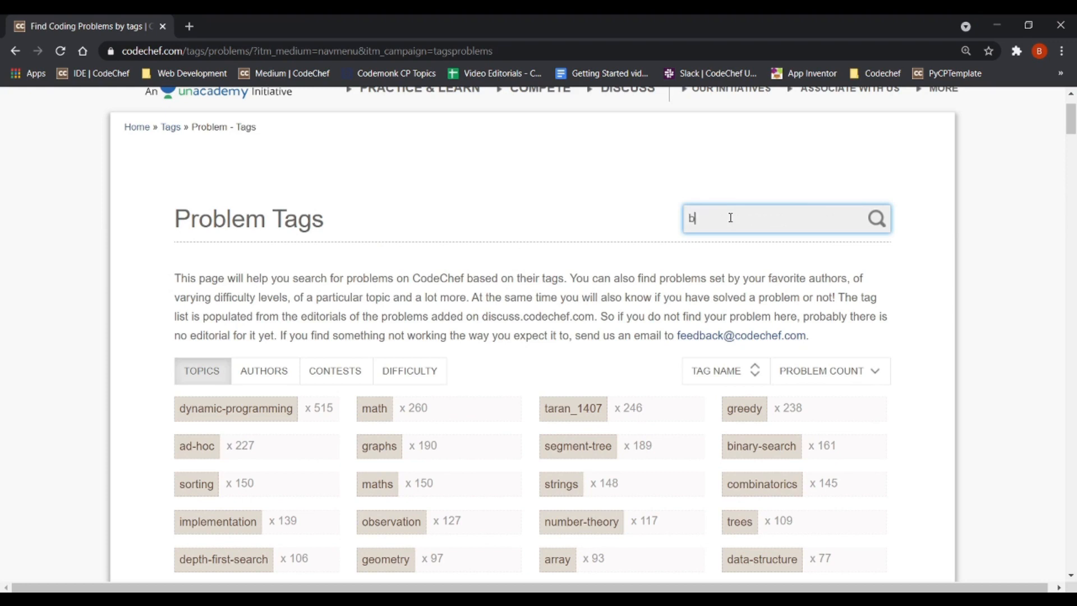
pyautogui.write('inary-se')
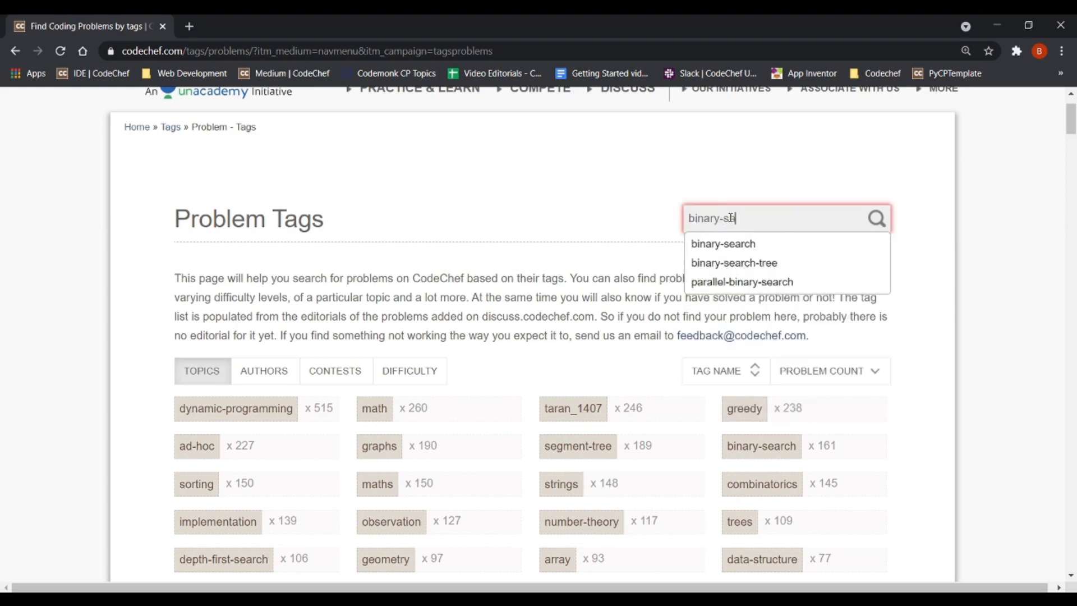
pyautogui.click(721, 243)
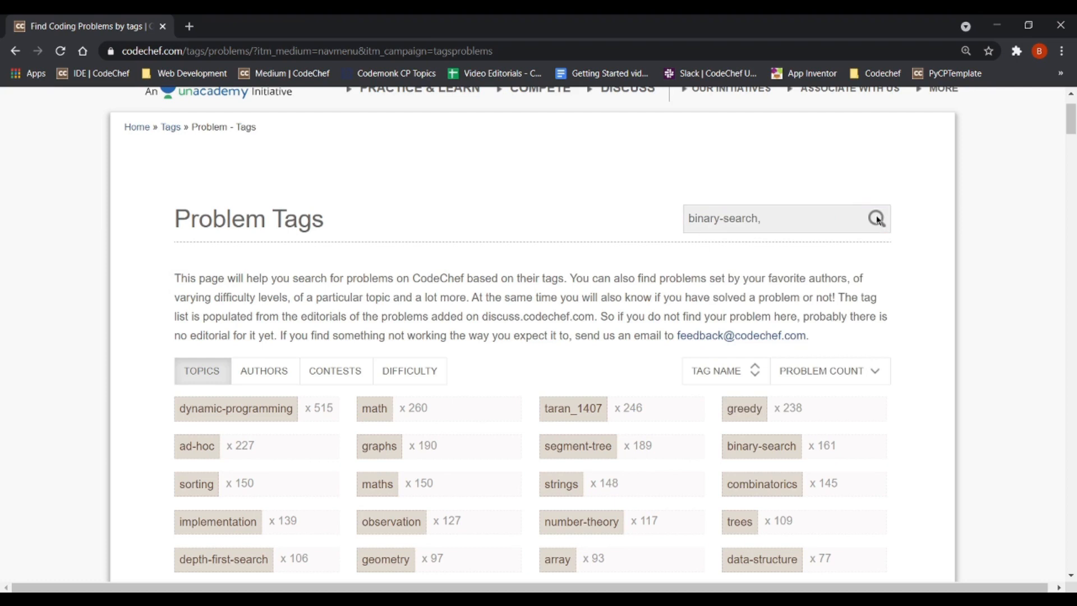
pyautogui.click(875, 219)
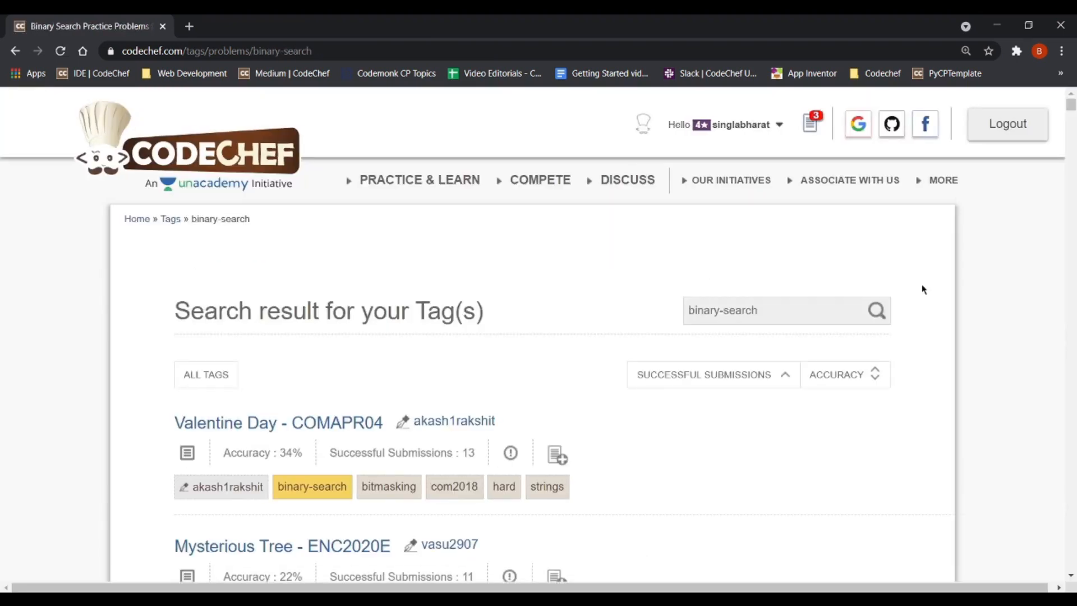
pyautogui.scroll(-3)
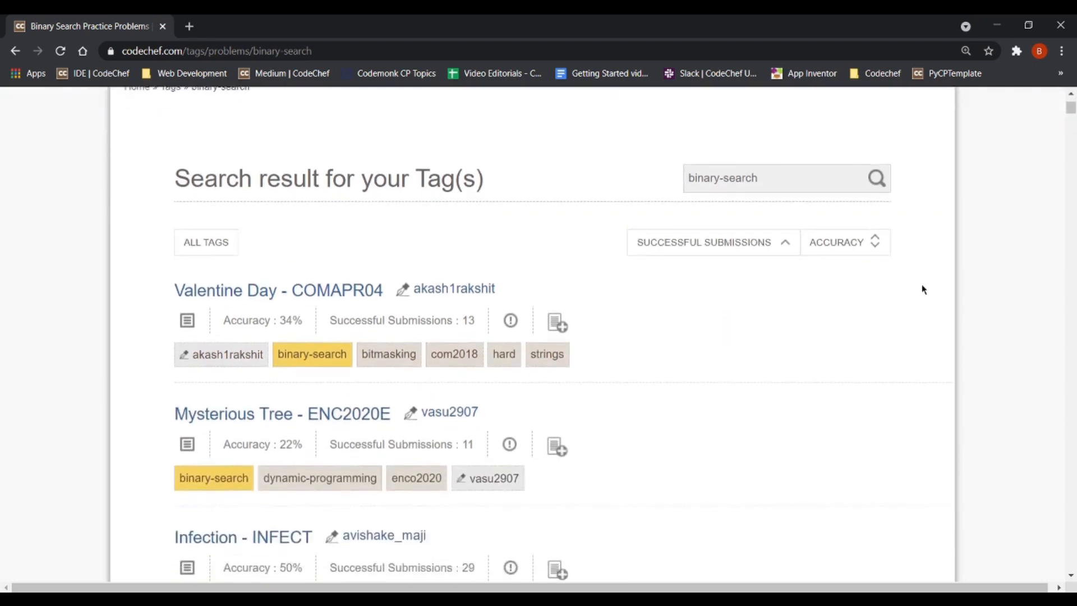
pyautogui.scroll(-3)
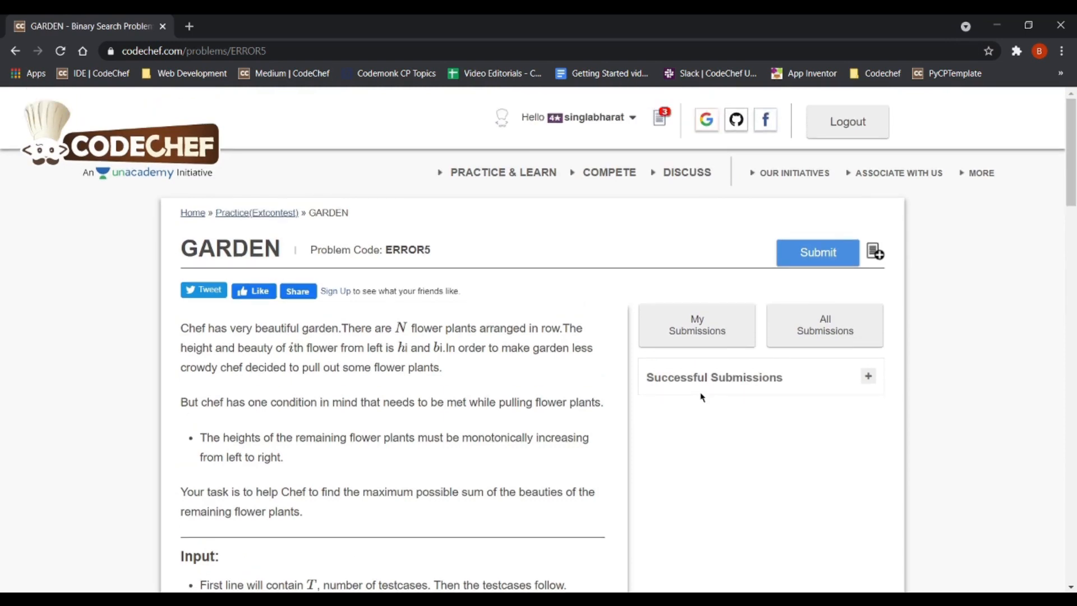
pyautogui.moveTo(610, 414)
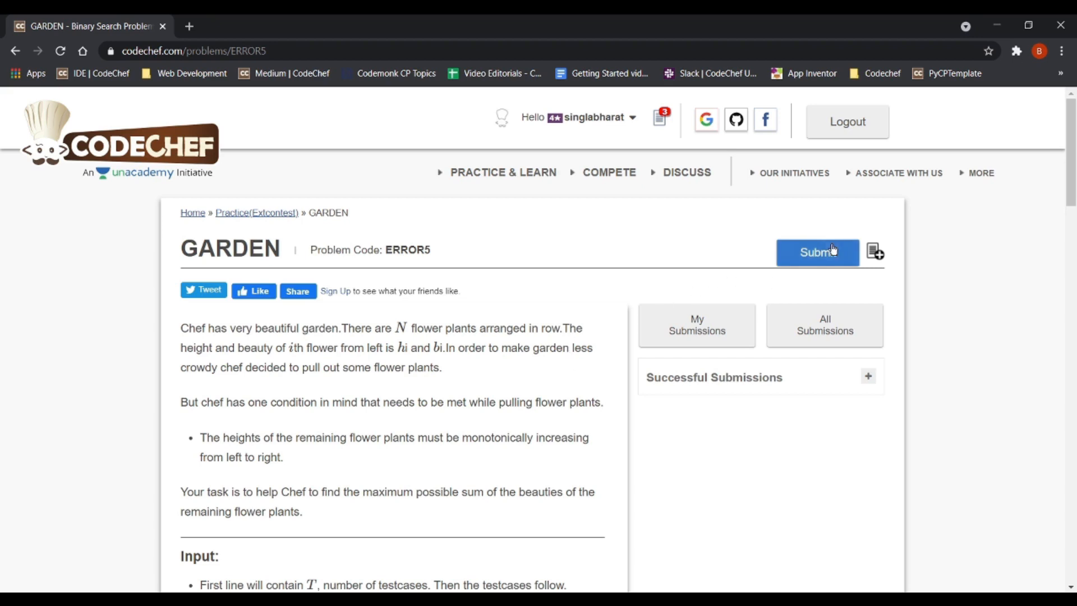
# Step: Start submitting a solution for the GARDEN (ERROR5) problem
pyautogui.click(817, 253)
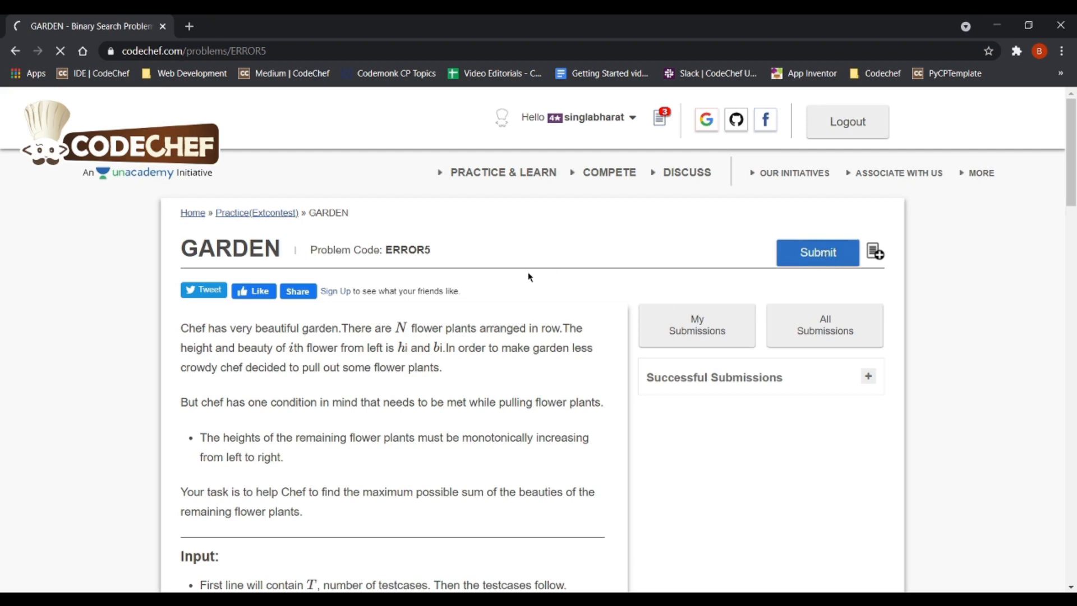
# Step: Open the ERROR5 submission editor and keep C++14 as the language
pyautogui.click(817, 252)
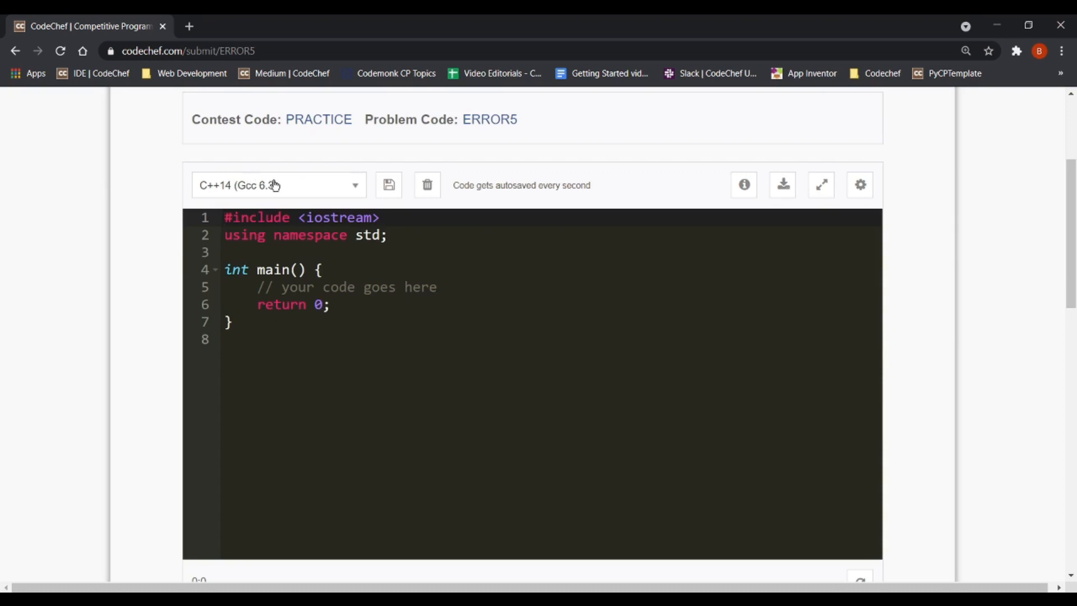
pyautogui.click(277, 185)
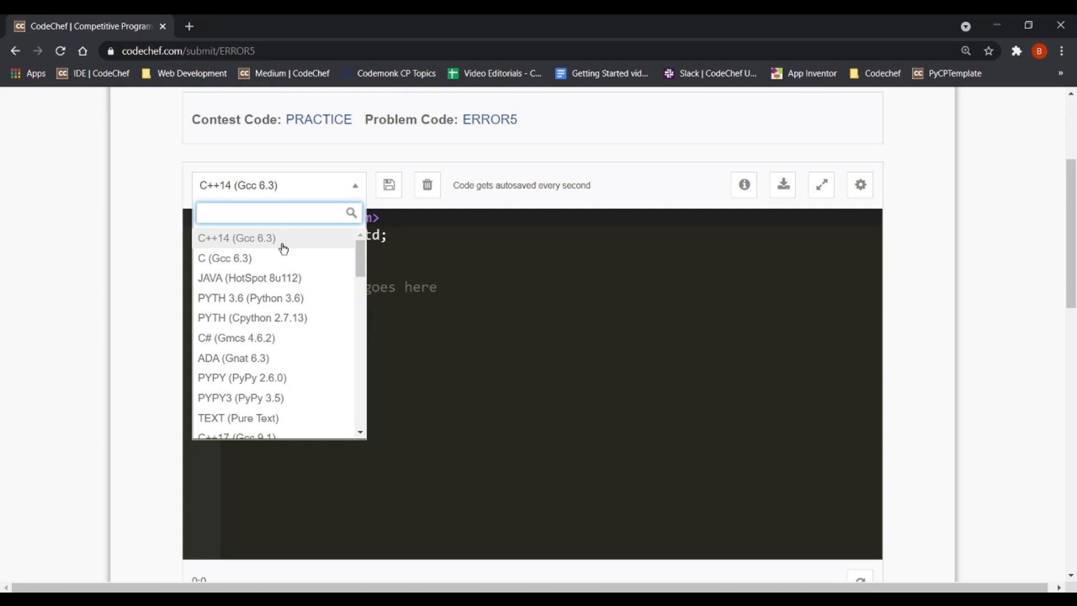
pyautogui.click(275, 211)
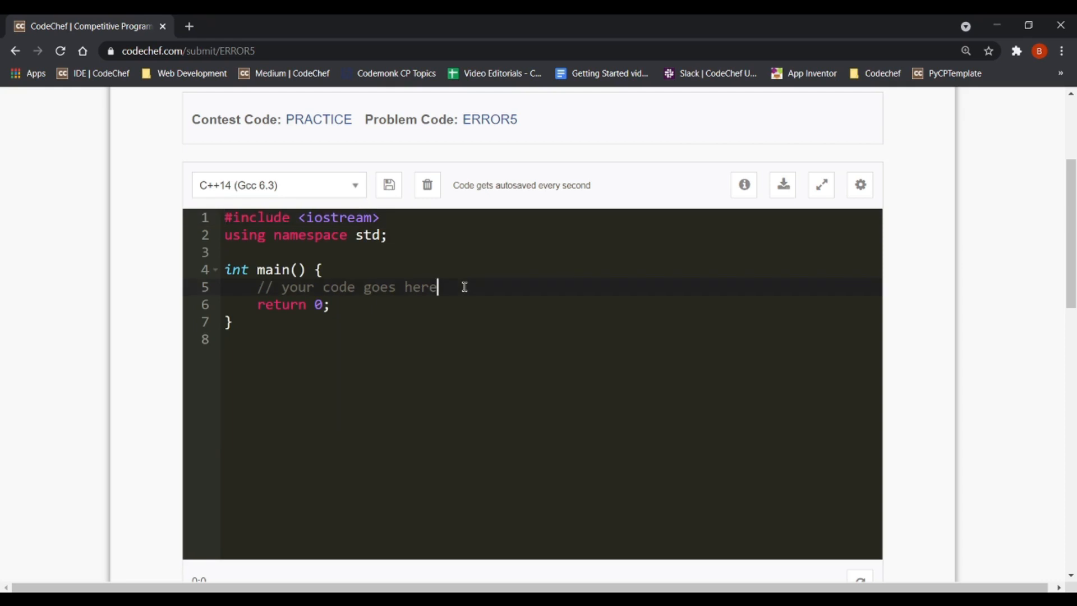
# Step: Write 'int my_variable;' and 'cin >> my_variable;' inside main
pyautogui.press('enter')
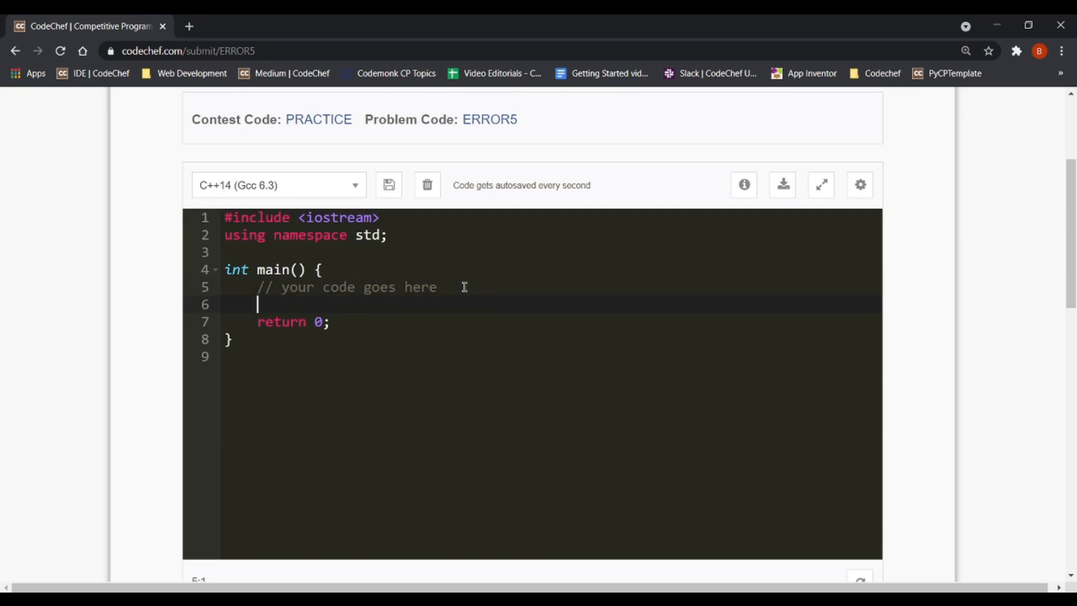
pyautogui.write('int')
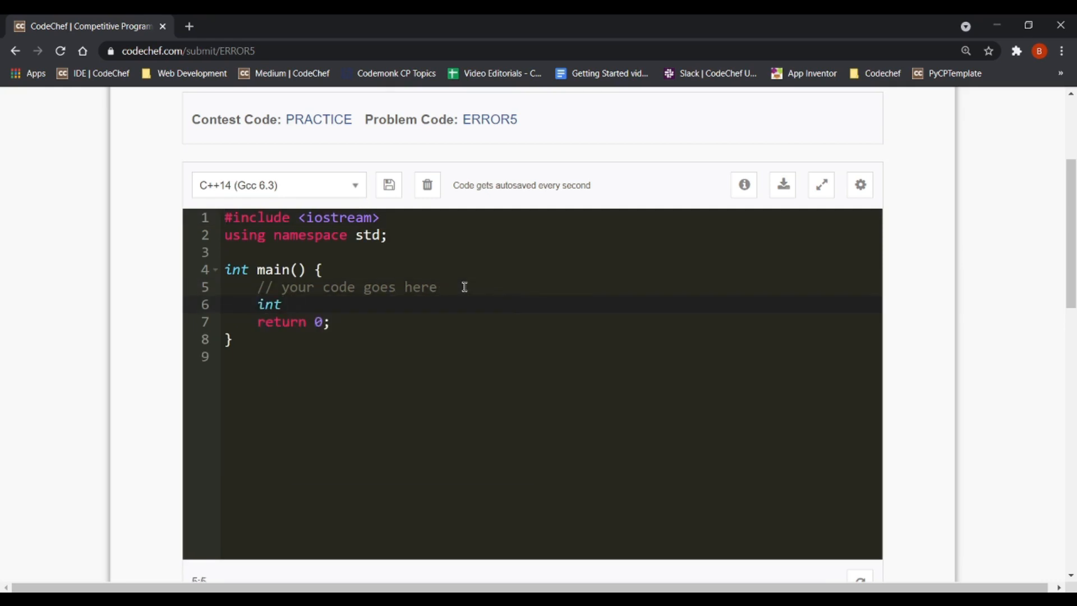
pyautogui.write('my_va')
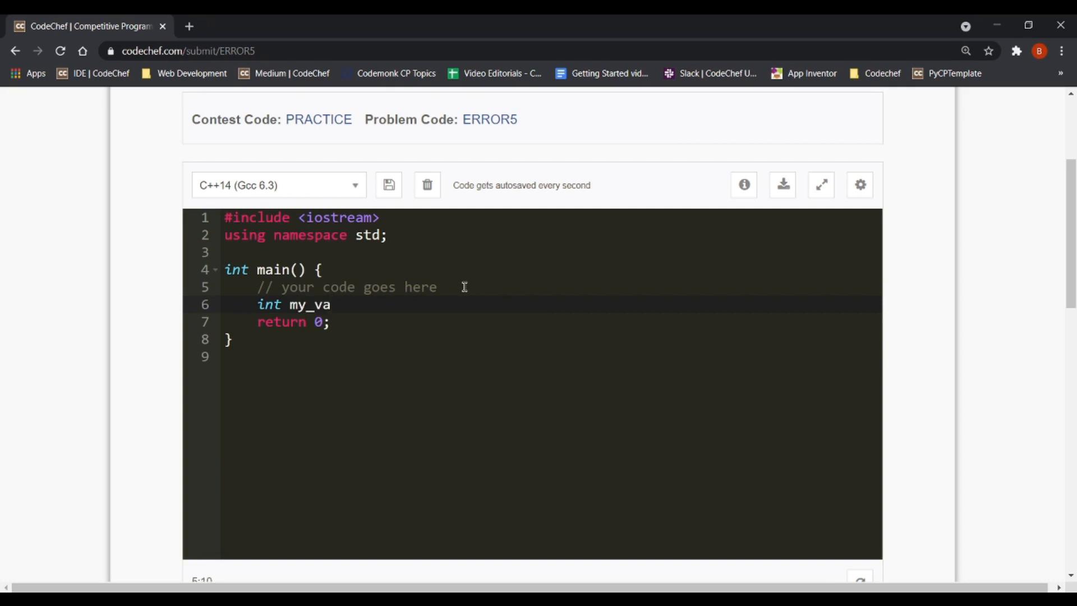
pyautogui.write('riable;')
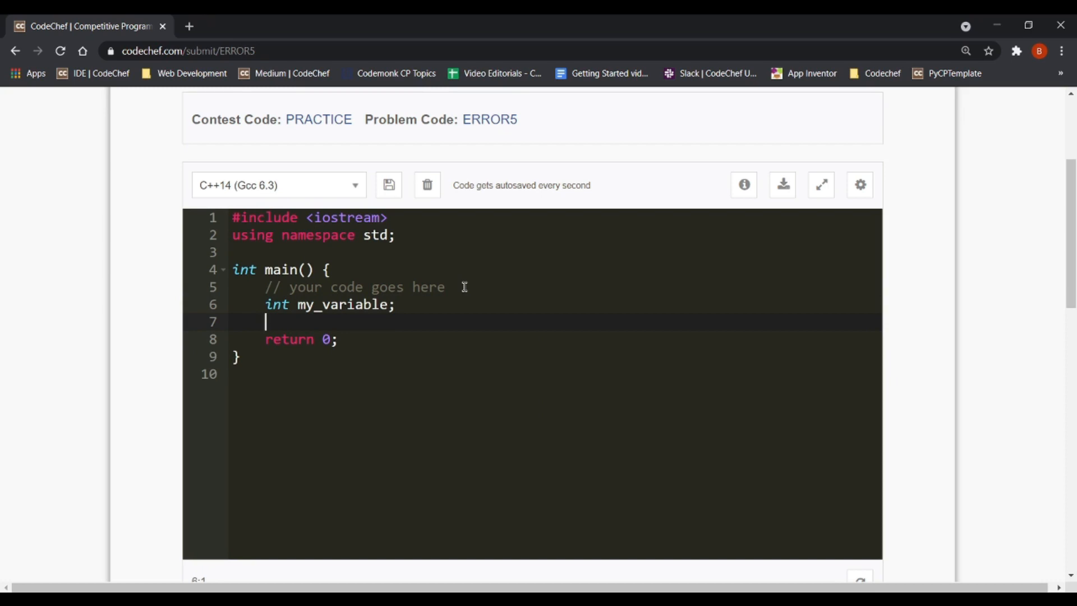
pyautogui.write('cin >> m')
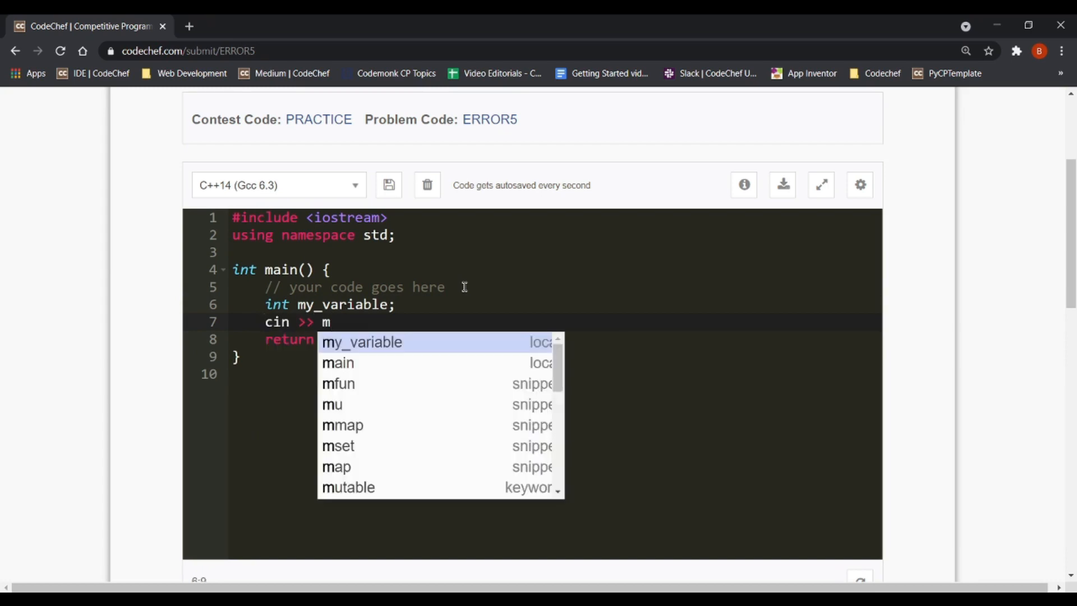
pyautogui.write('y_variable')
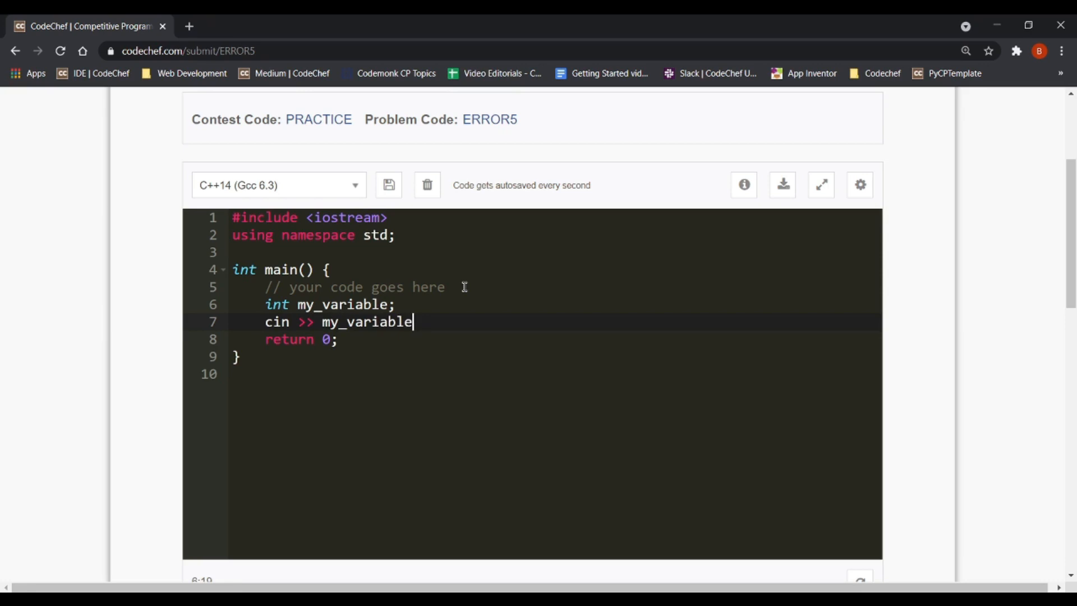
pyautogui.write(';')
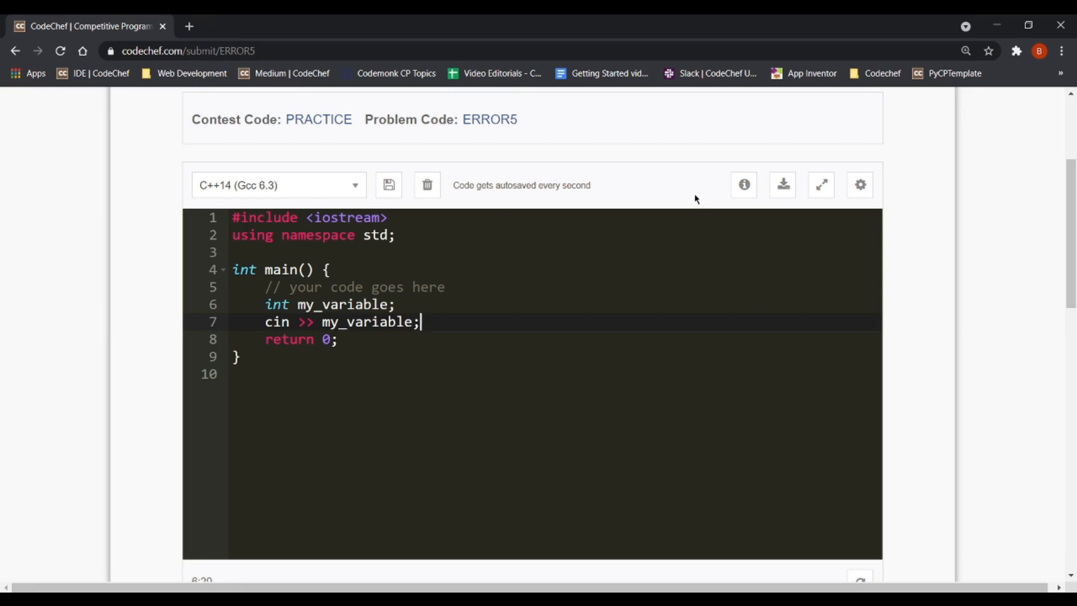
pyautogui.moveTo(920, 227)
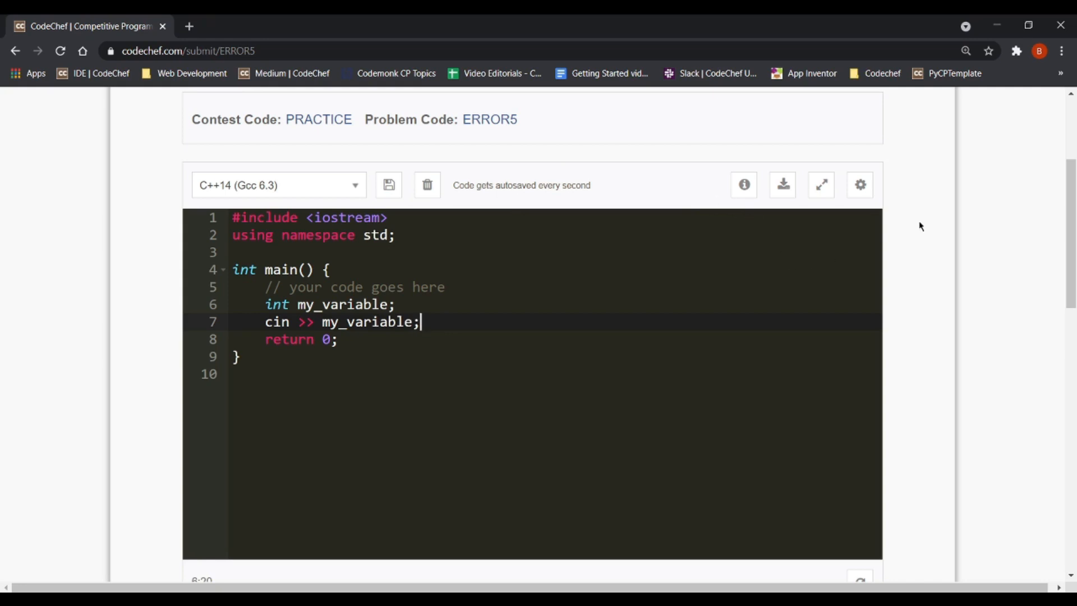
pyautogui.click(860, 185)
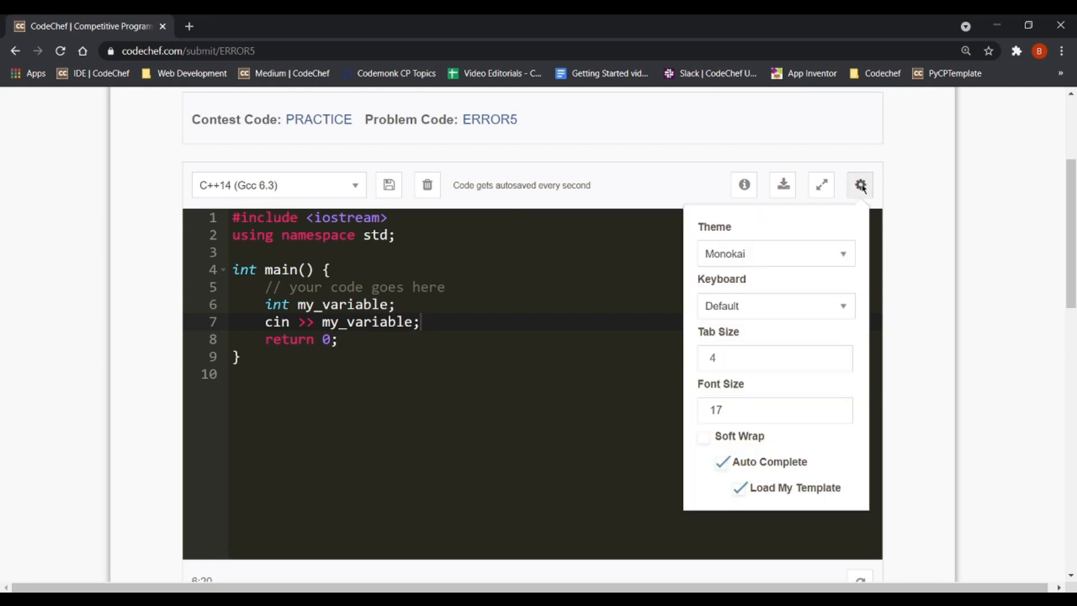
pyautogui.moveTo(752, 262)
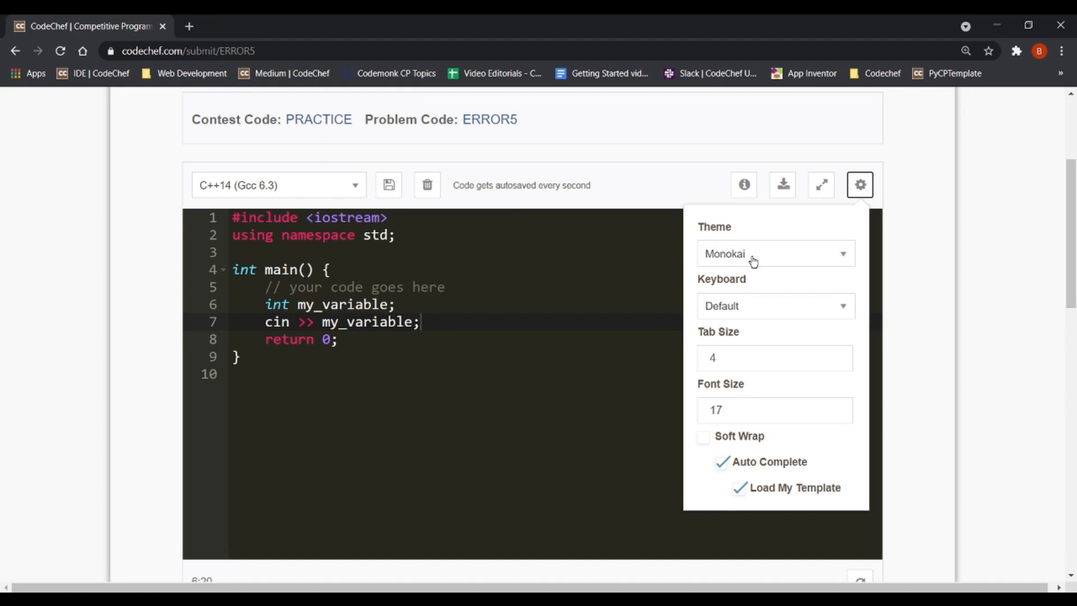
# Step: Preview the Clouds editor theme, revert to Monokai and close the settings panel
pyautogui.click(775, 253)
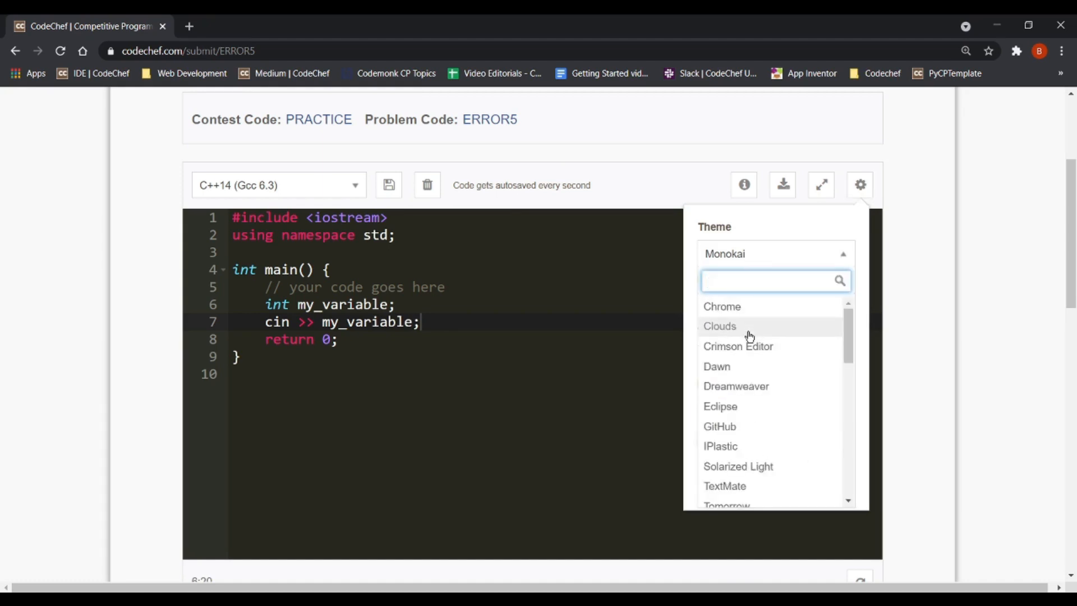
pyautogui.click(719, 325)
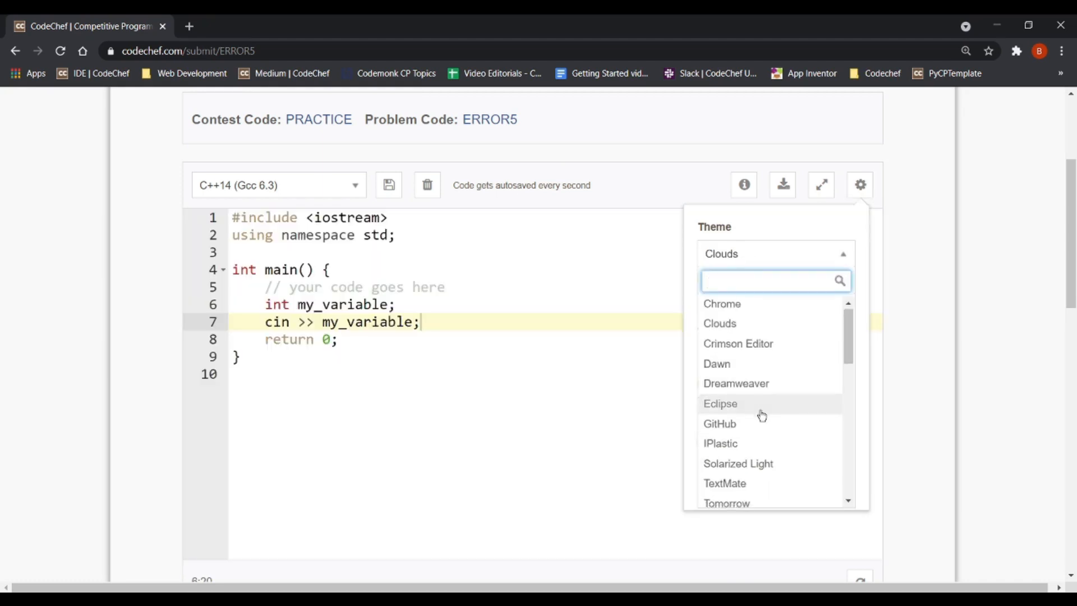
pyautogui.scroll(-3)
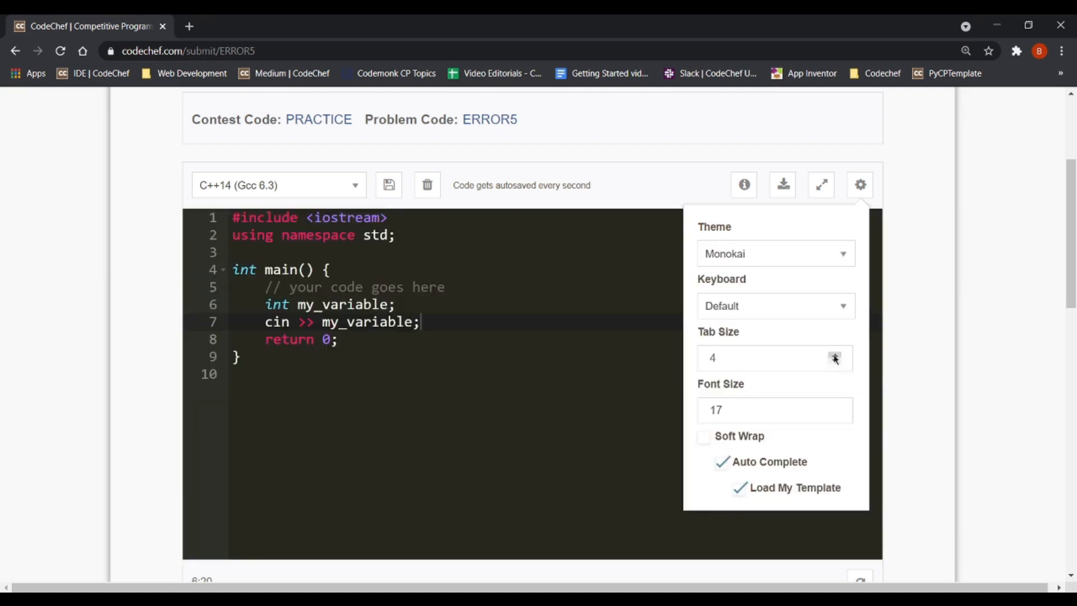
pyautogui.click(774, 357)
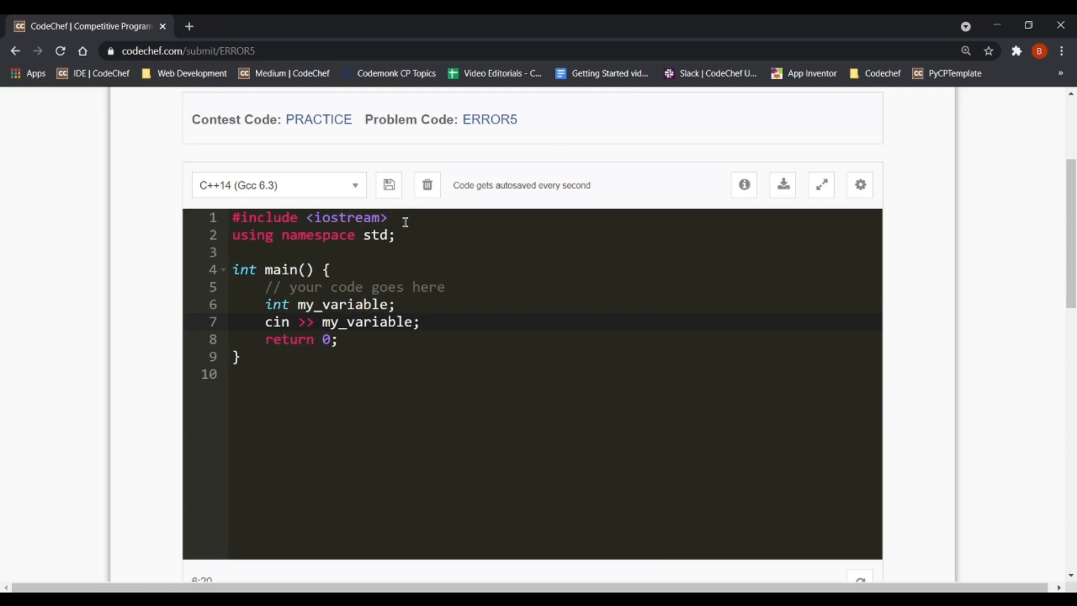
# Step: Add '#include <string>' and '#include <vector>' below the iostream include
pyautogui.press('enter')
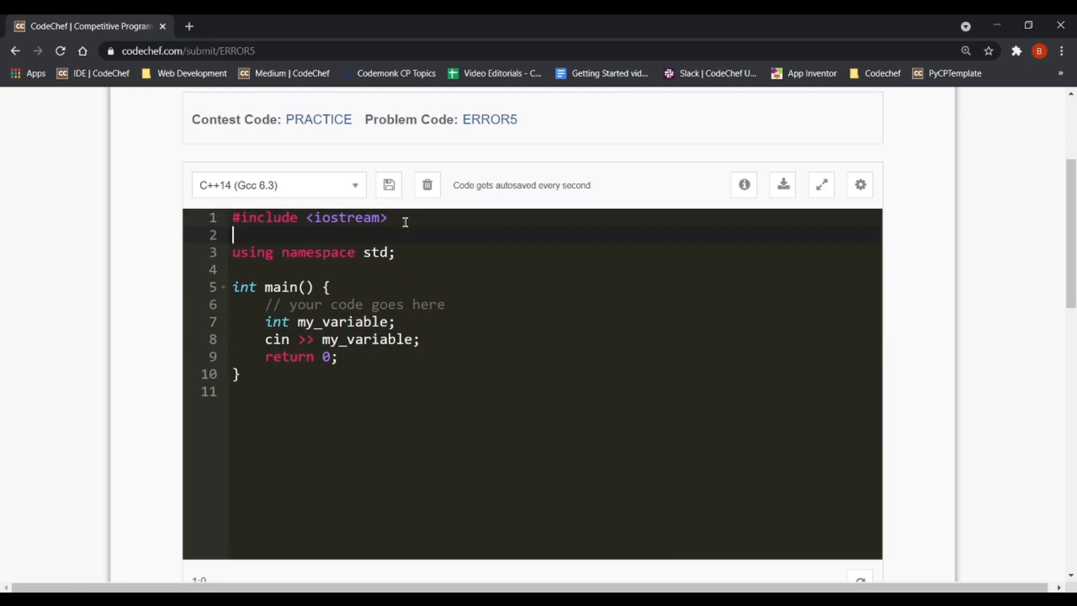
pyautogui.write('#include')
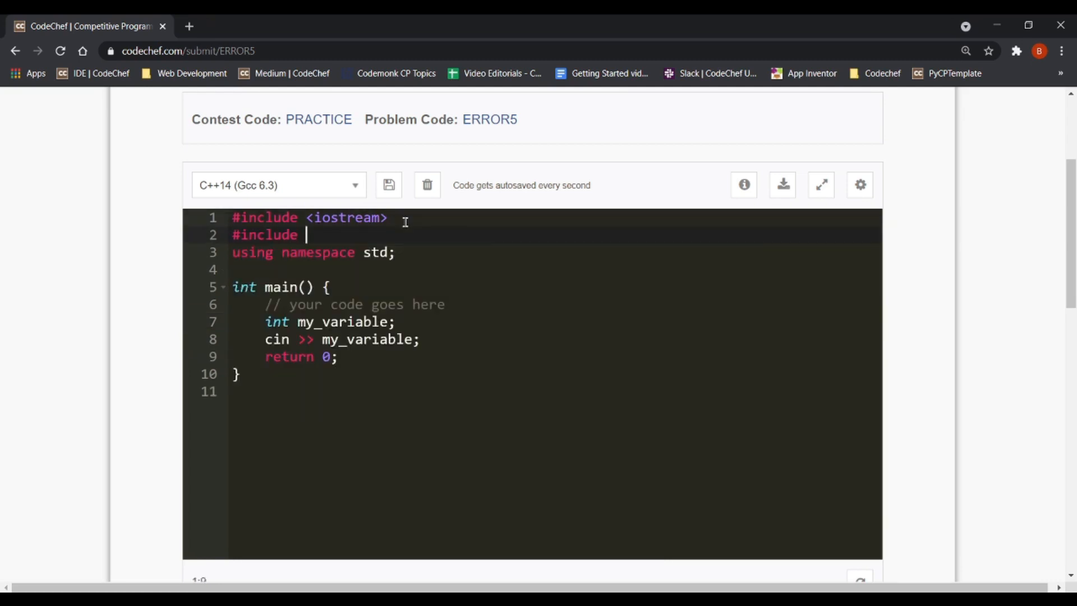
pyautogui.write('<string>')
pyautogui.write('#')
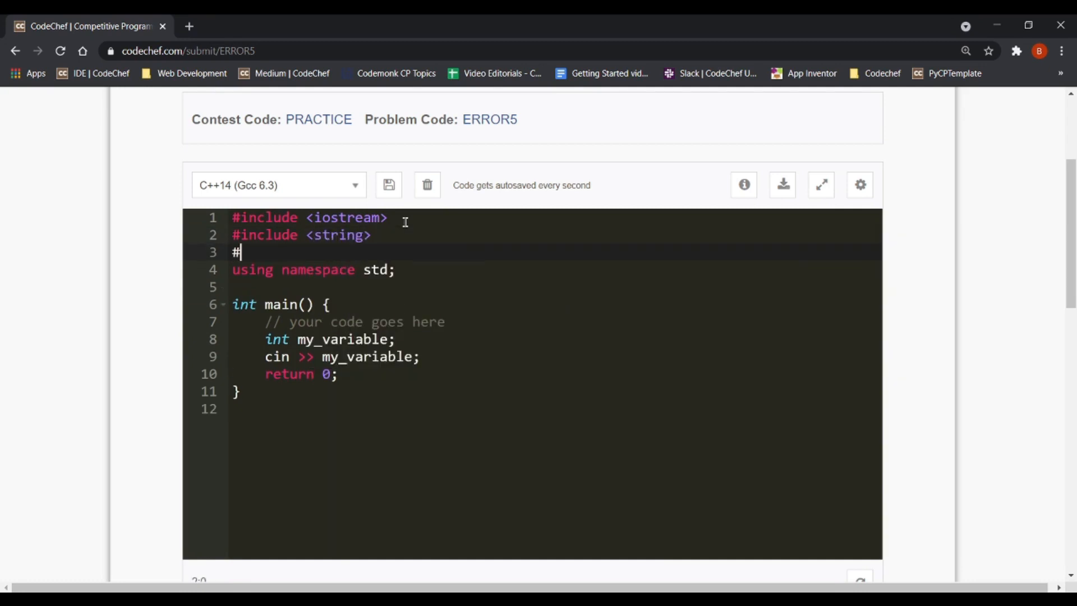
pyautogui.write('include <')
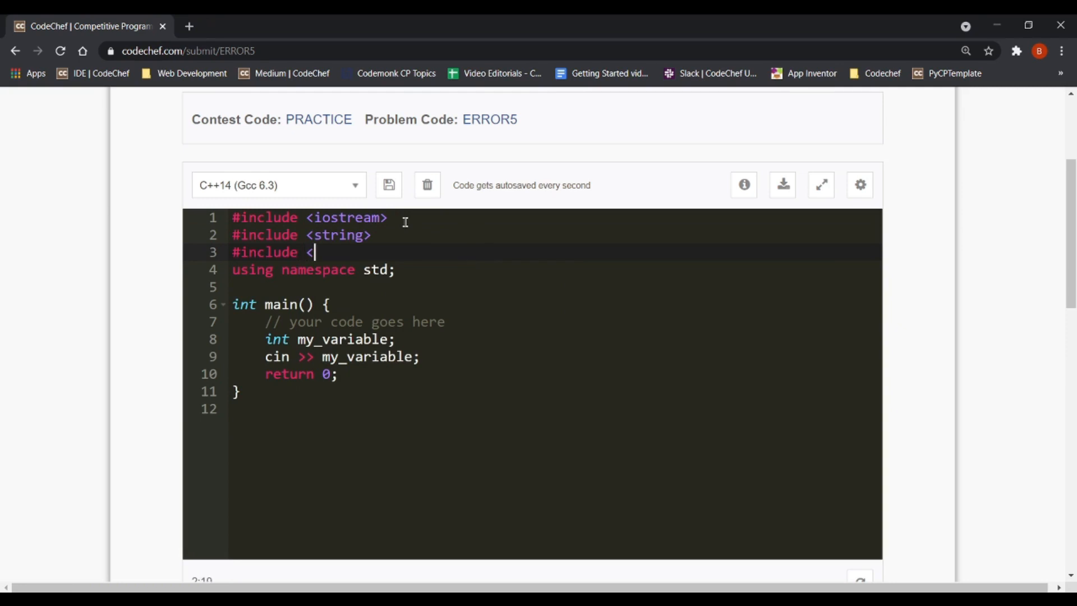
pyautogui.write('vector>')
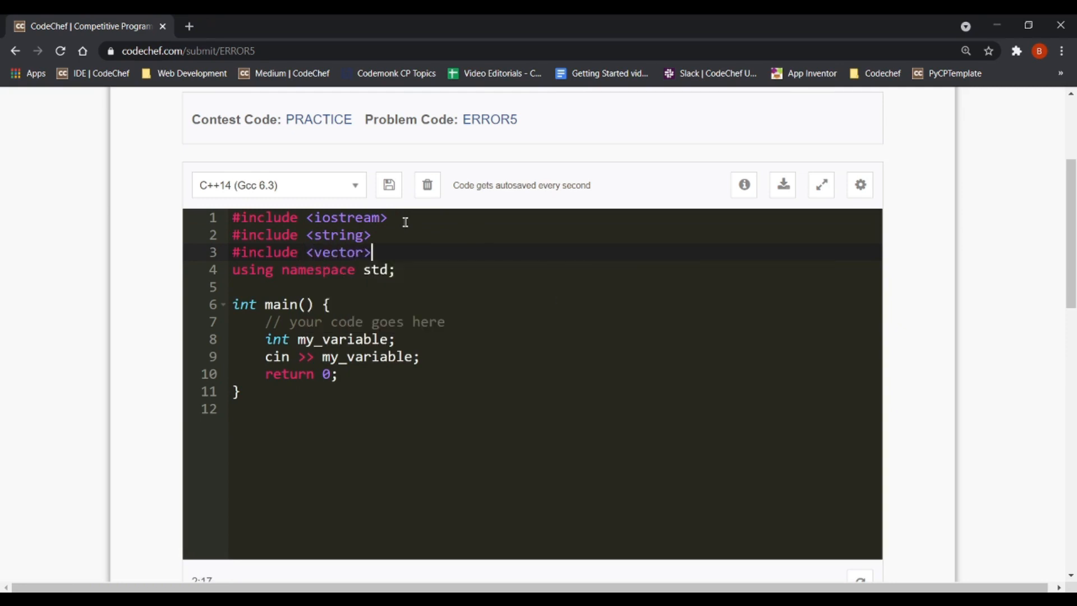
# Step: Add '#define ll long long' after the using namespace line
pyautogui.write('#')
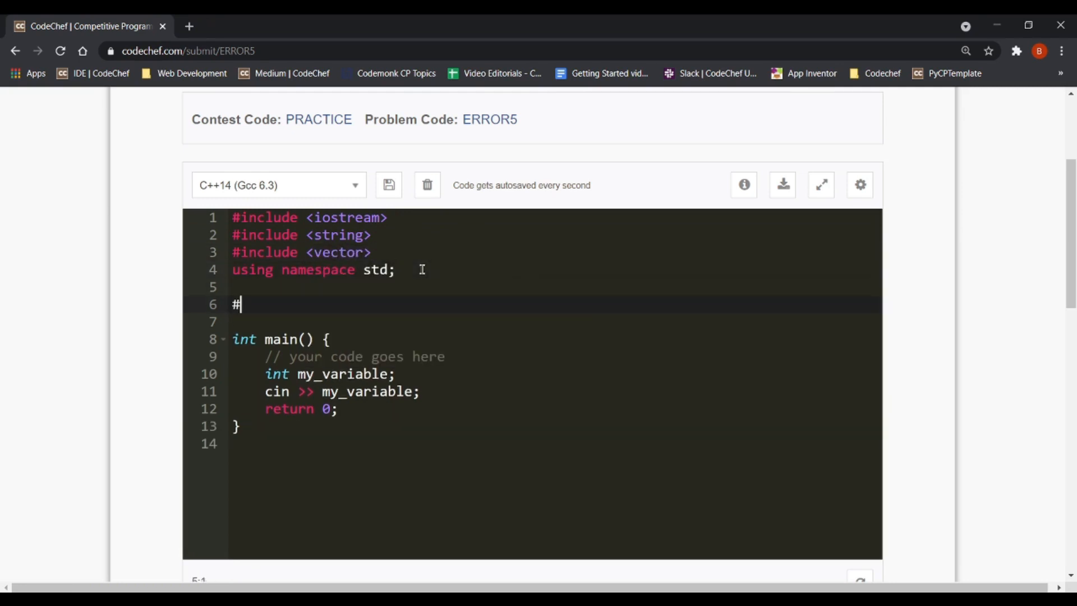
pyautogui.write('define ll long')
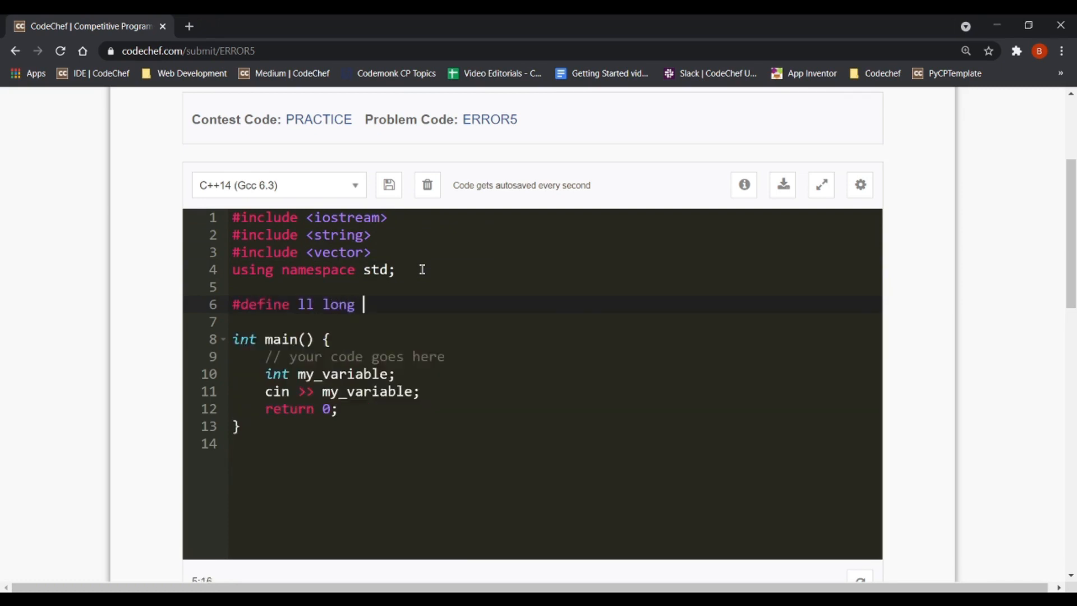
pyautogui.write('long')
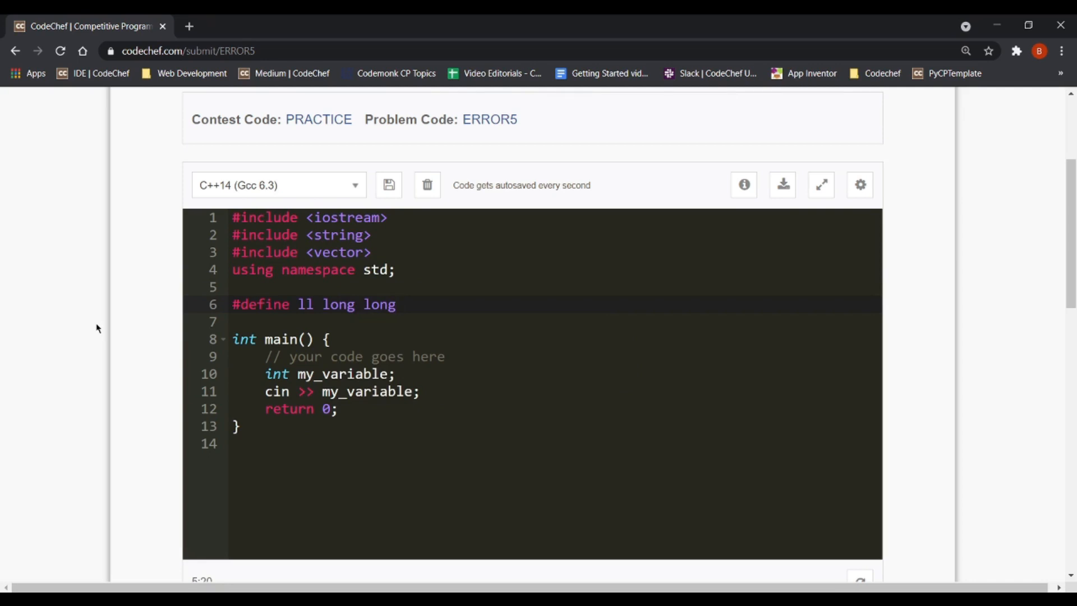
pyautogui.click(397, 304)
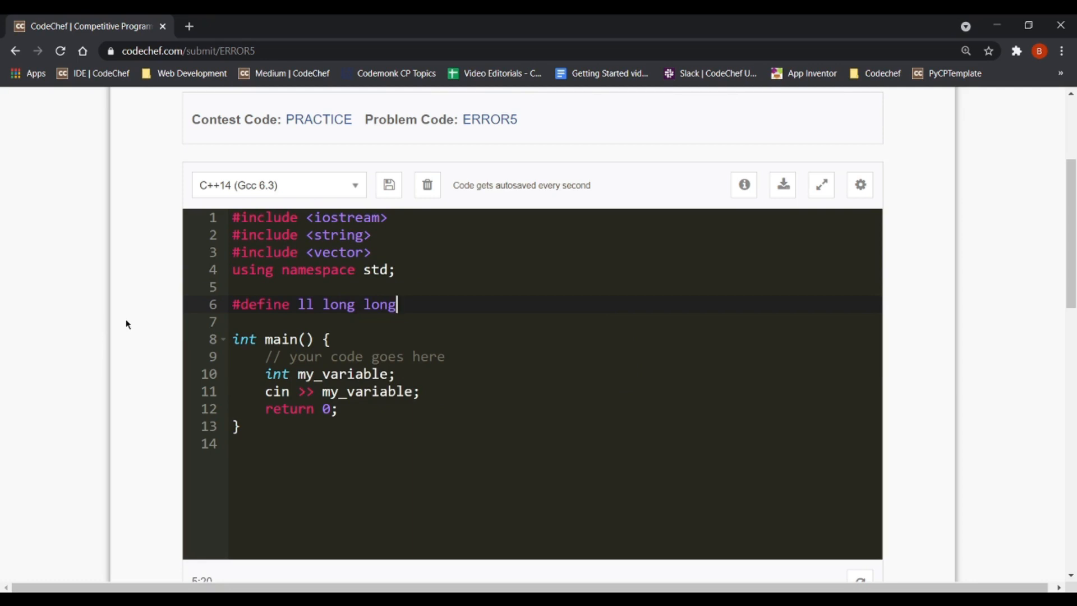
pyautogui.moveTo(158, 303)
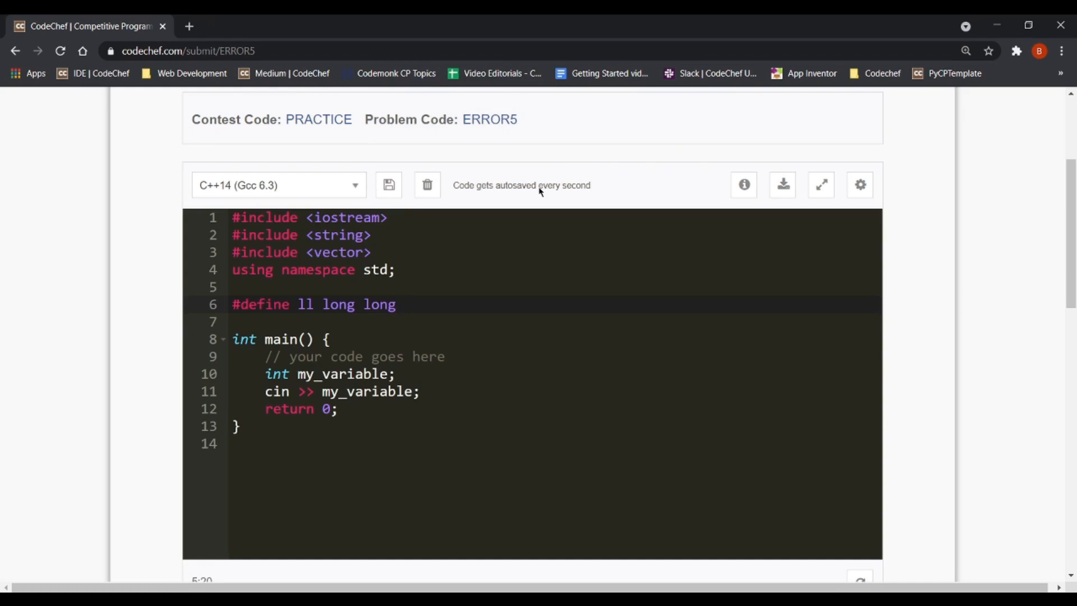
pyautogui.click(396, 303)
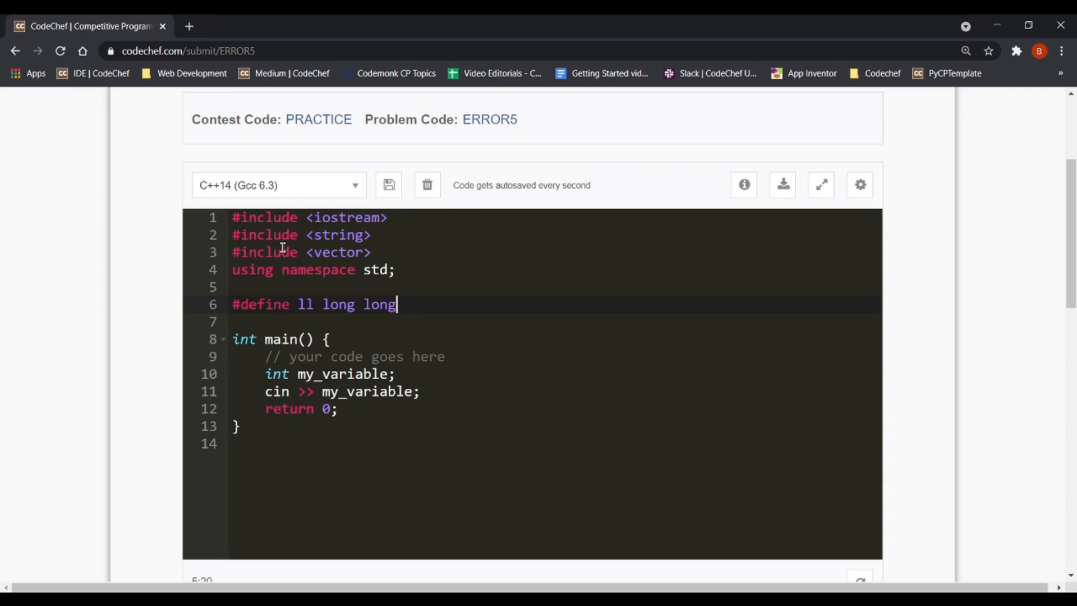
pyautogui.moveTo(160, 229)
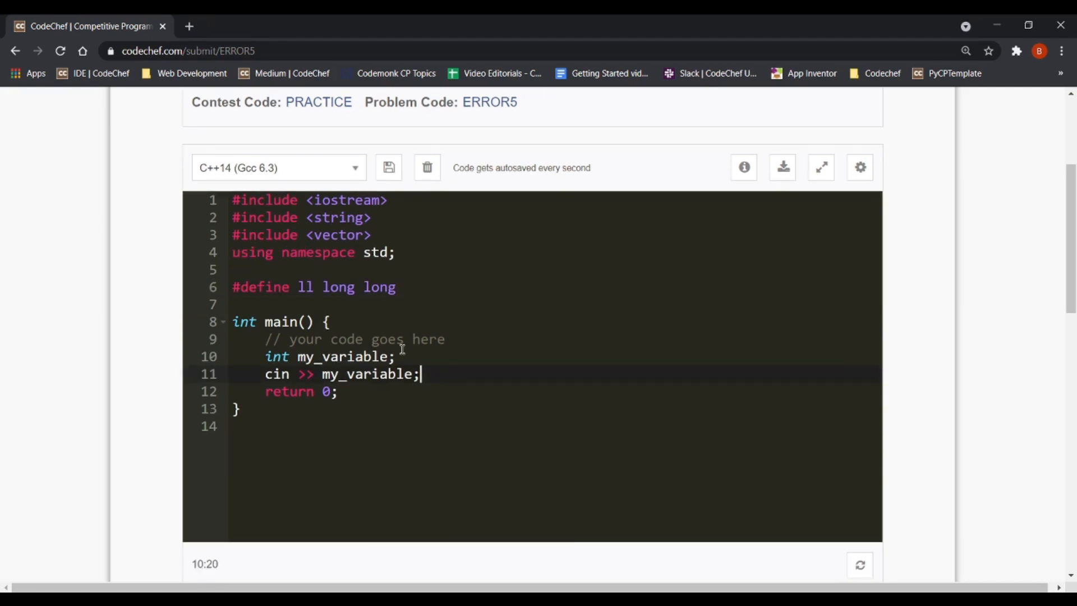
# Step: Replace every my_variable with var1 via find and replace, then resume editing line 11
pyautogui.press('ctrl+f')
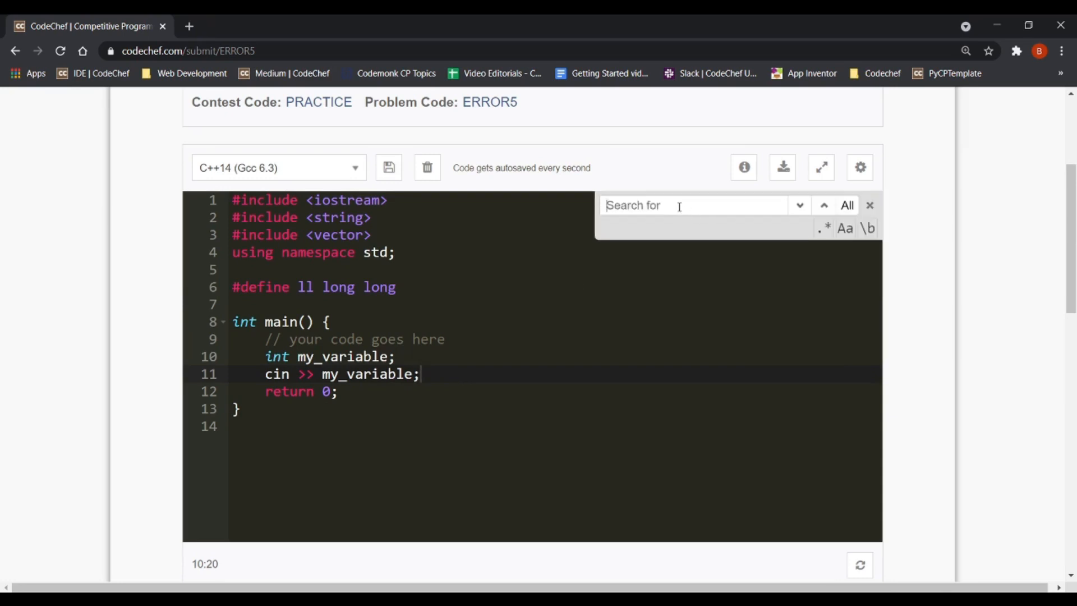
pyautogui.write('my_var')
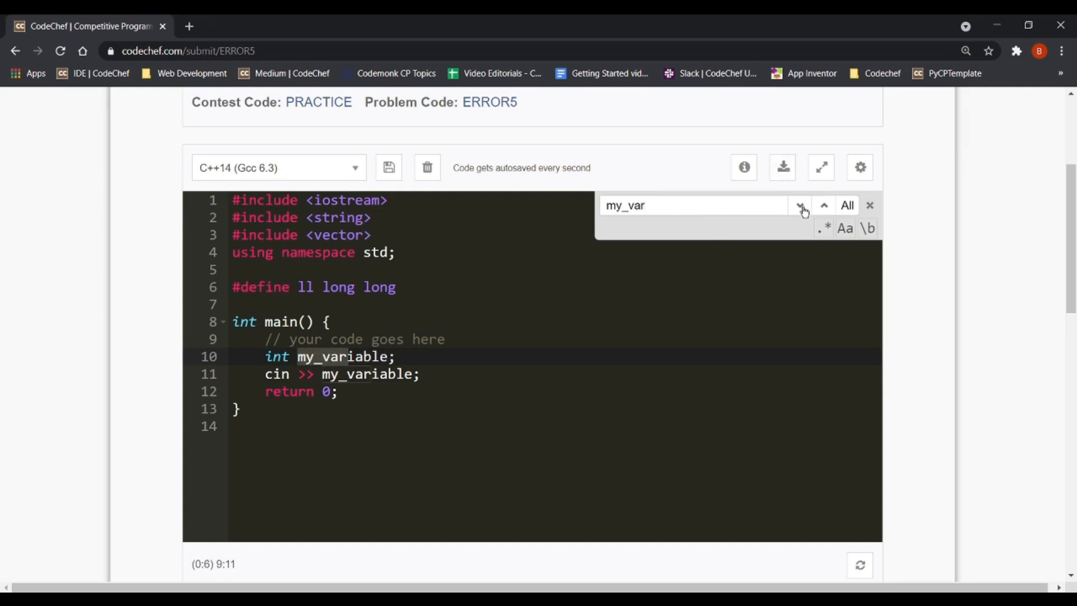
pyautogui.click(869, 205)
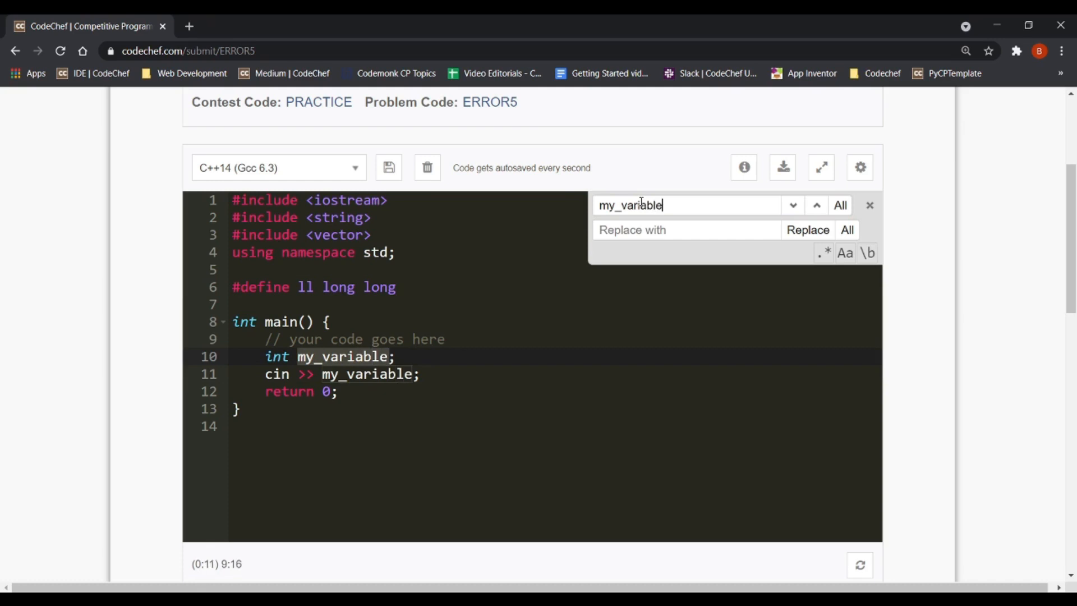
pyautogui.write('var1')
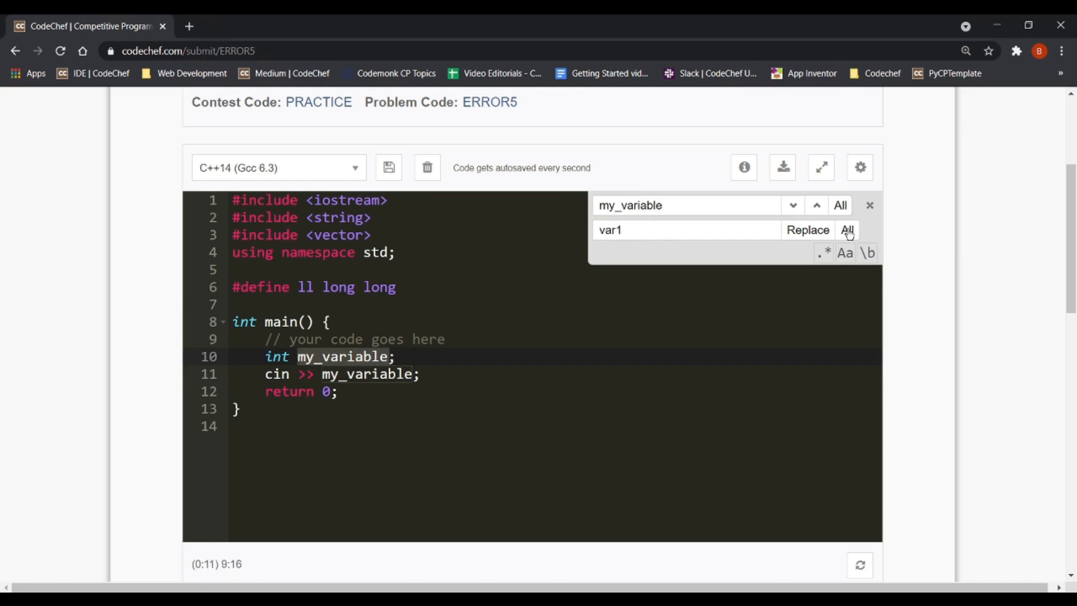
pyautogui.click(846, 229)
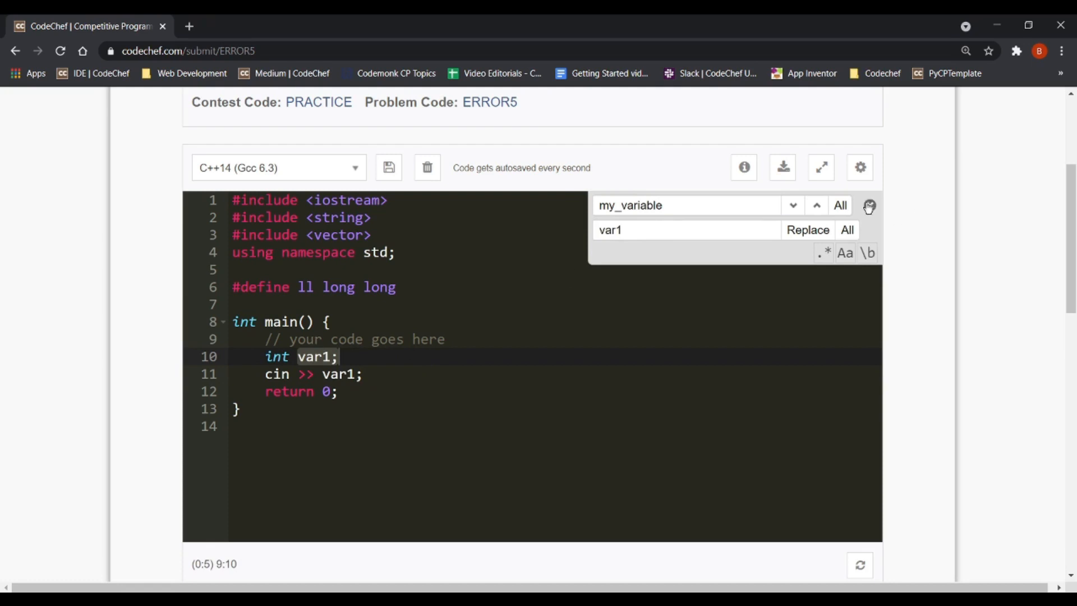
pyautogui.click(868, 206)
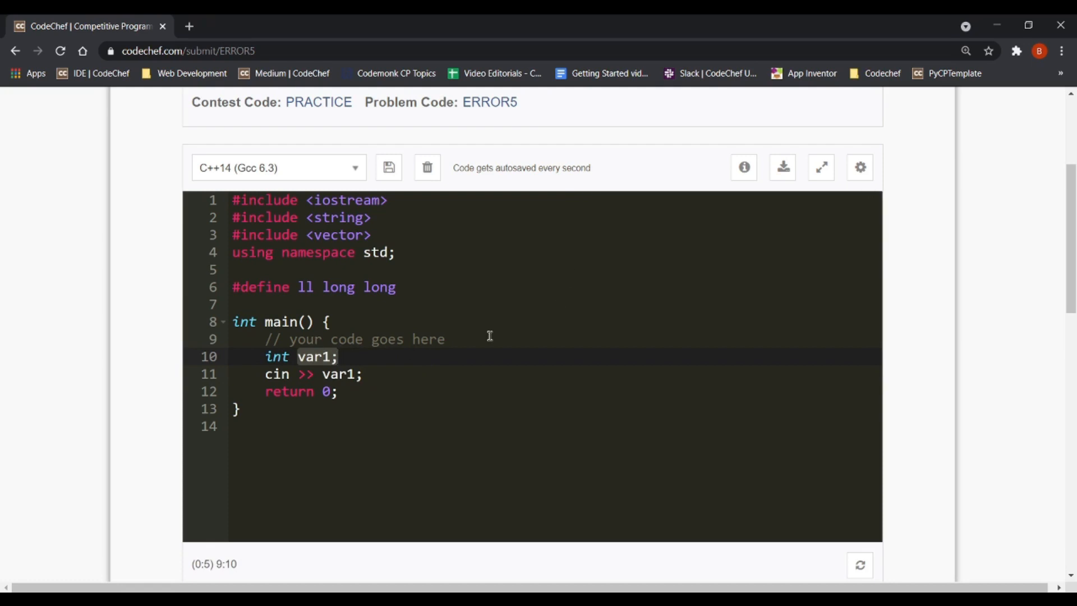
pyautogui.click(364, 373)
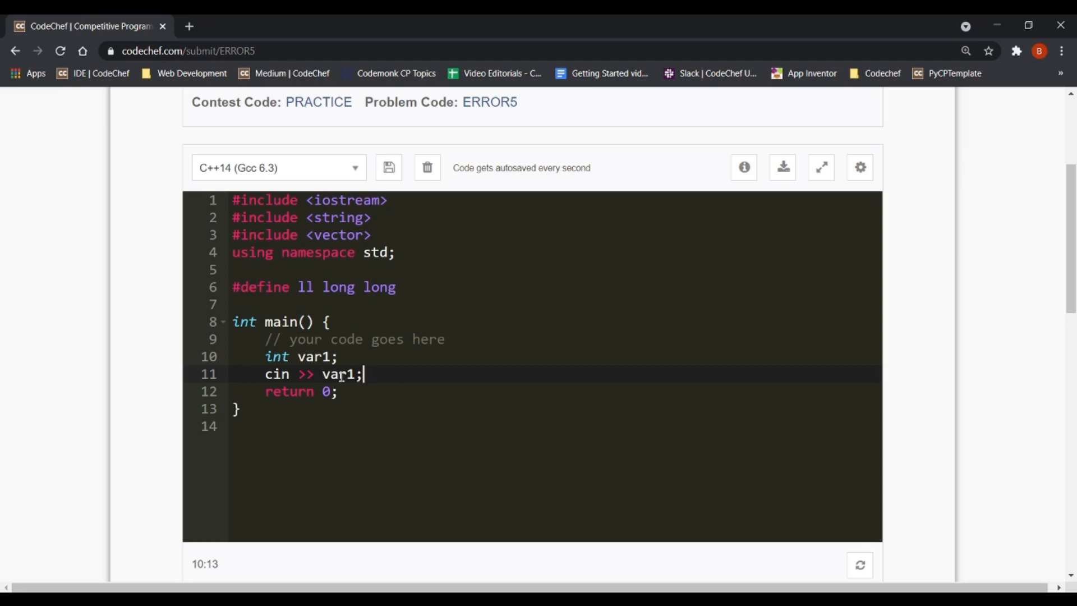
pyautogui.moveTo(308, 235)
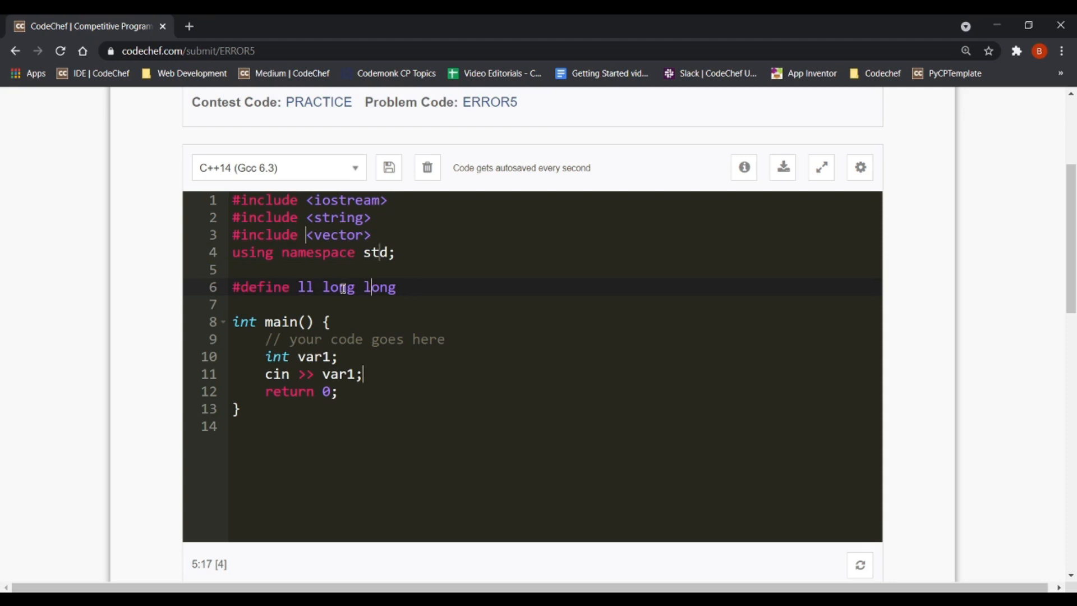
pyautogui.write('fksnf')
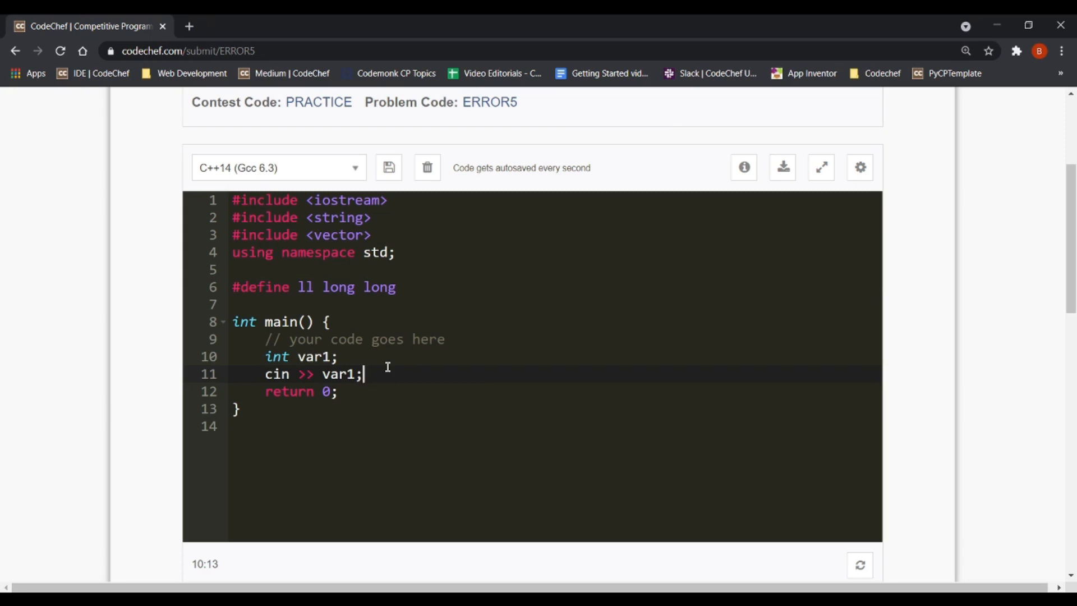
pyautogui.write('cin >> var1;')
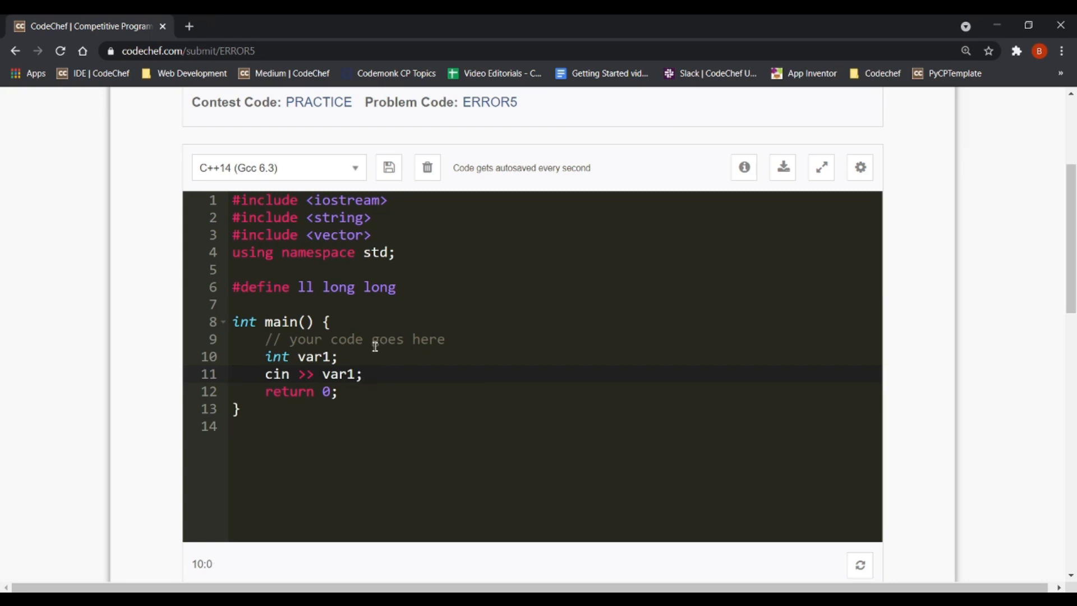
pyautogui.moveTo(392, 372)
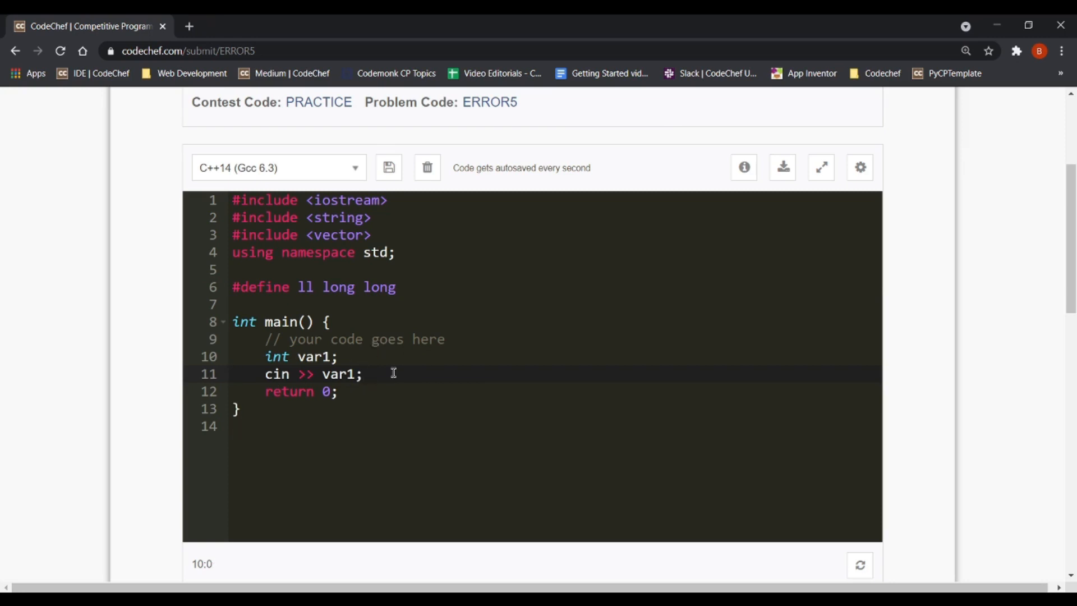
pyautogui.write('//')
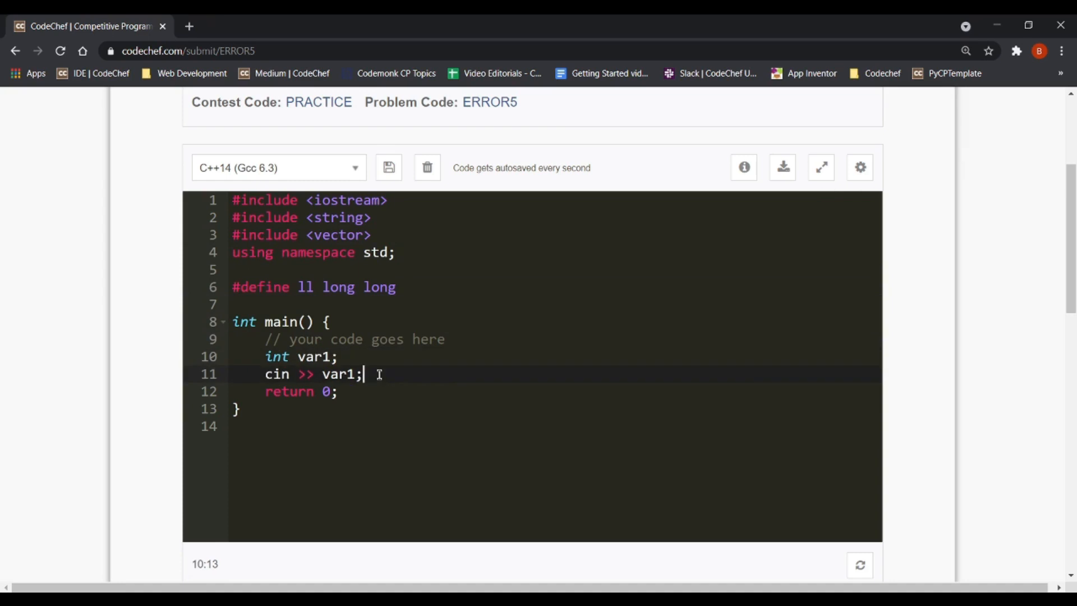
pyautogui.moveTo(782, 167)
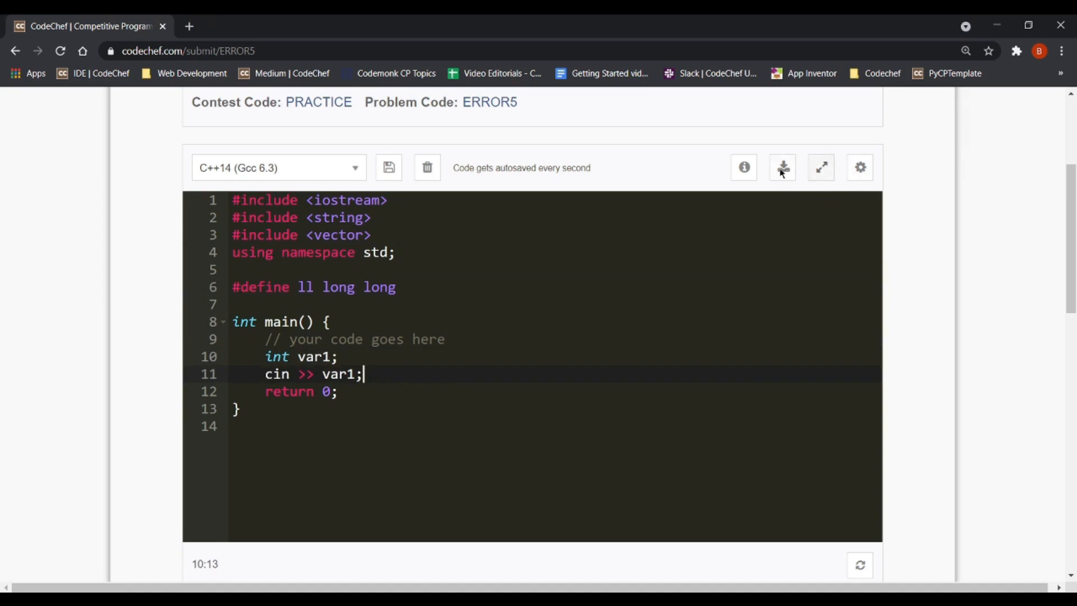
pyautogui.click(742, 167)
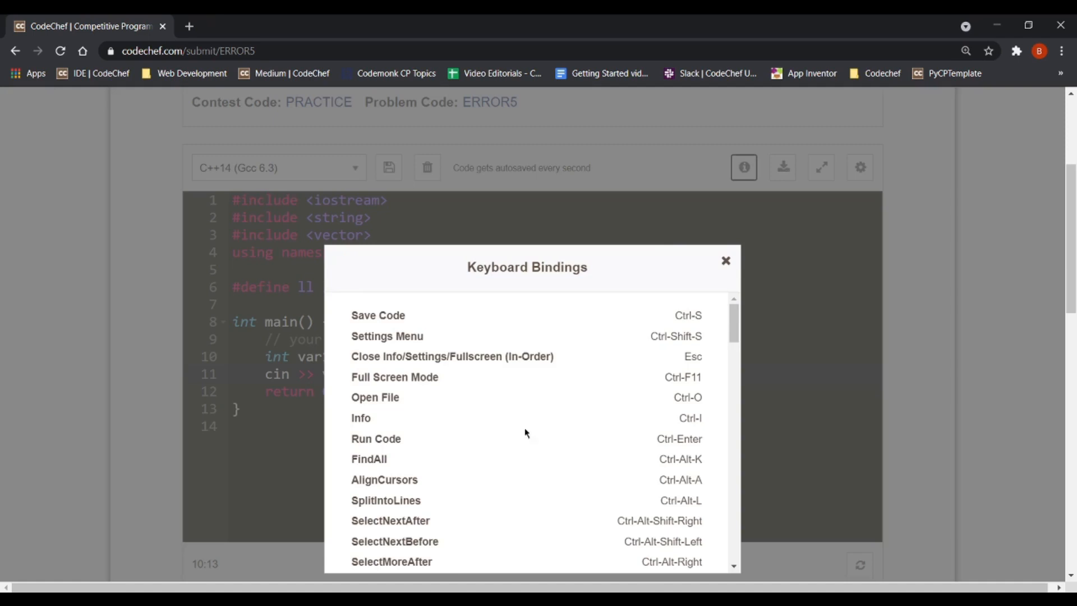
pyautogui.click(726, 261)
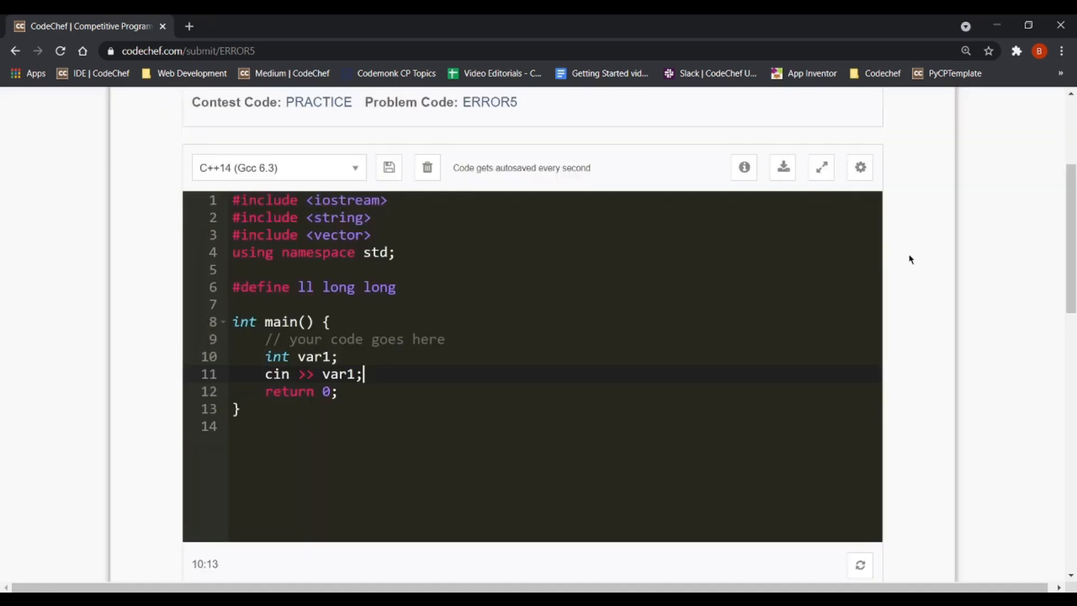
# Step: Add the line cout << 2*var1; to the program and enable Custom Input for running
pyautogui.write('cout <<')
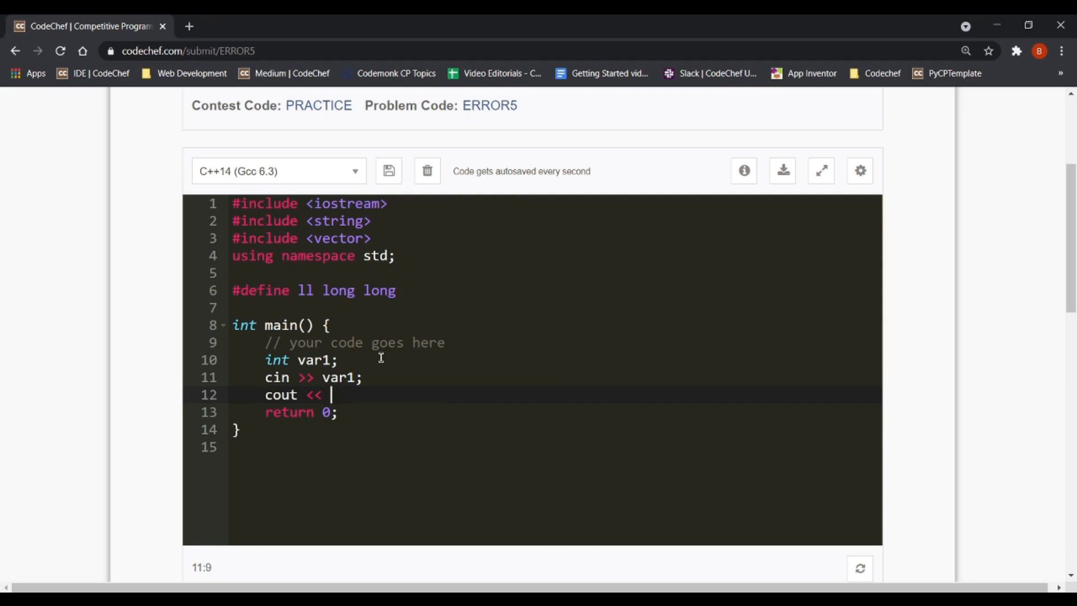
pyautogui.write('2*var1;')
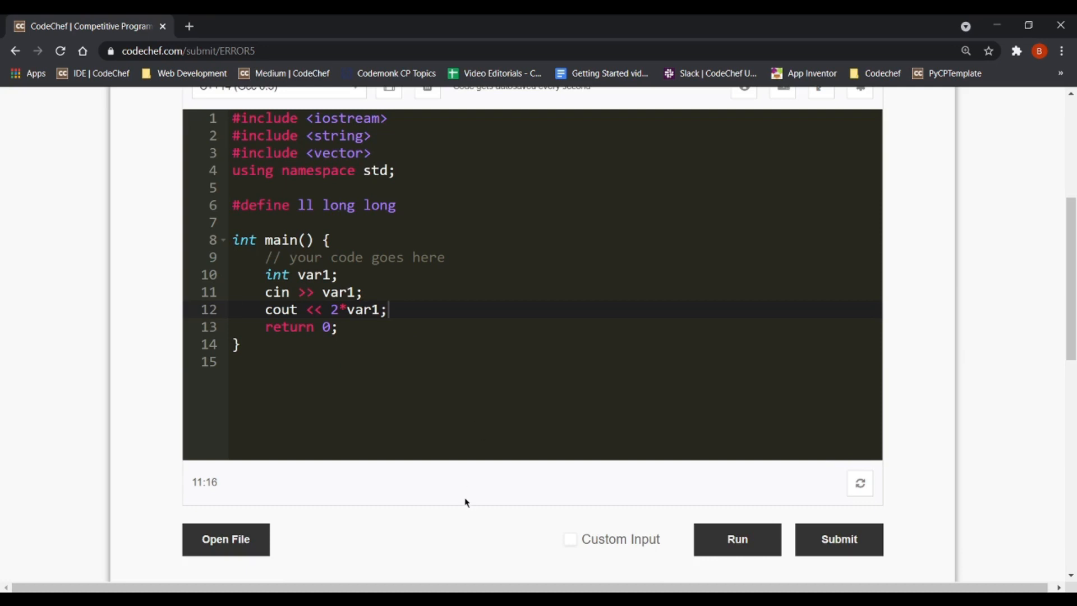
pyautogui.scroll(-3)
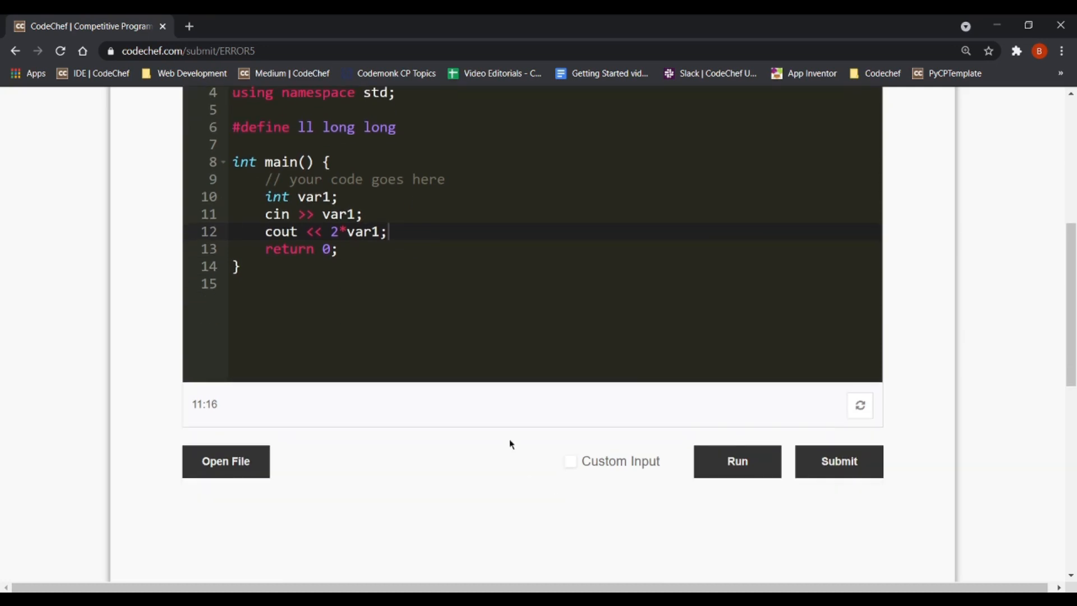
pyautogui.moveTo(595, 466)
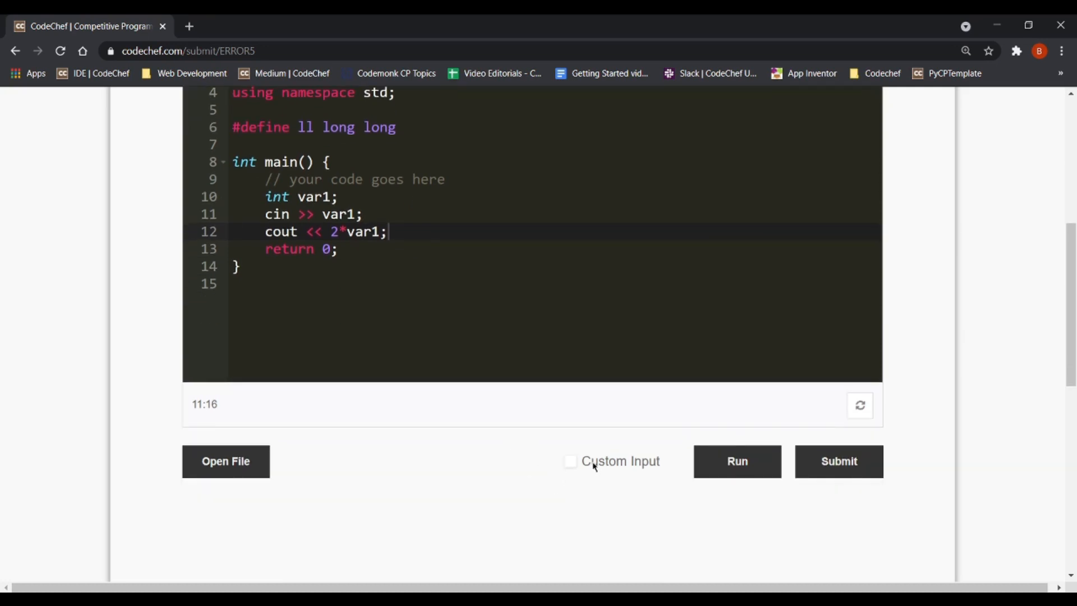
pyautogui.click(570, 461)
pyautogui.write('10')
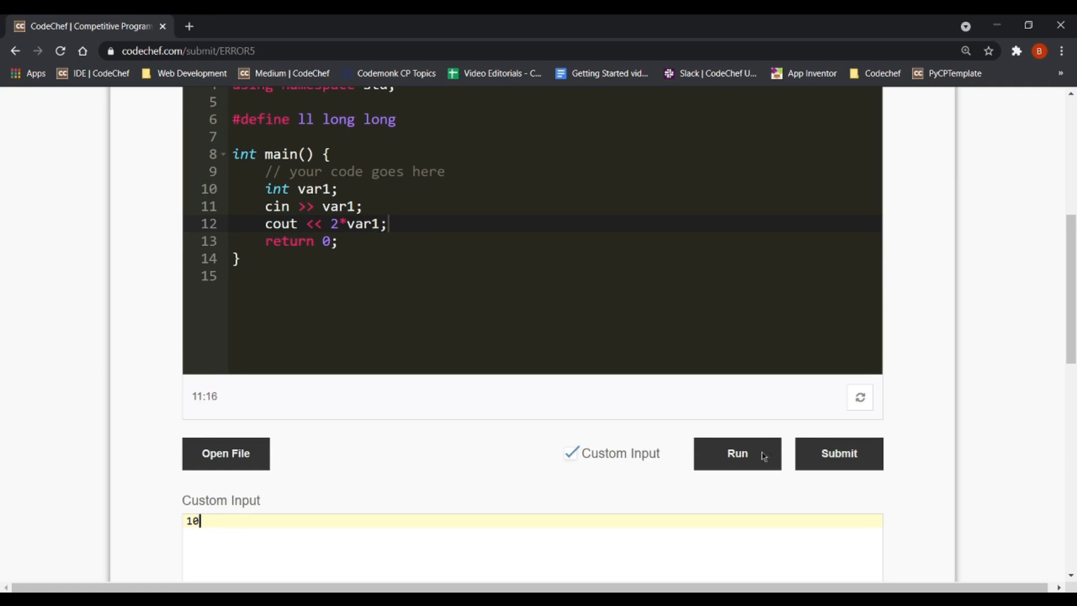
# Step: Run the code on custom input 10 and view the successful execution producing output 20
pyautogui.click(736, 453)
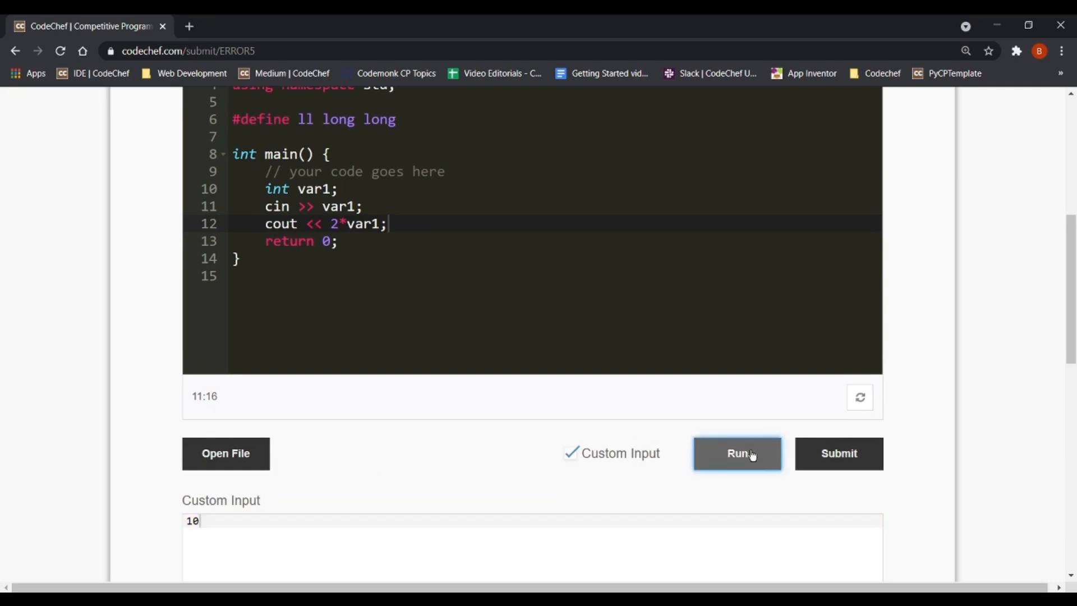
pyautogui.click(735, 452)
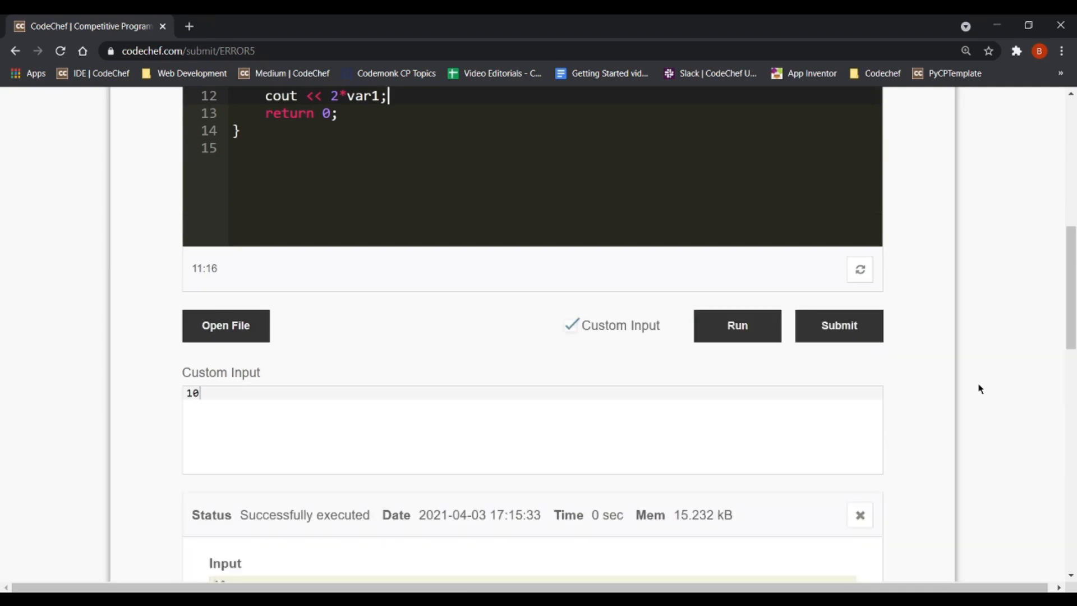
pyautogui.scroll(-3)
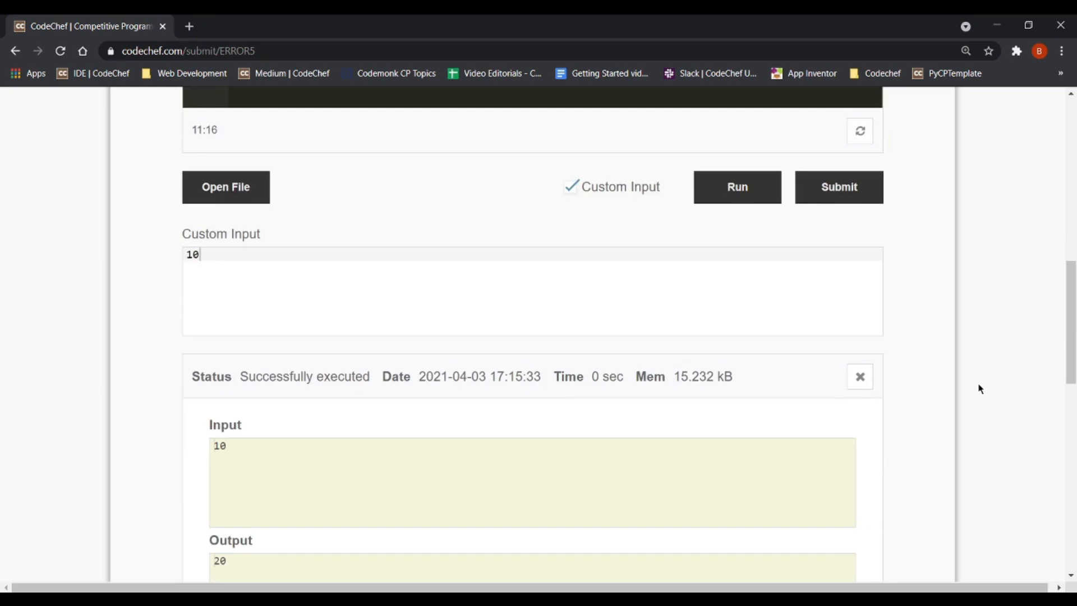
pyautogui.scroll(-3)
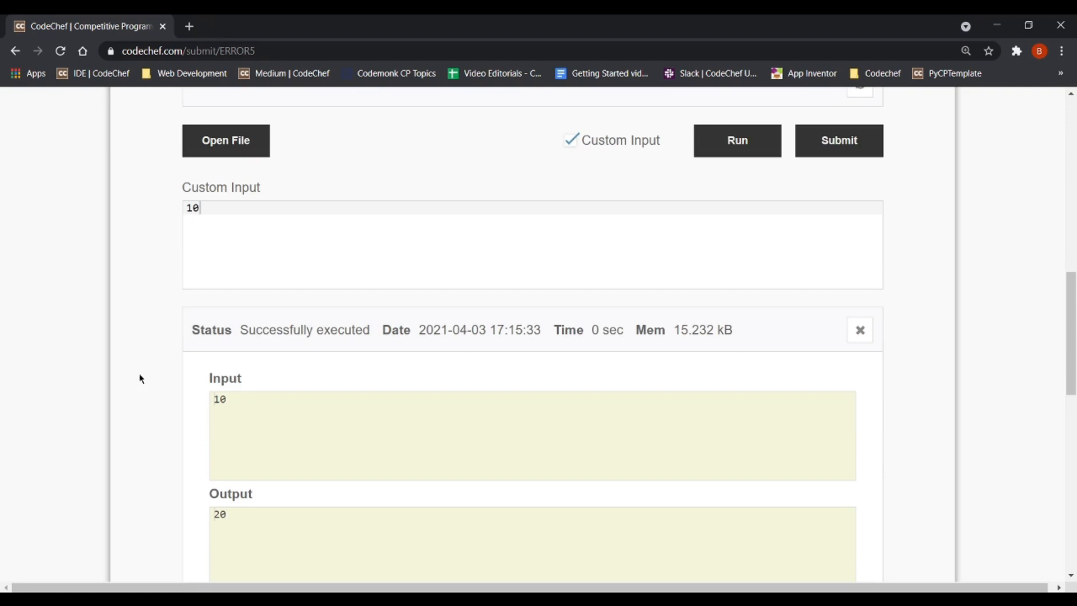
pyautogui.scroll(-3)
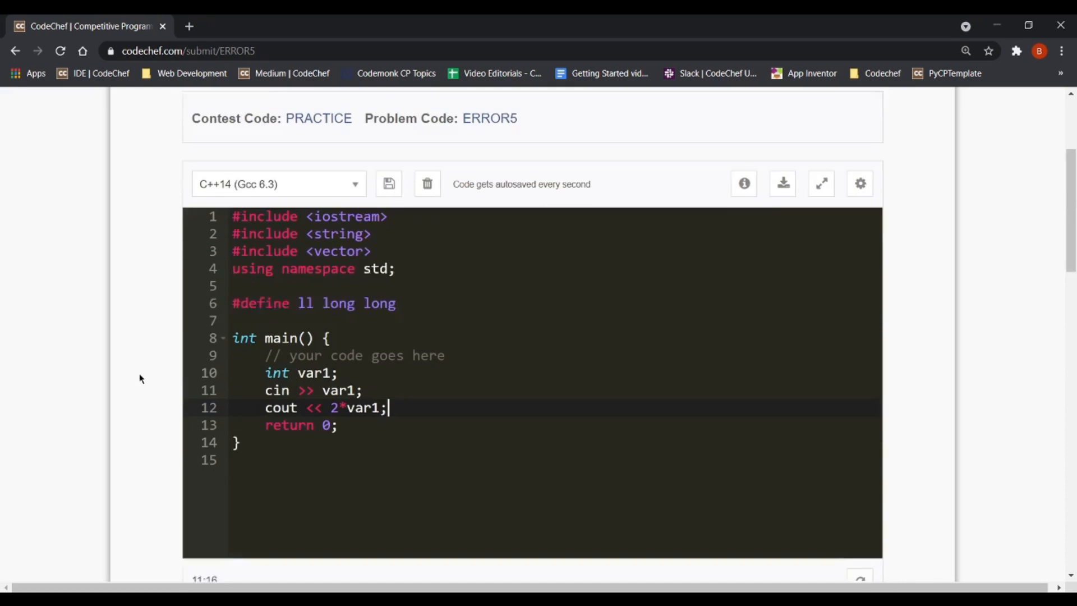
# Step: Scroll down the ERROR5 submission page before heading to the CodeChef homepage
pyautogui.scroll(-3)
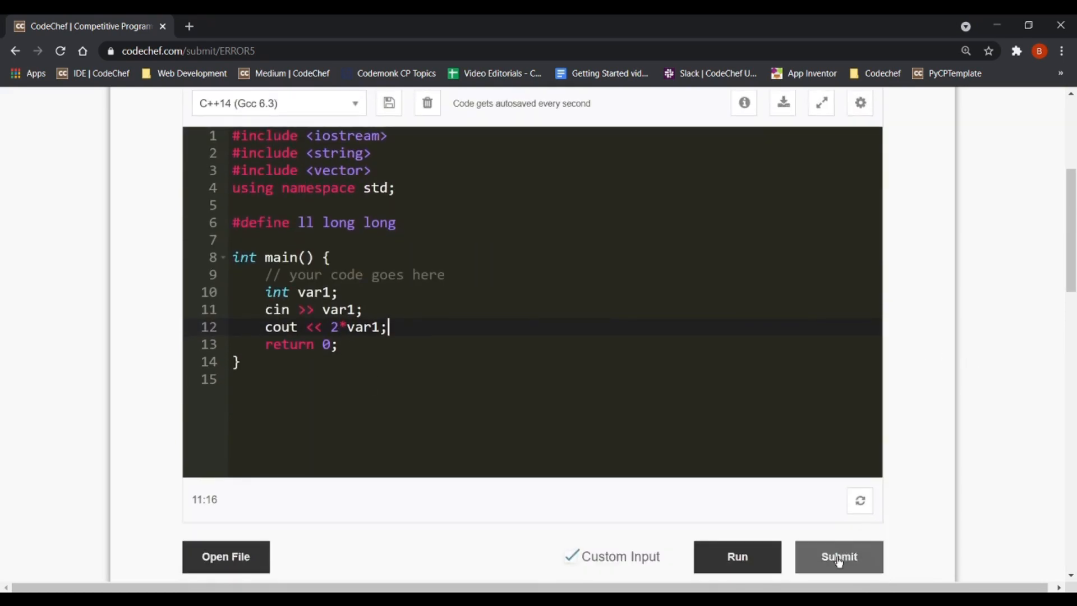
pyautogui.scroll(-3)
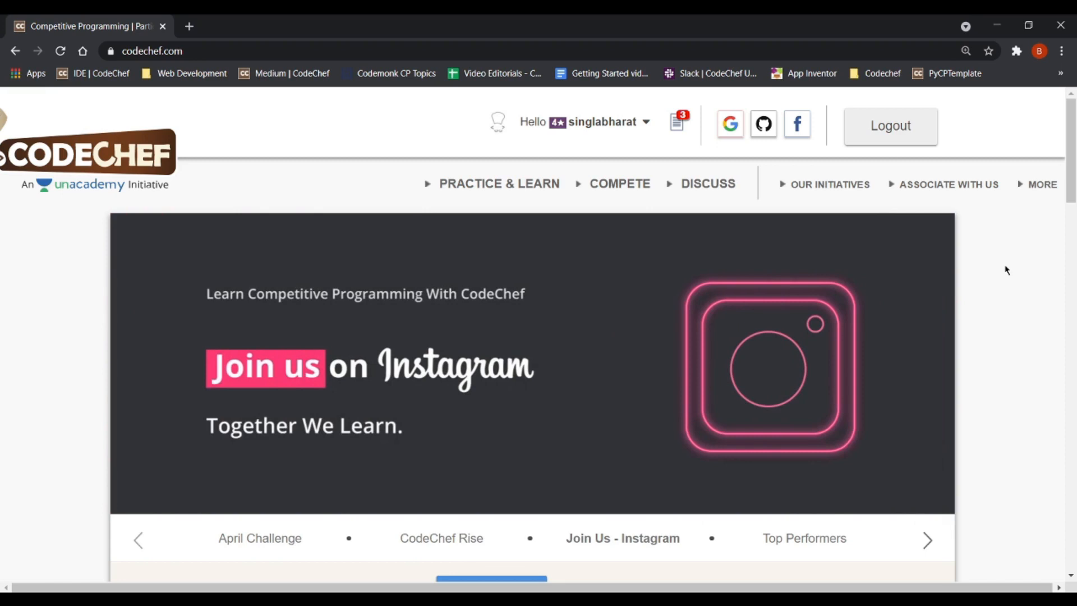
# Step: Advance the homepage carousel until the April Long Challenge (2–12 April 2021) banner shows
pyautogui.click(927, 539)
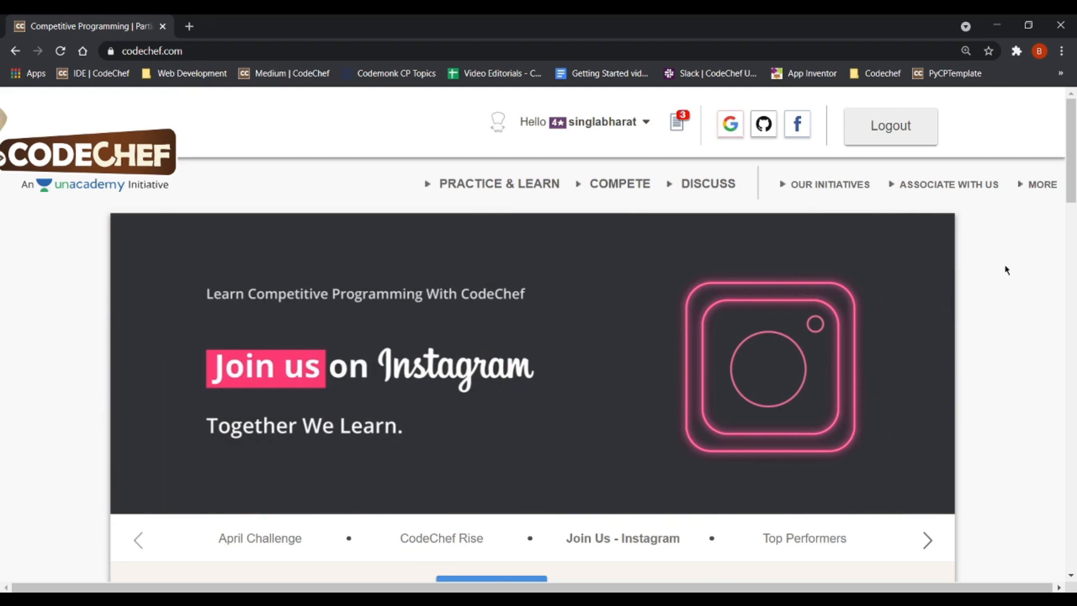
pyautogui.click(803, 537)
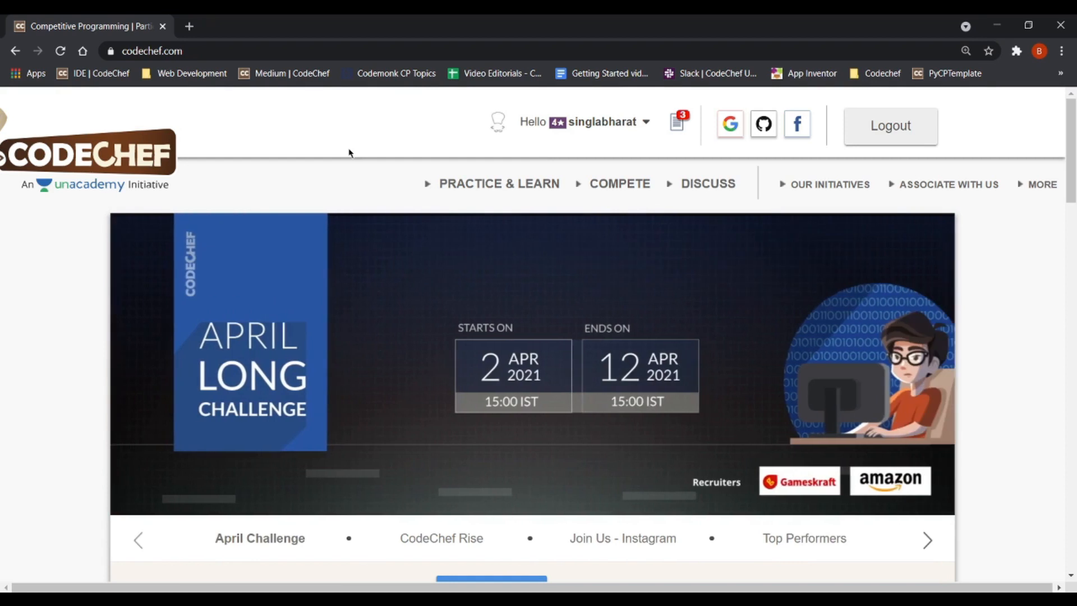
# Step: From the Compete menu open All Running Contests and scroll to Past Coding Contests
pyautogui.click(619, 183)
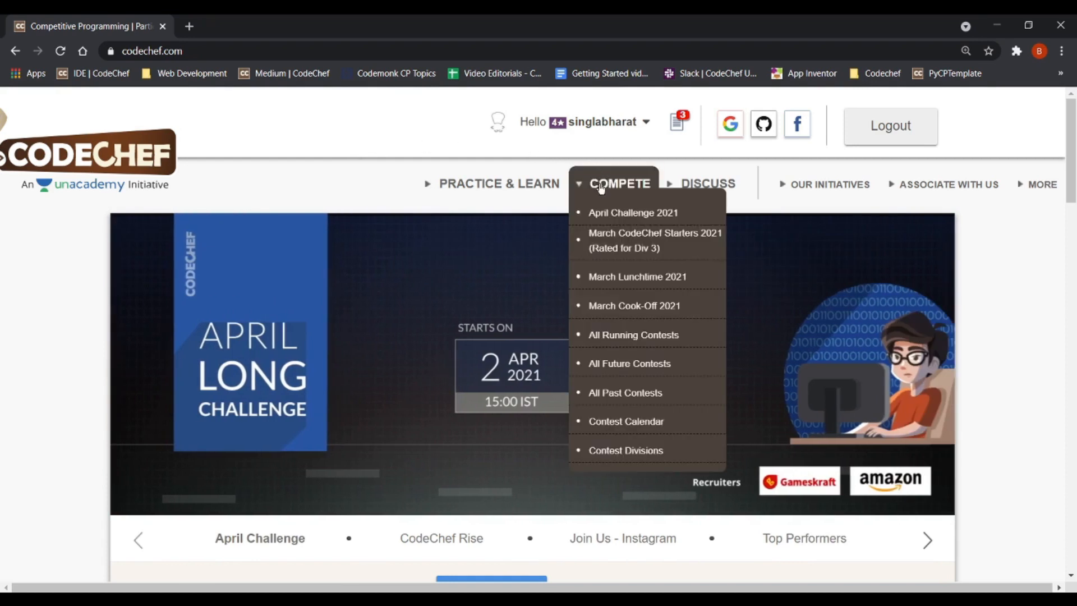
pyautogui.click(633, 334)
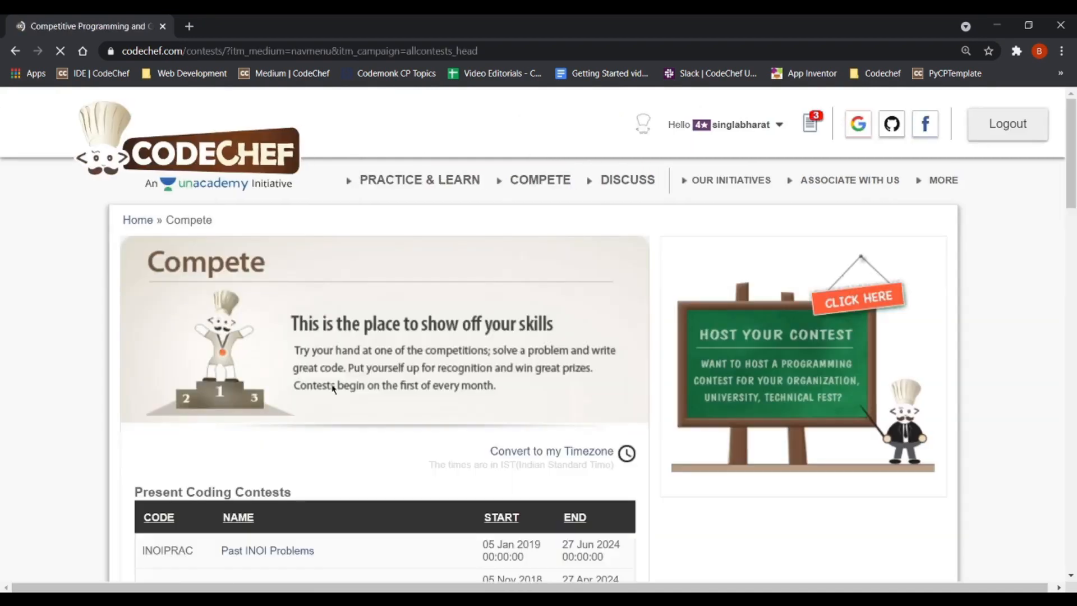
pyautogui.scroll(-3)
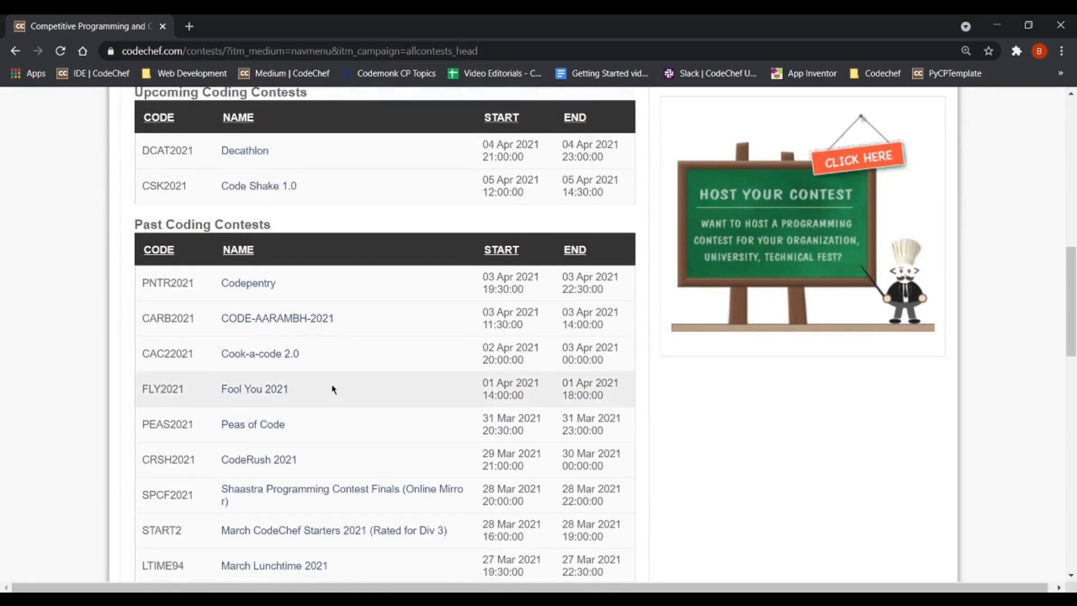
pyautogui.scroll(-3)
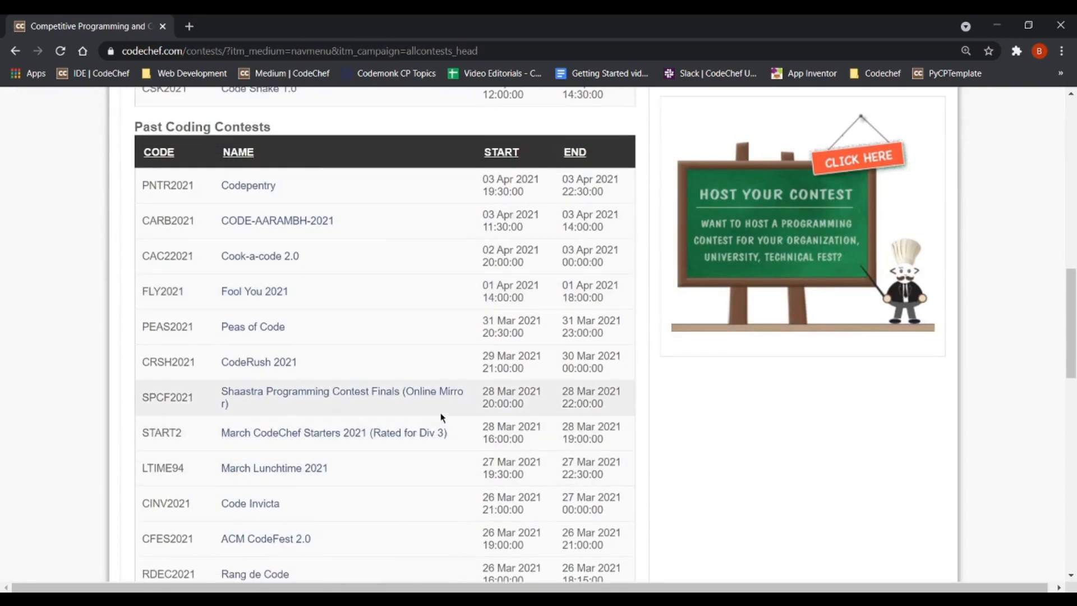
pyautogui.moveTo(436, 360)
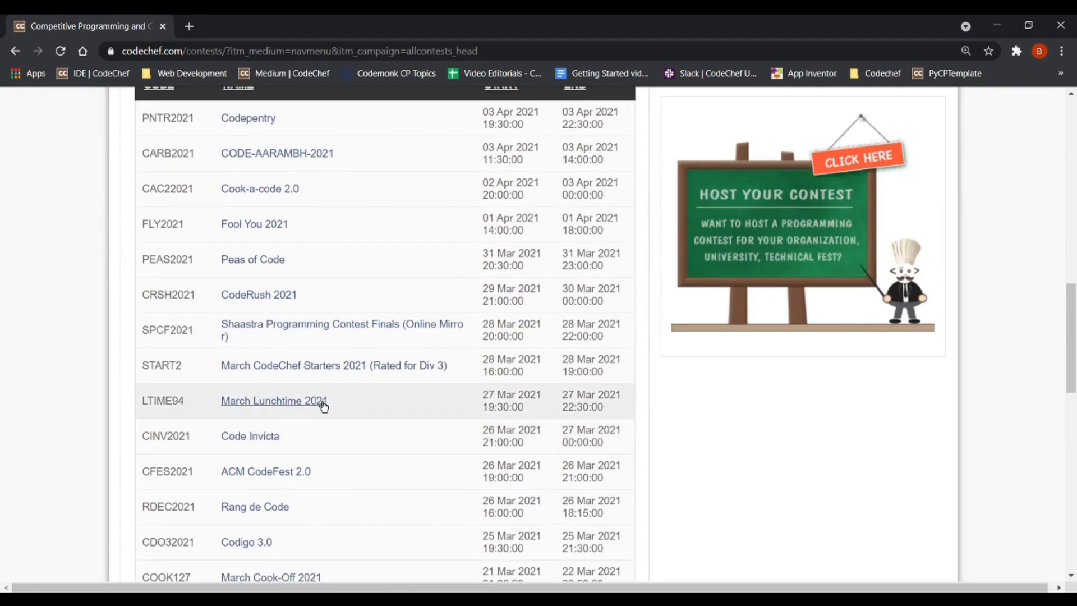
# Step: Open March Lunchtime 2021 from the past contests and read its Division 1/2/3 rating rules
pyautogui.click(274, 400)
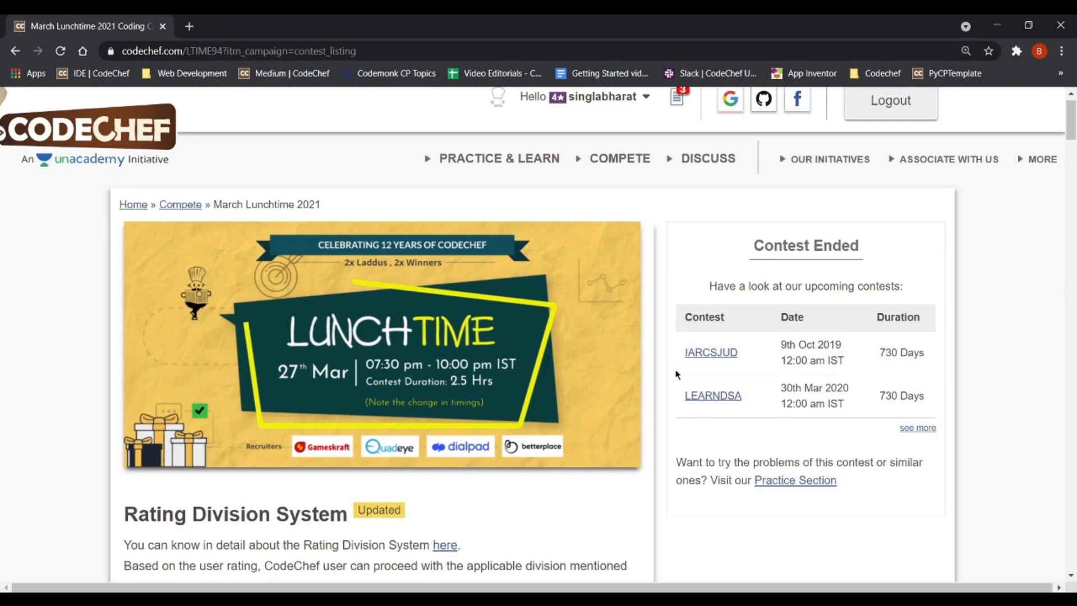
pyautogui.moveTo(329, 352)
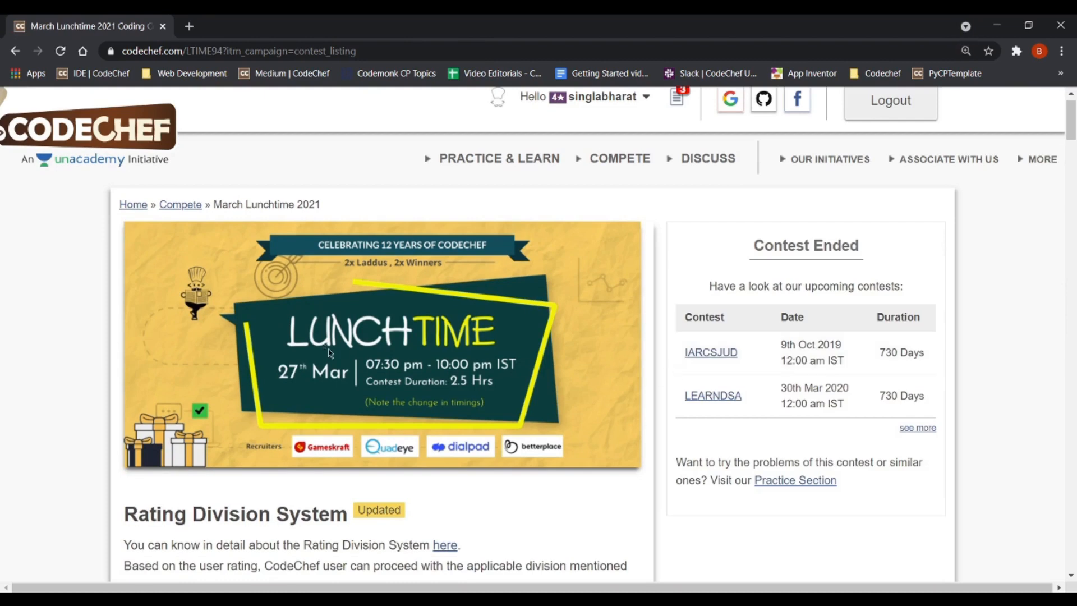
pyautogui.moveTo(447, 396)
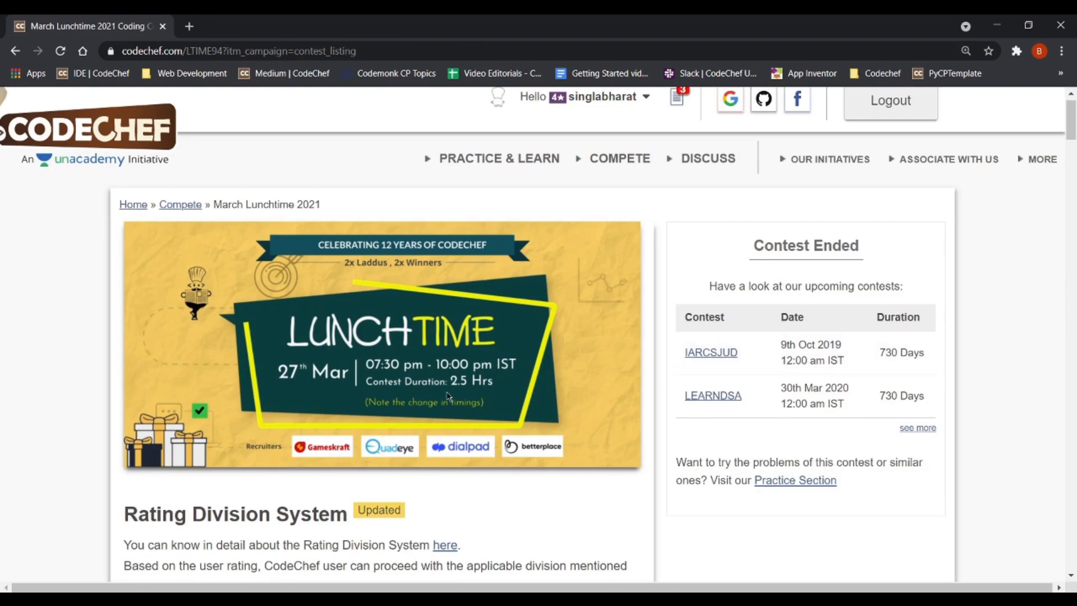
pyautogui.scroll(-3)
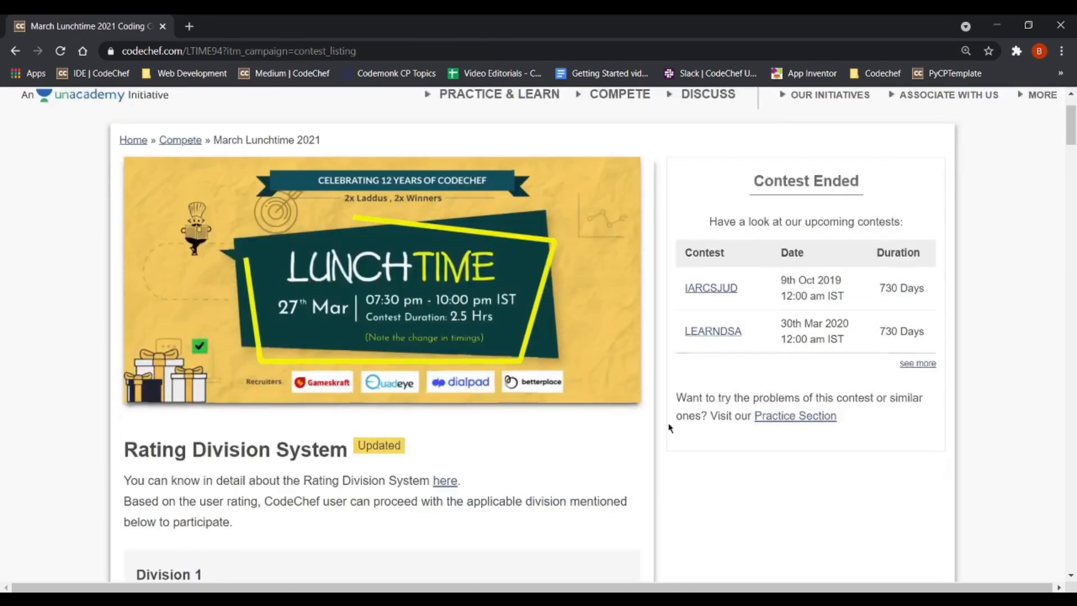
pyautogui.scroll(-3)
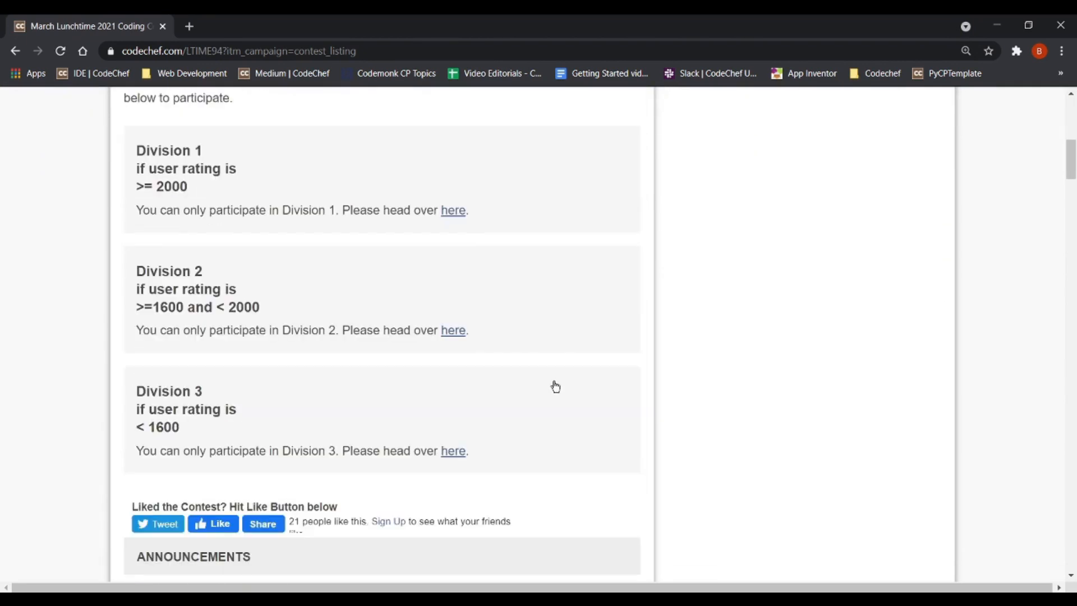
pyautogui.scroll(3)
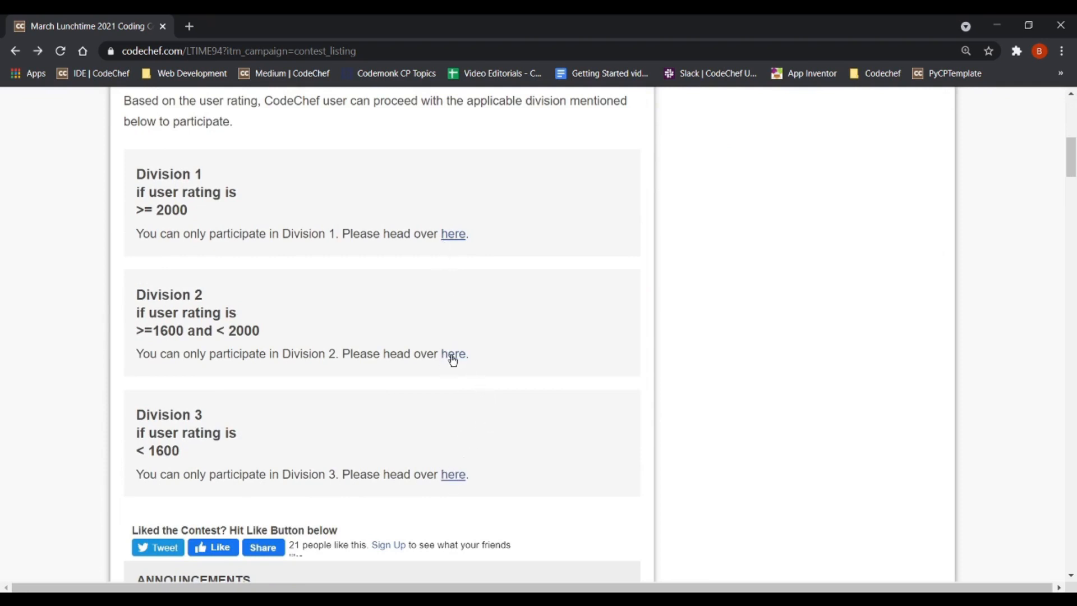
# Step: Open the Division 2 version of March Lunchtime 2021 with its six scorable problems
pyautogui.click(453, 353)
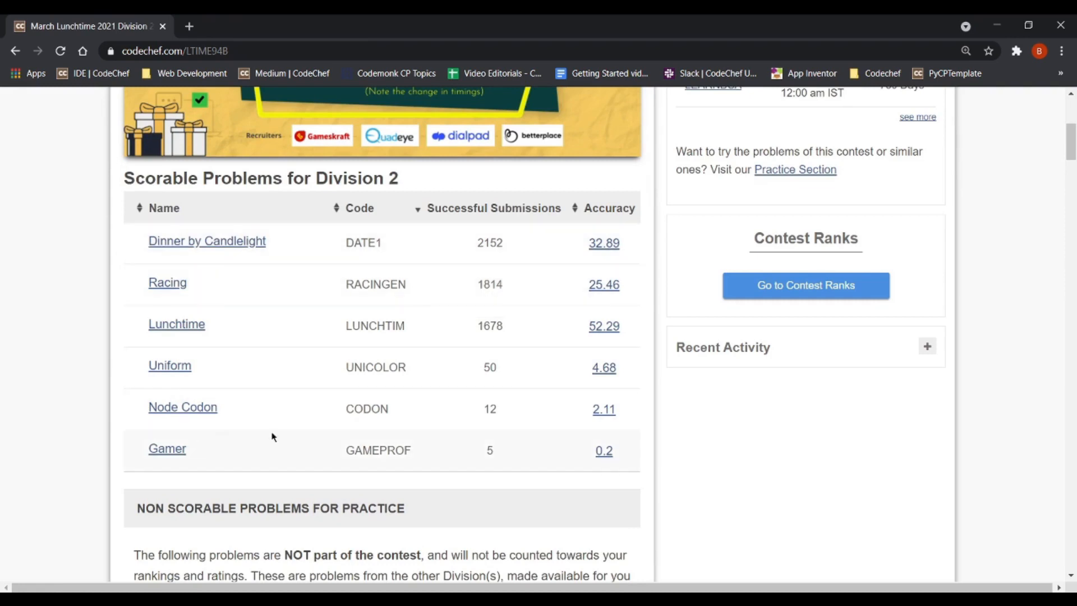
pyautogui.moveTo(254, 231)
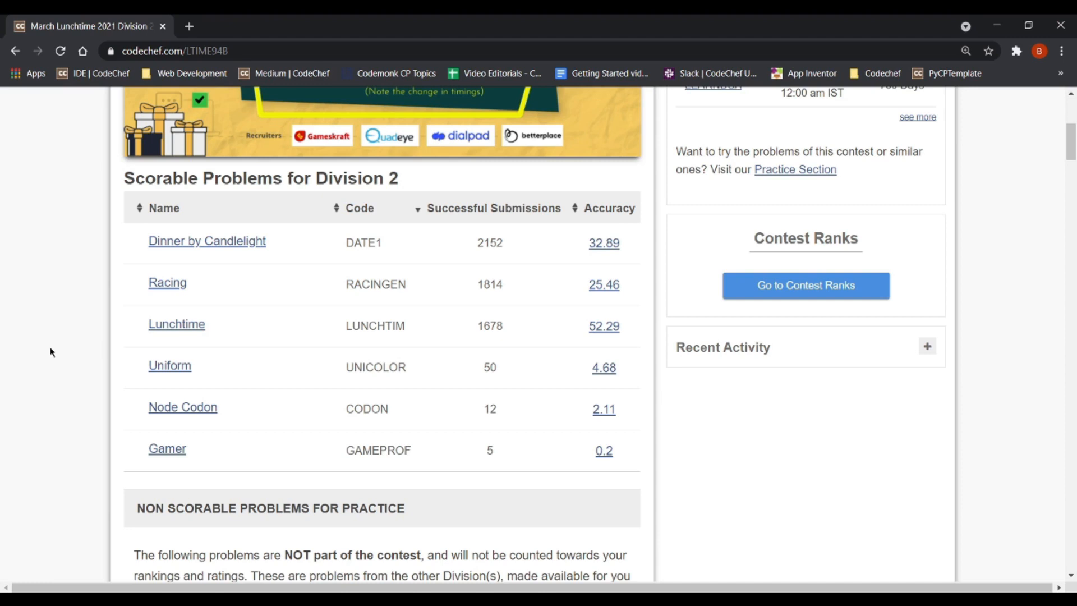
pyautogui.moveTo(227, 327)
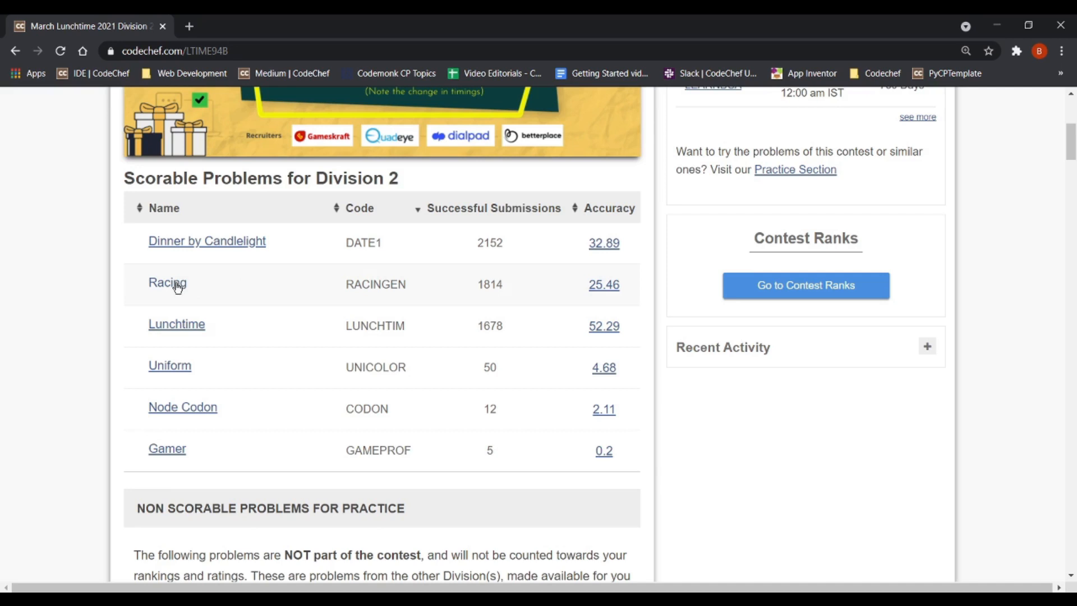
# Step: Open the Racing (RACINGEN) problem, read its statement and examples, then head back toward contests
pyautogui.click(167, 282)
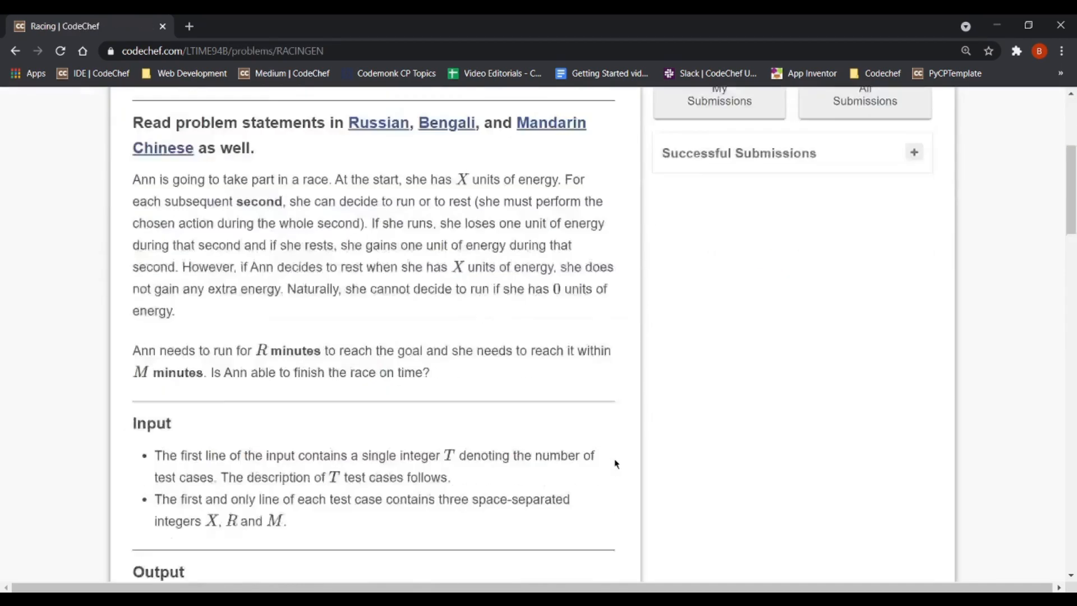
pyautogui.scroll(-3)
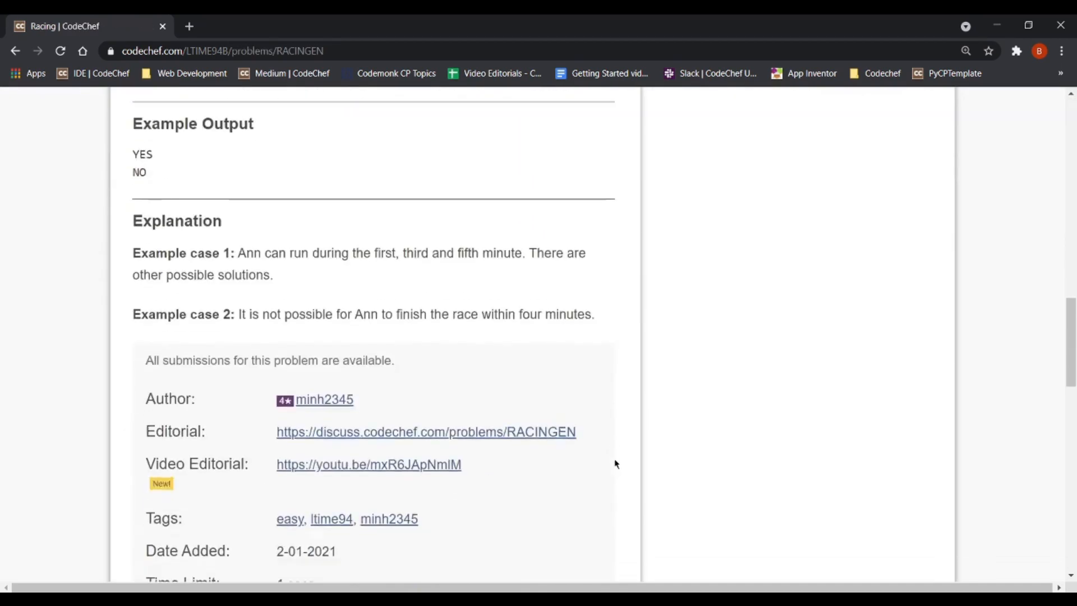
pyautogui.scroll(-3)
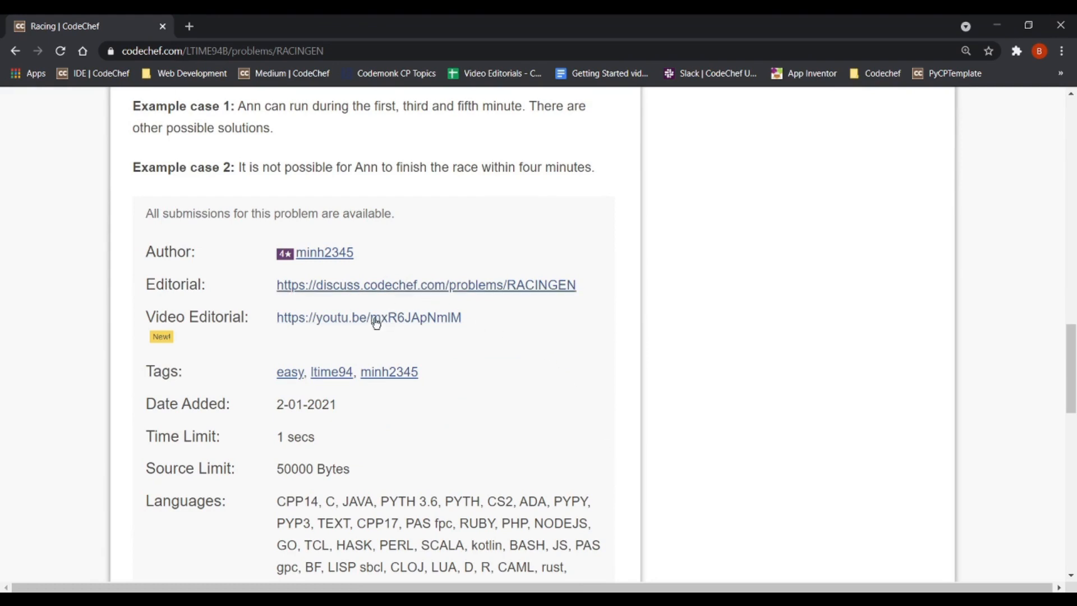
pyautogui.scroll(3)
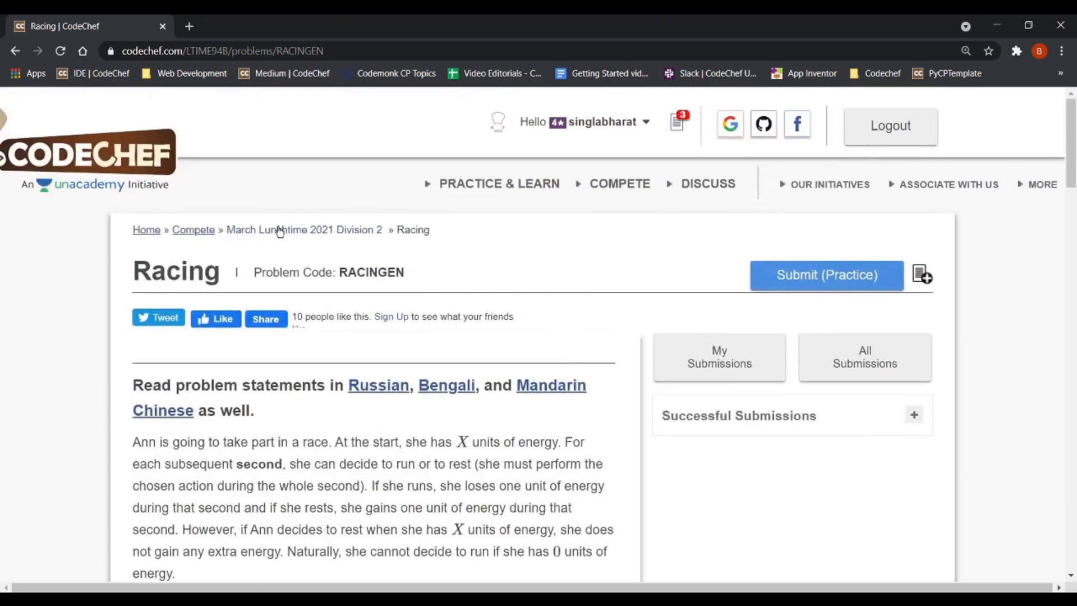
pyautogui.click(304, 228)
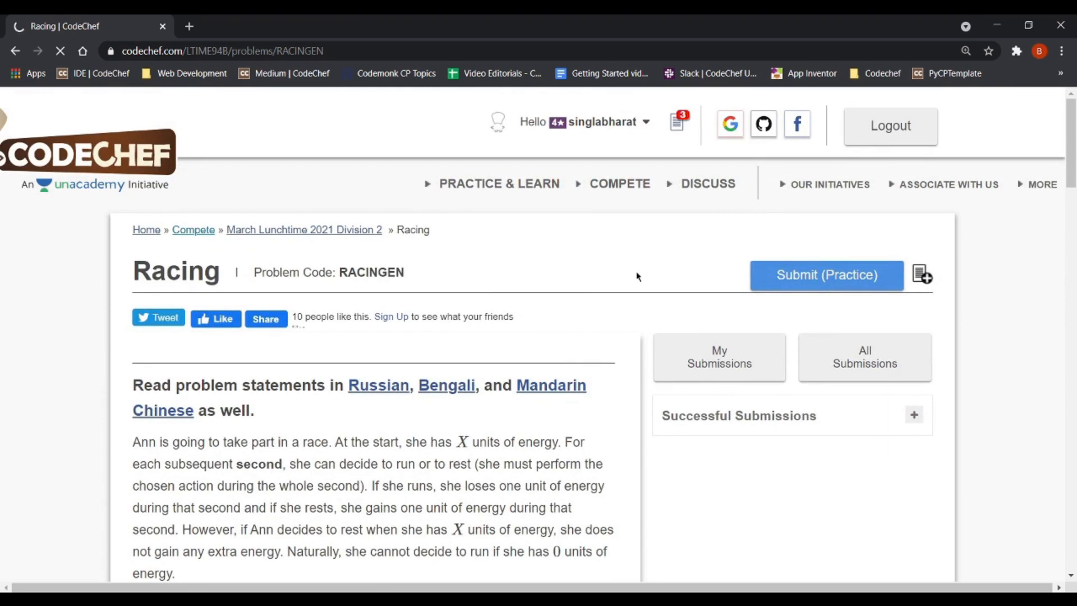
# Step: Revisit the Compete contests page and browse the DISCUSS community menu
pyautogui.click(193, 229)
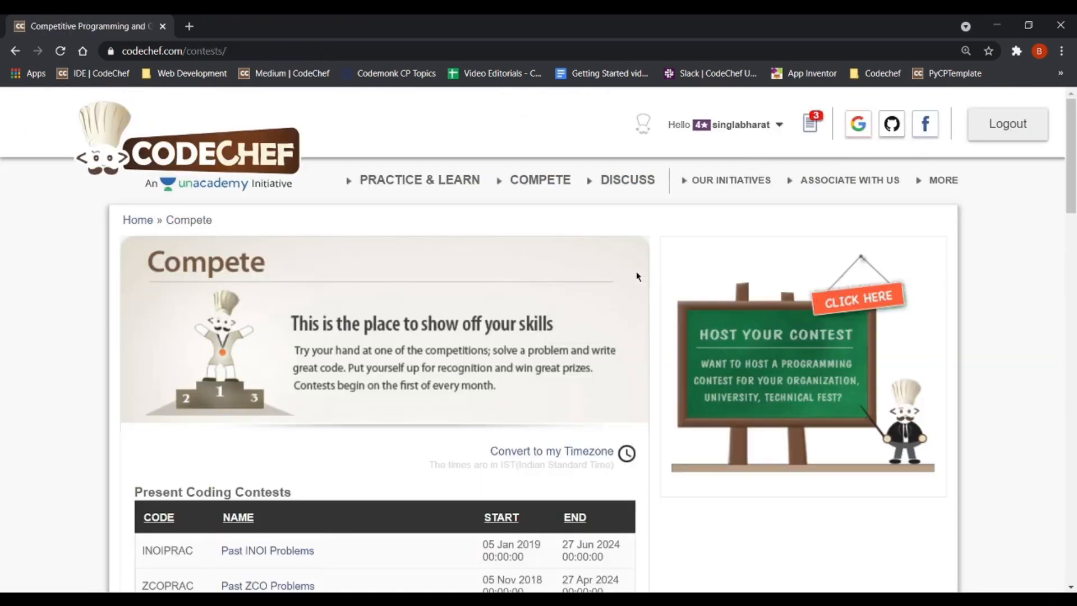
pyautogui.scroll(-3)
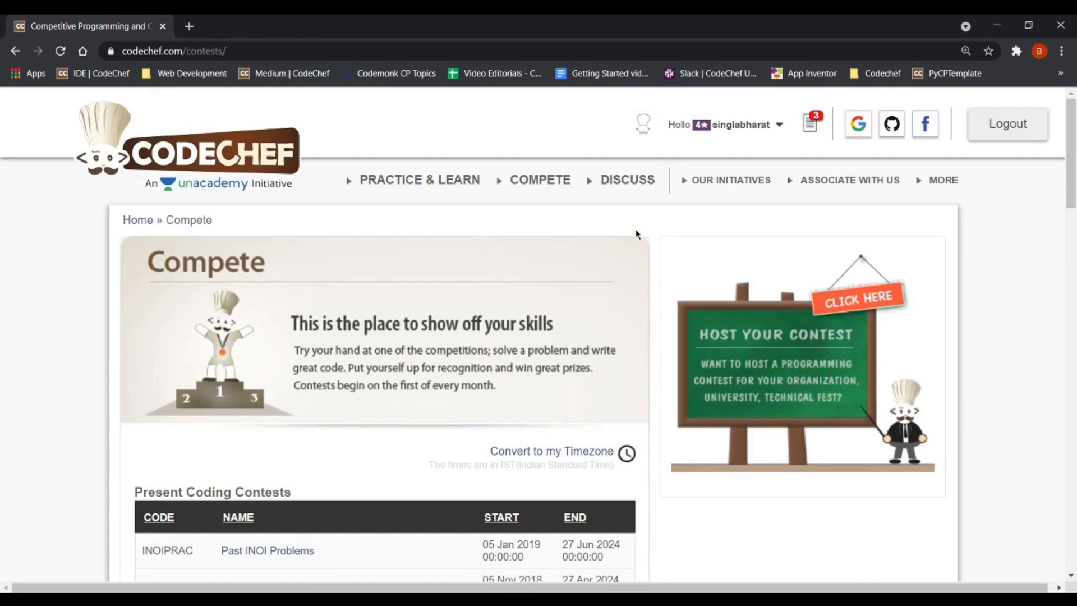
pyautogui.click(625, 179)
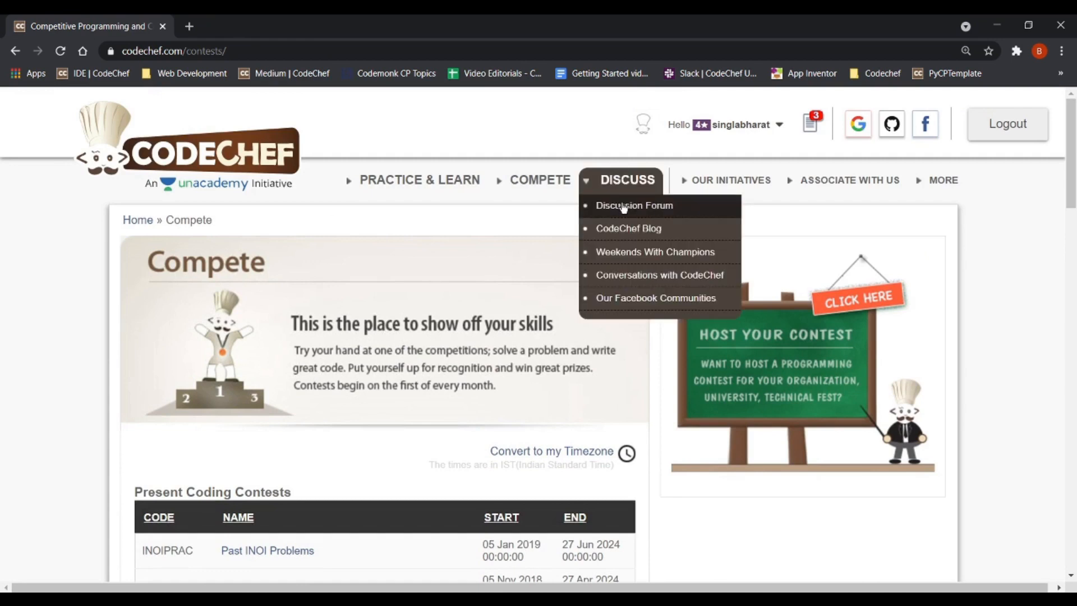
pyautogui.click(634, 205)
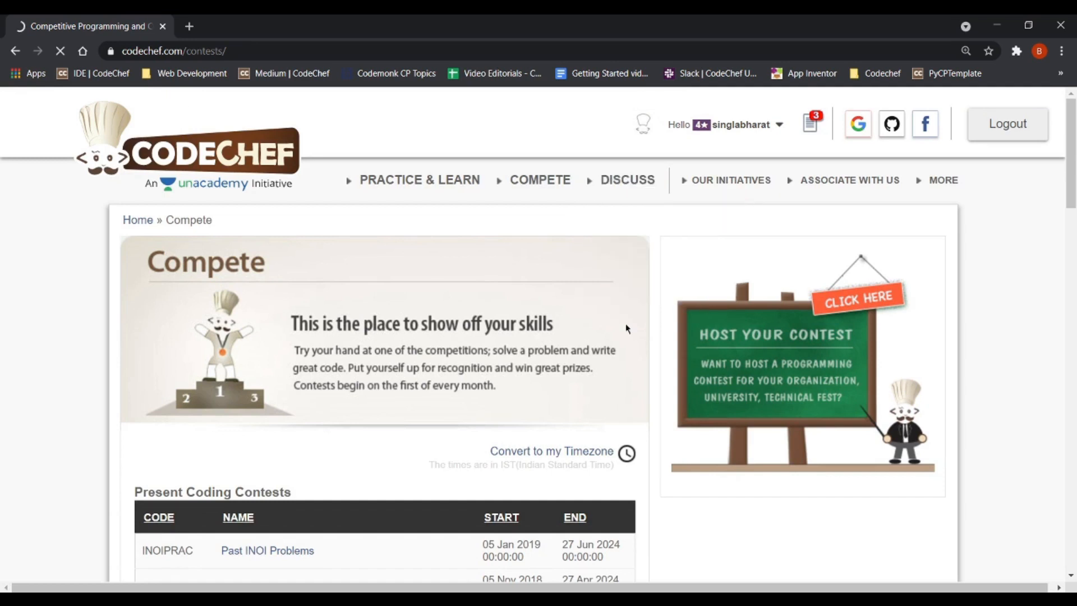
pyautogui.click(626, 179)
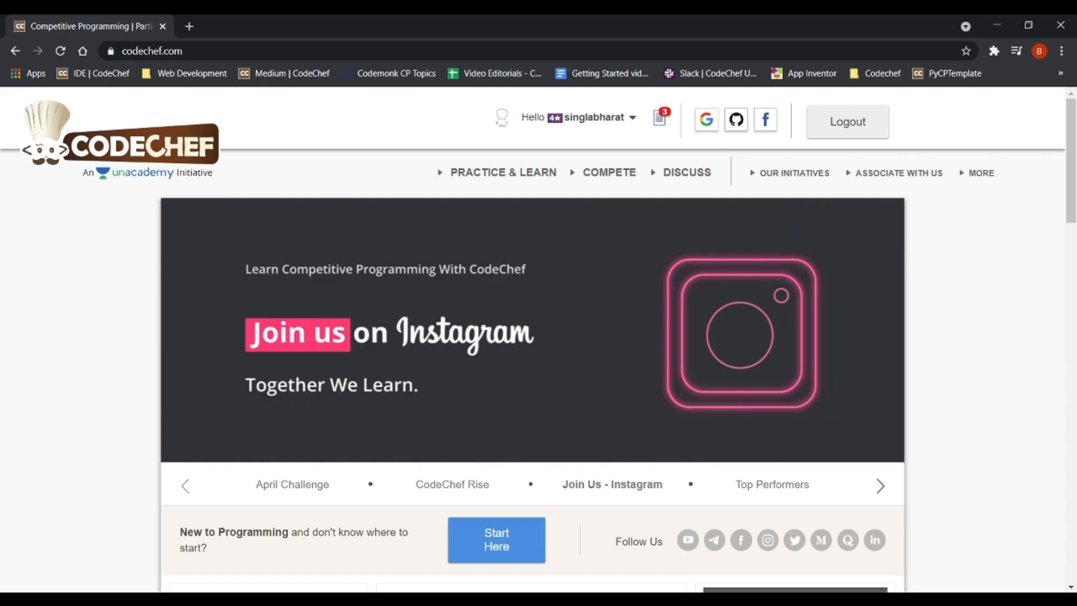
# Step: Back on the homepage, switch the carousel to the Top Performers and Top Contributors slide
pyautogui.click(879, 484)
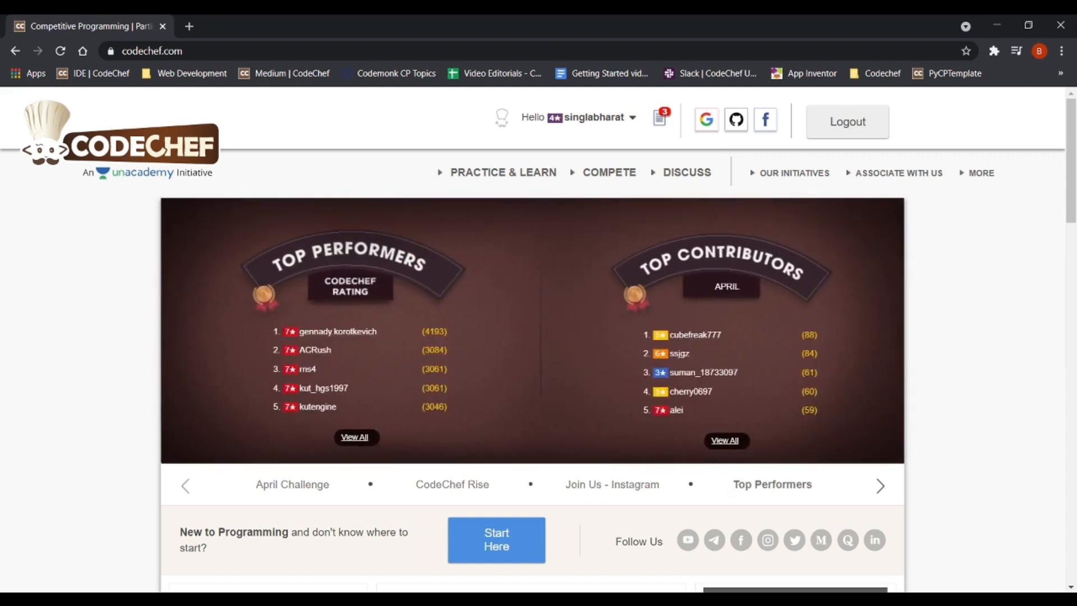